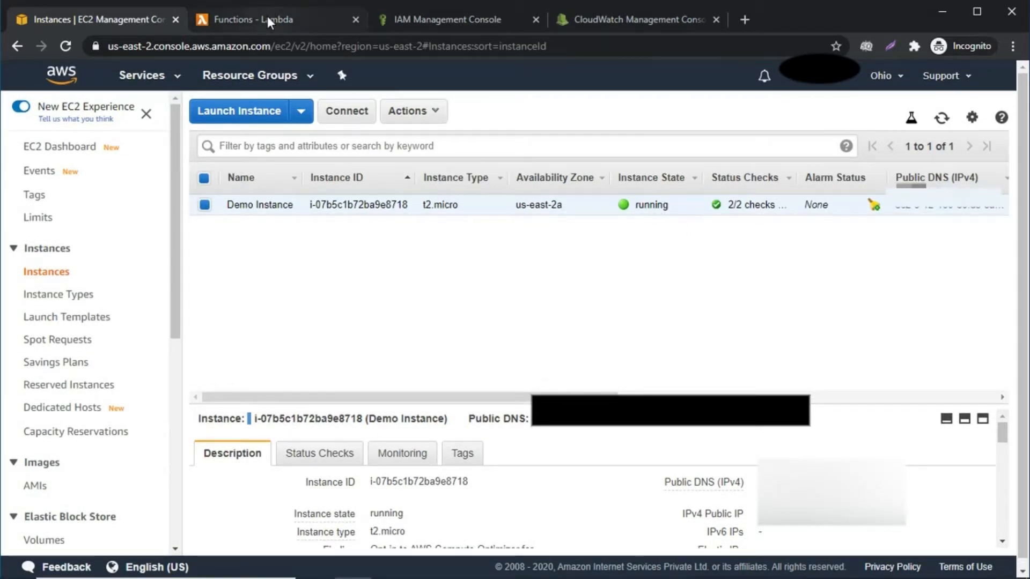
Switch from the EC2 instances list to the Lambda functions page
left_click(256, 19)
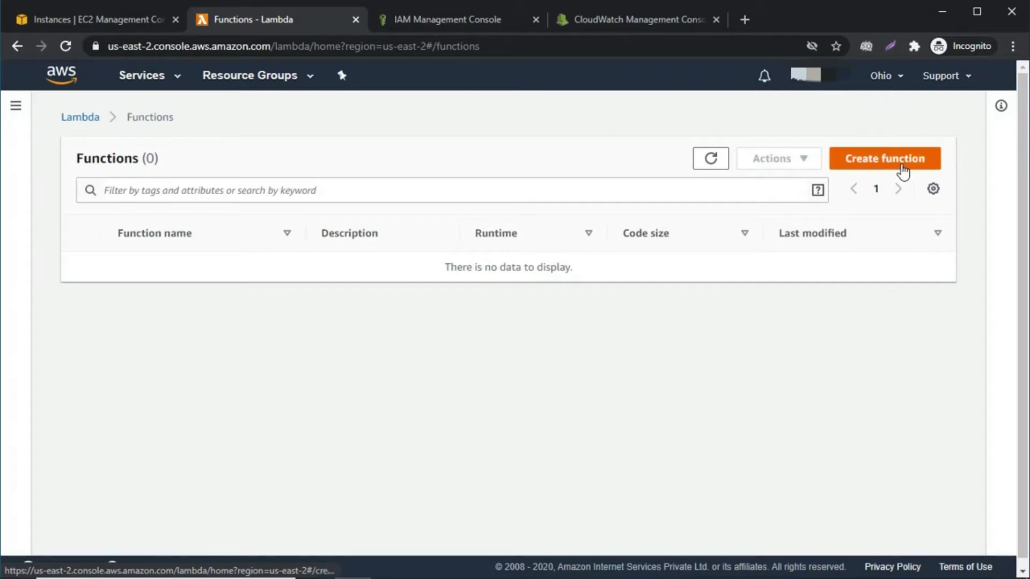
Start a new author-from-scratch function named AMI-Creation on Node.js 12.x
left_click(884, 159)
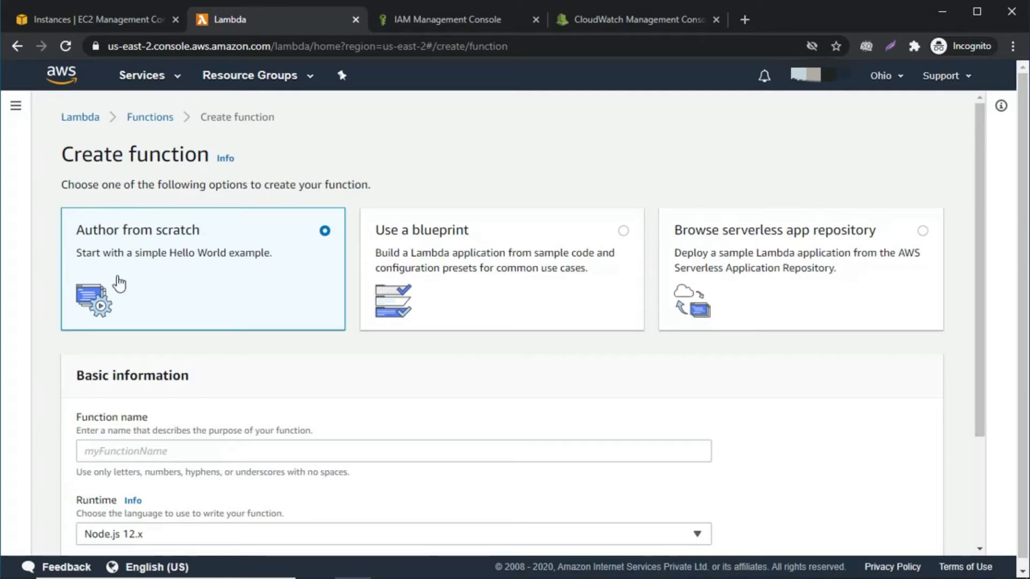
scroll("down", 3)
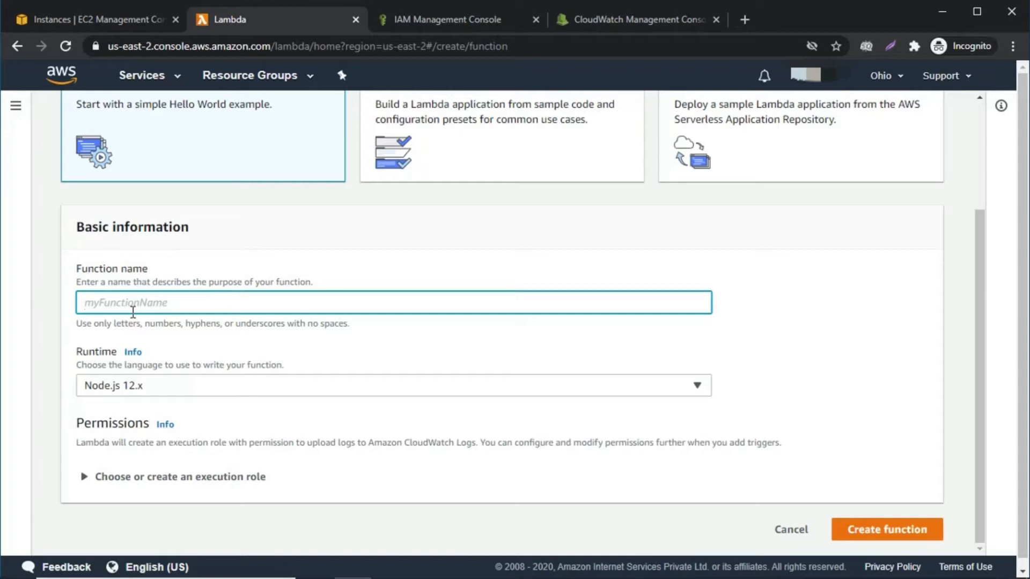
type("AMI-")
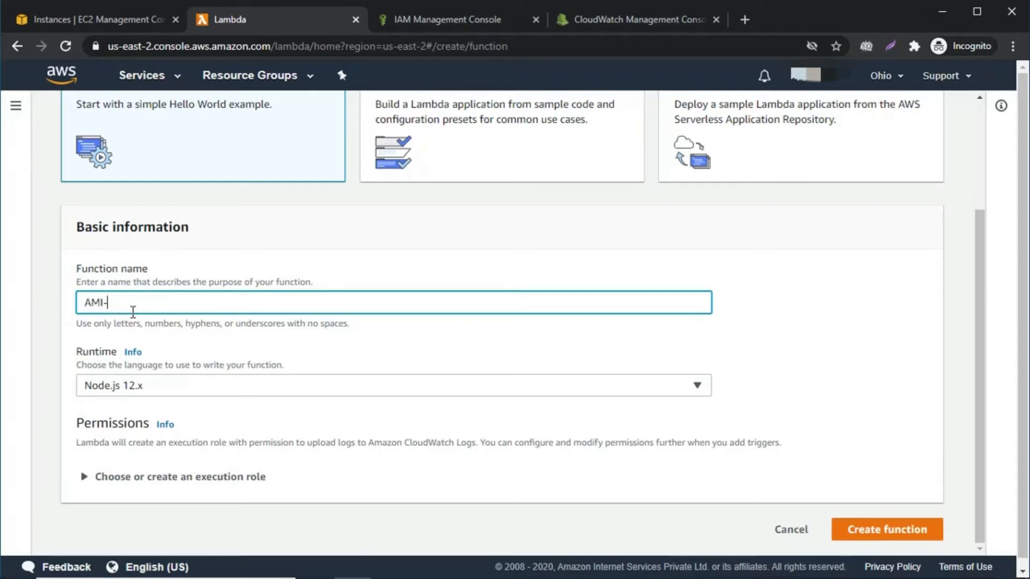
type("Creatio")
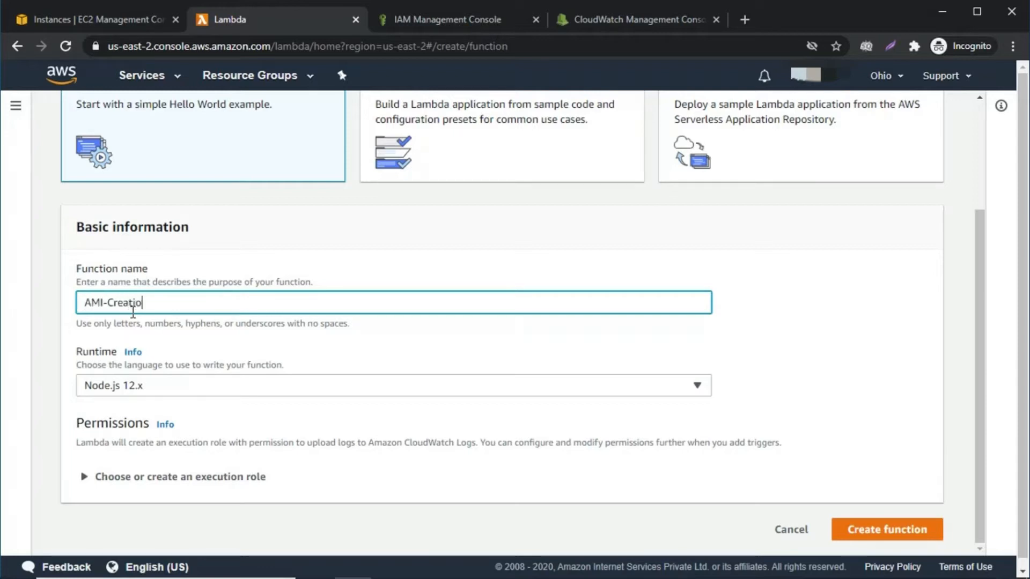
type("n")
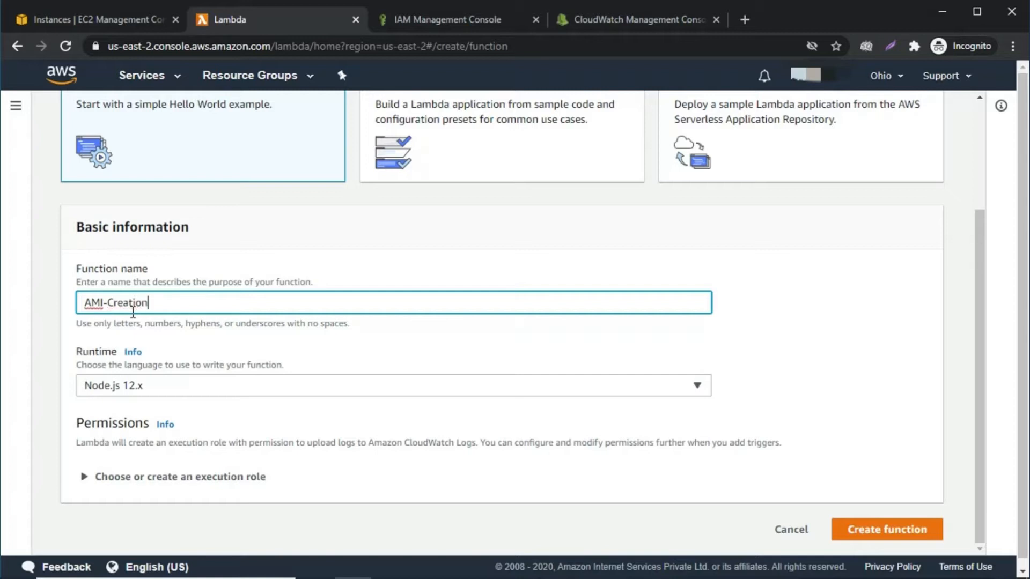
mouse_move(145, 393)
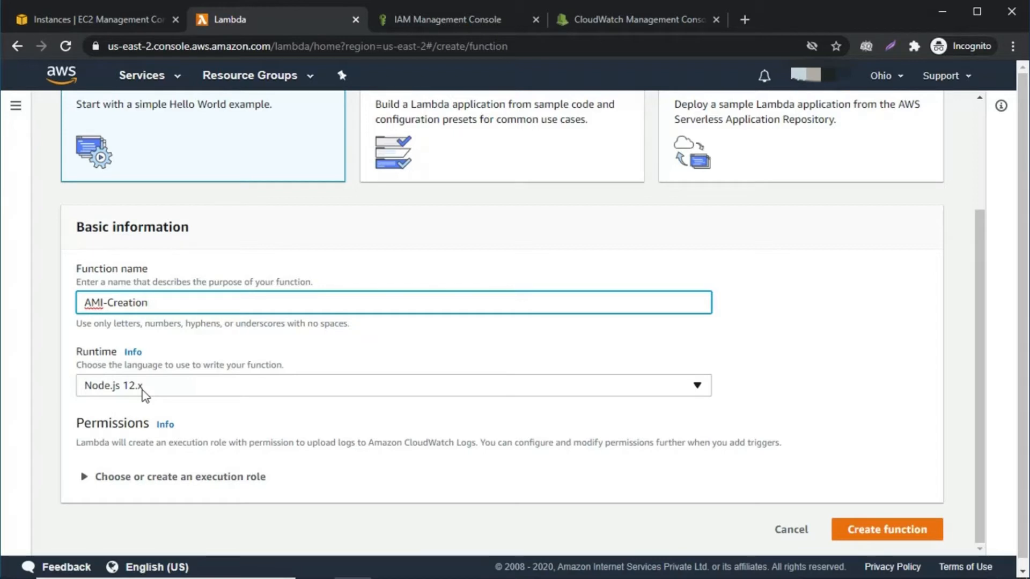
Create a new role AMICreationRole from policy templates and submit the function
left_click(179, 476)
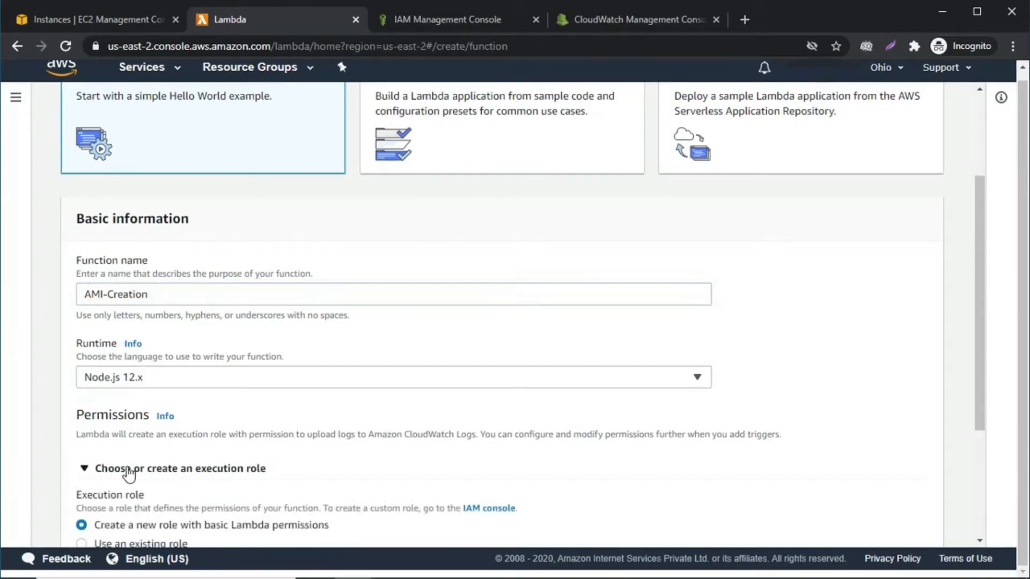
scroll("down", 3)
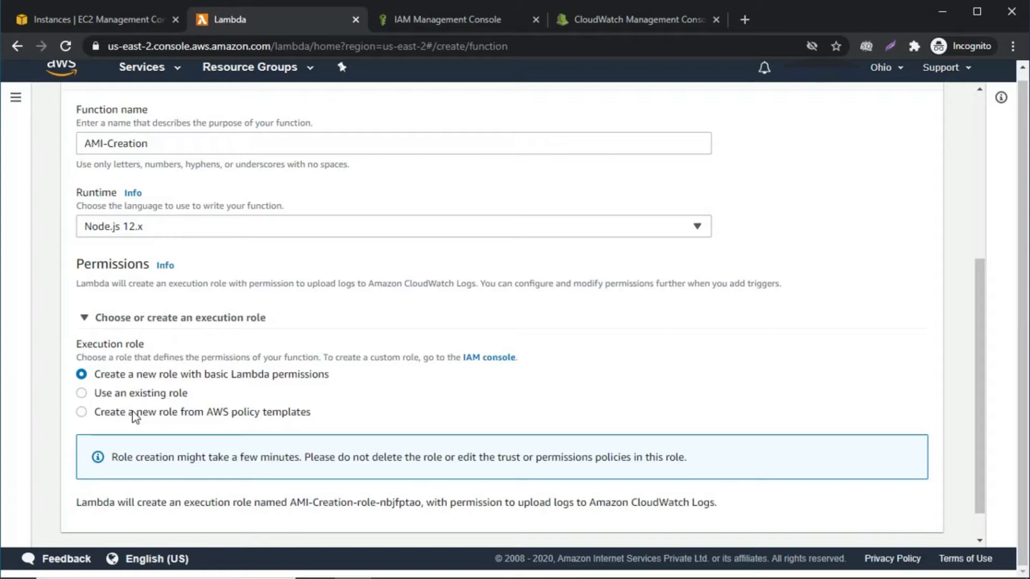
left_click(80, 412)
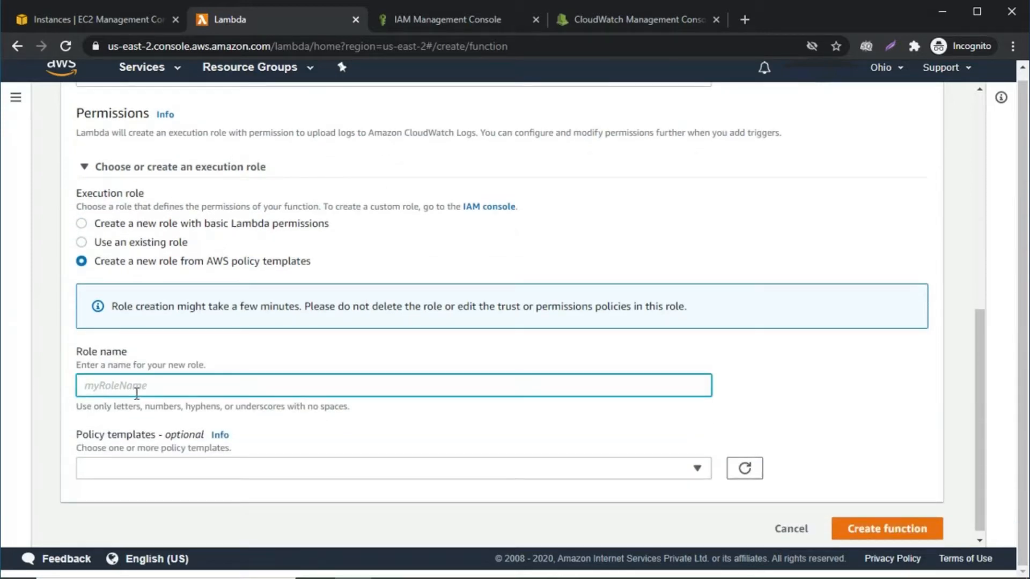
type("AMICreationRole")
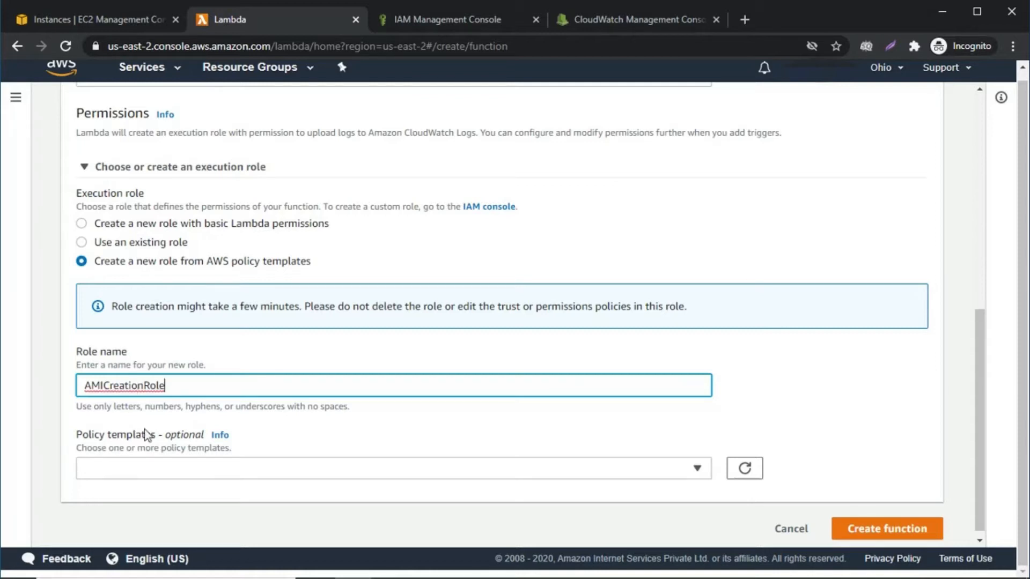
mouse_move(256, 443)
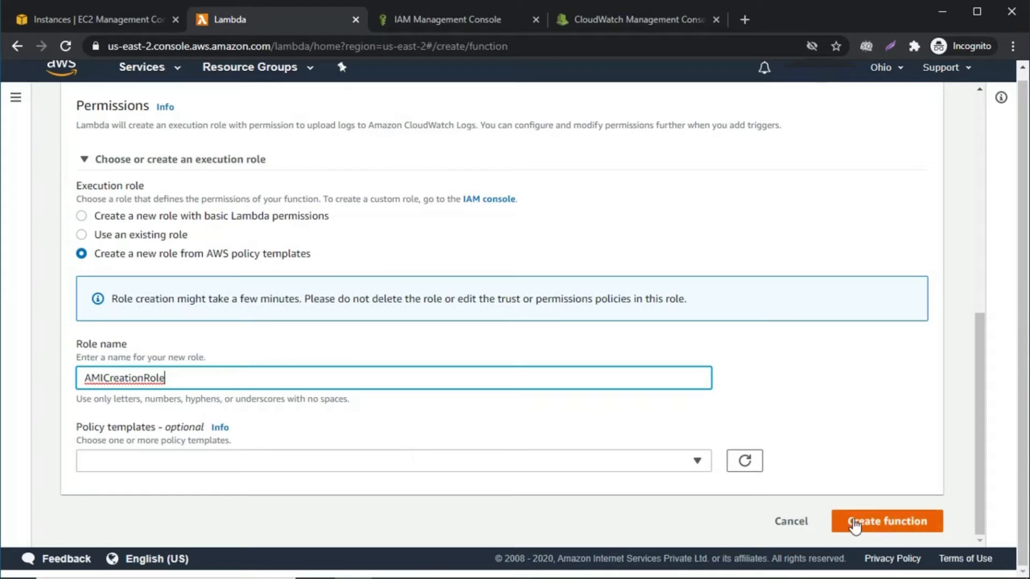
left_click(886, 521)
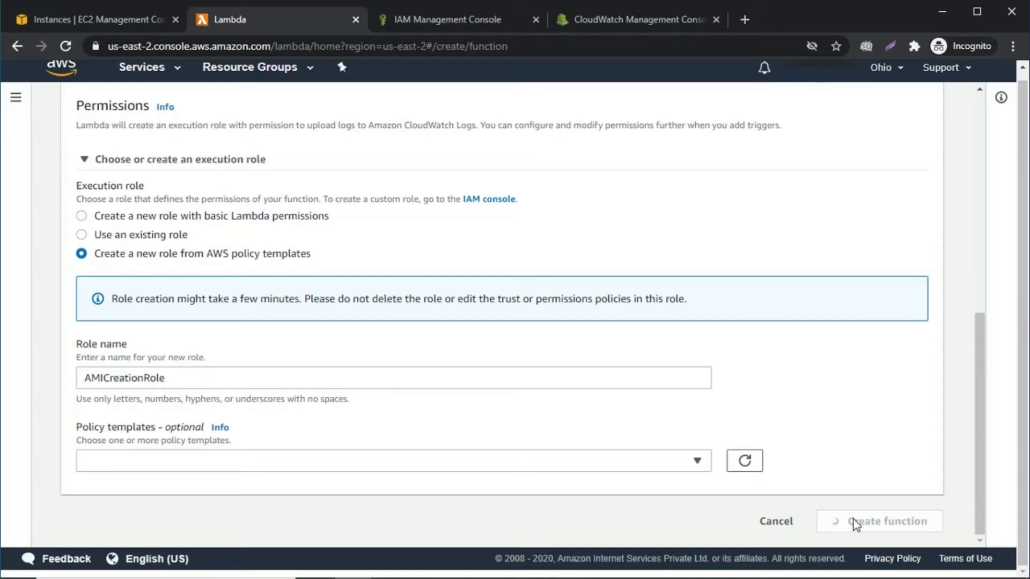
Wait for AMI-Creation to be created and view its default index.js handler code
left_click(879, 521)
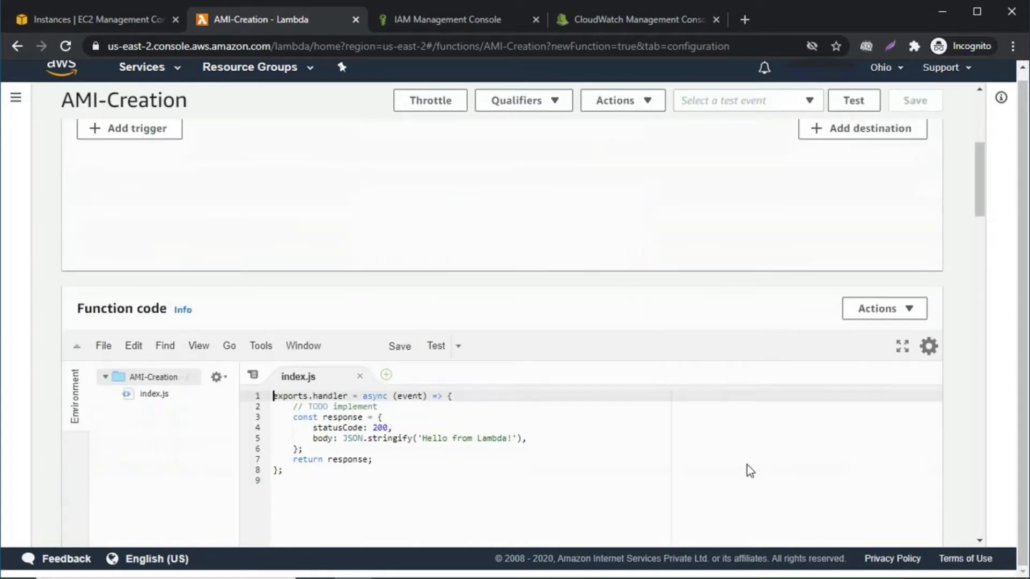
scroll("down", 3)
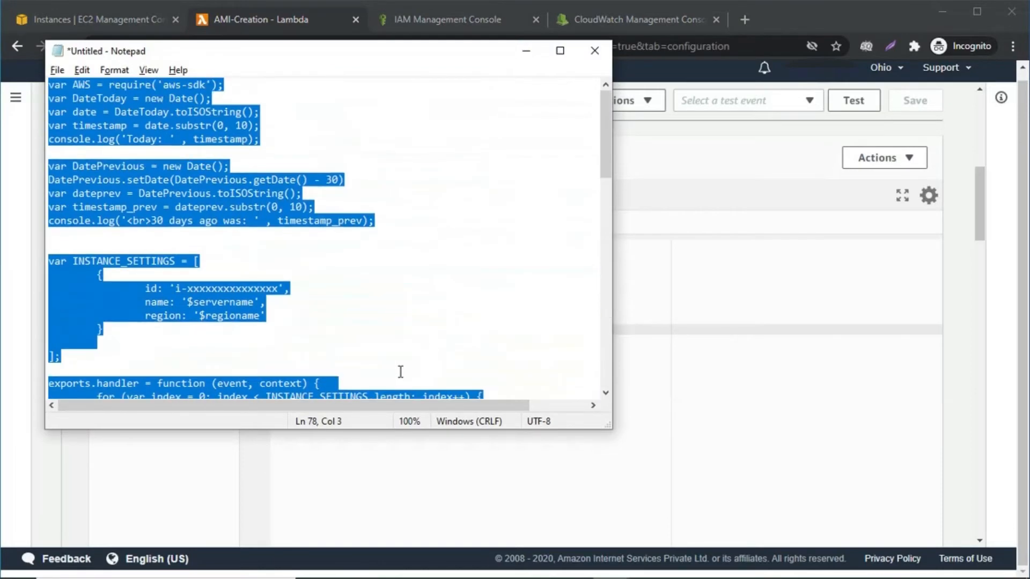
Bring the copied AMI-creation script from Notepad into the function's index.js editor
left_click(314, 270)
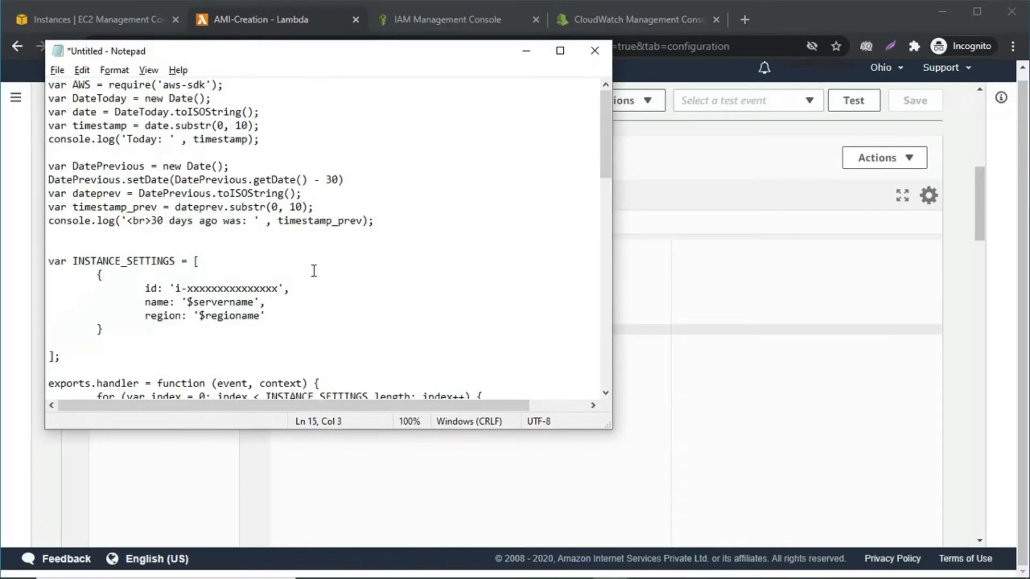
left_click(593, 51)
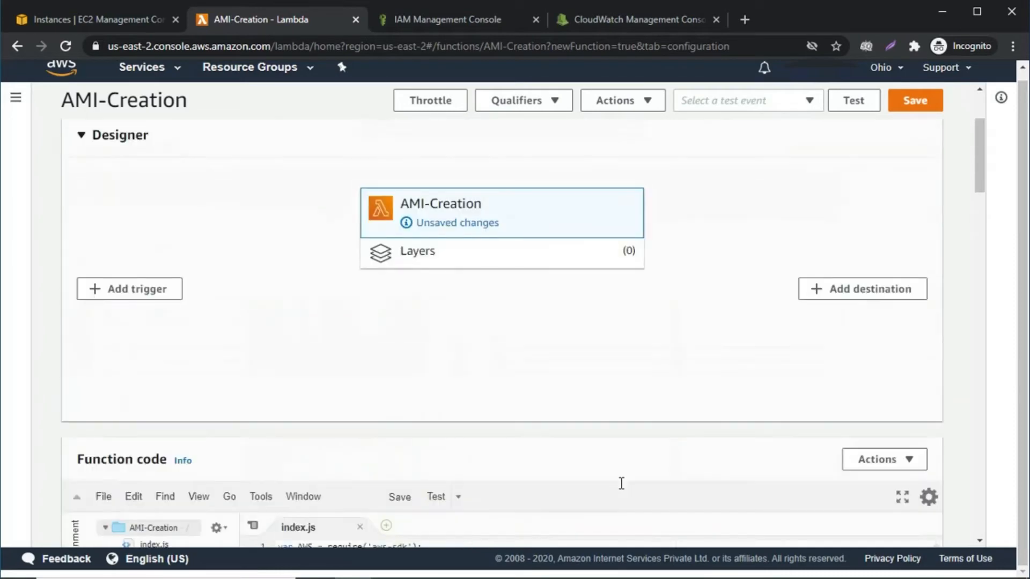
Replace the instance id placeholder with i-07b5c1b72ba9e8718 copied from the EC2 list
scroll("down", 3)
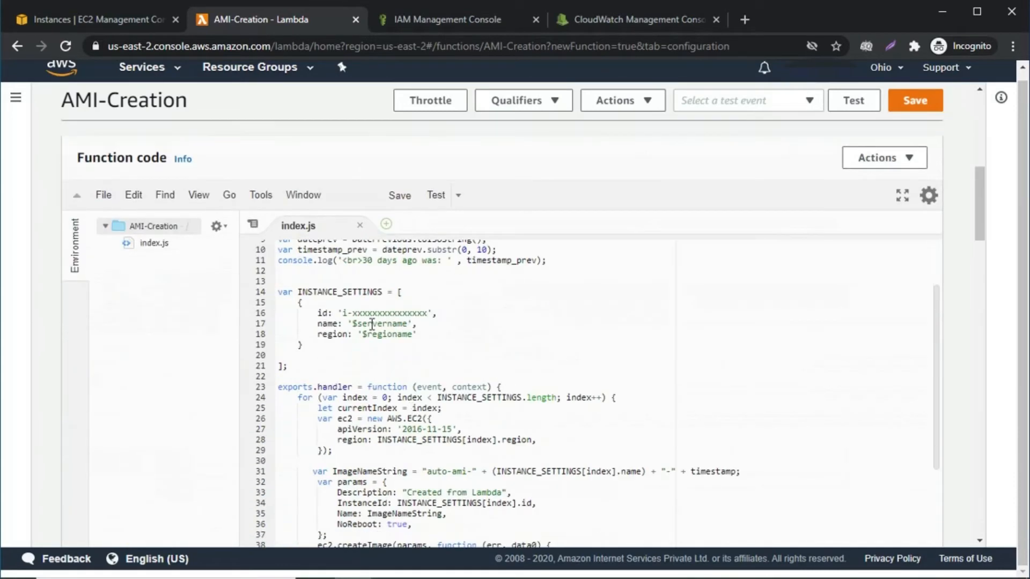
double_click(384, 313)
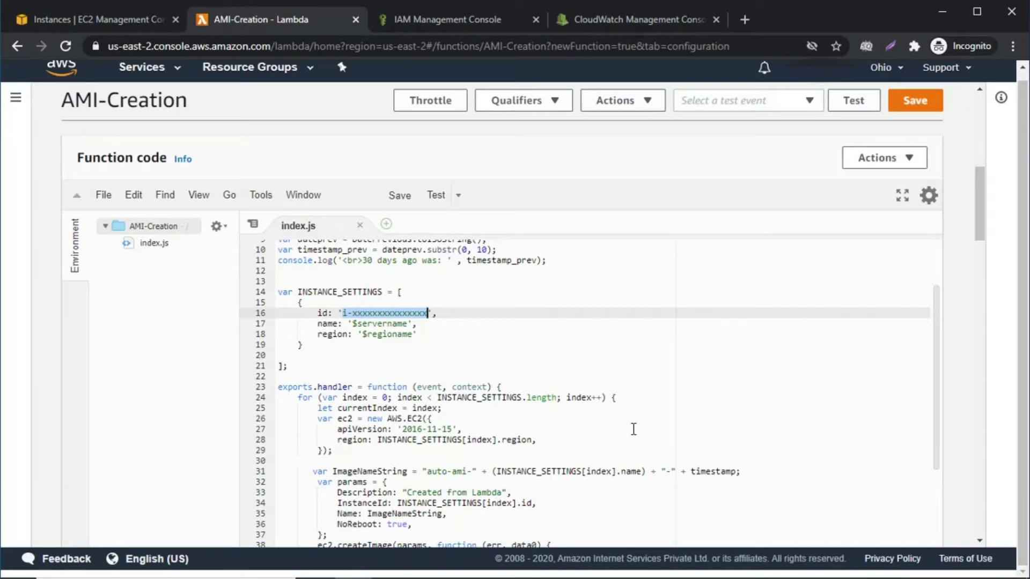
mouse_move(221, 327)
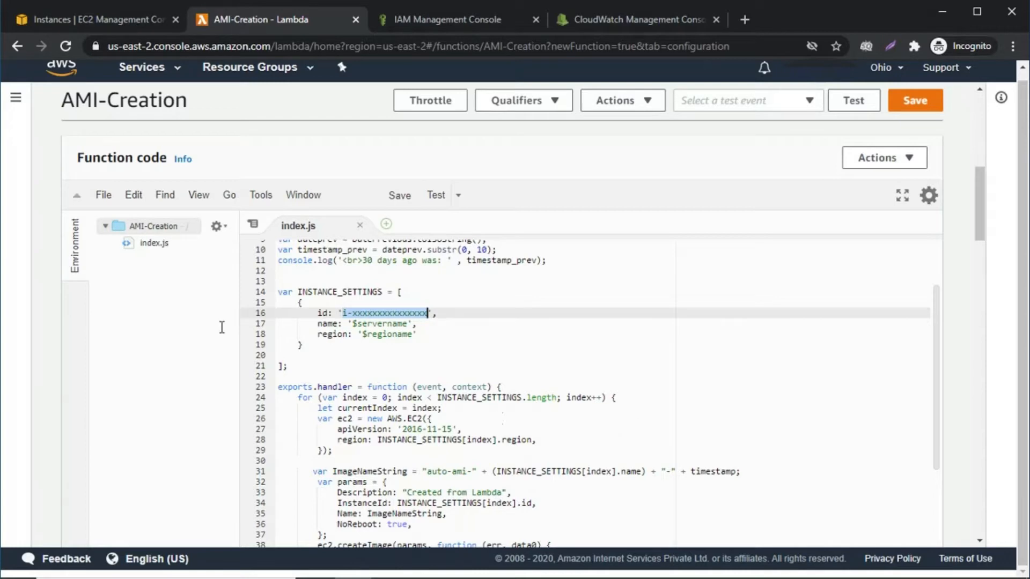
left_click(98, 19)
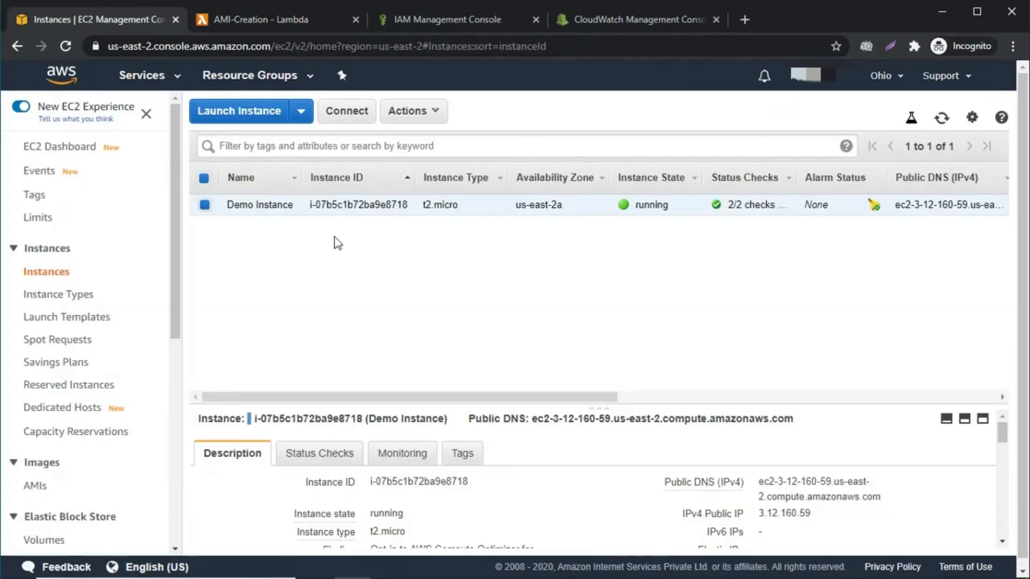
double_click(358, 204)
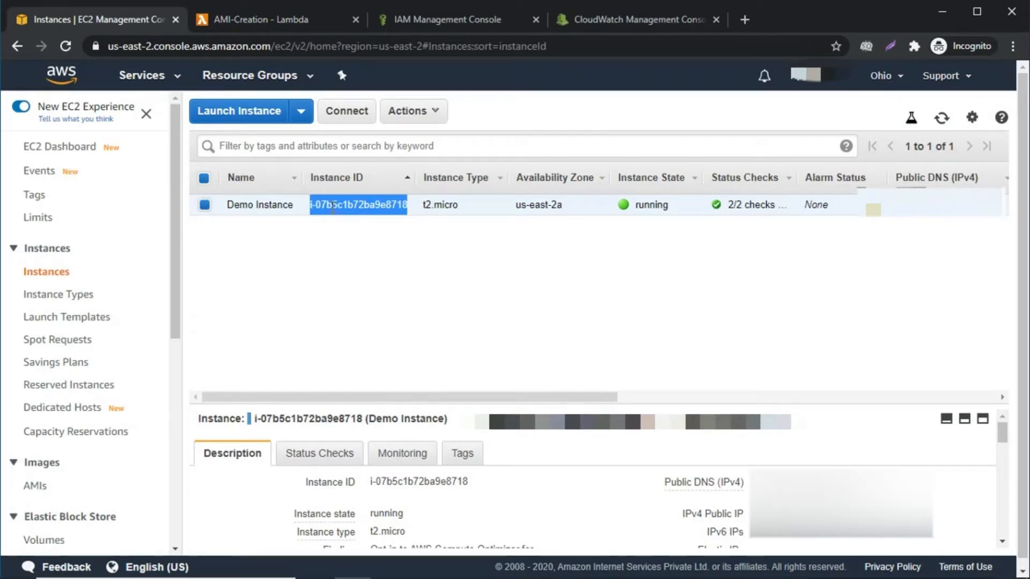
left_click(270, 19)
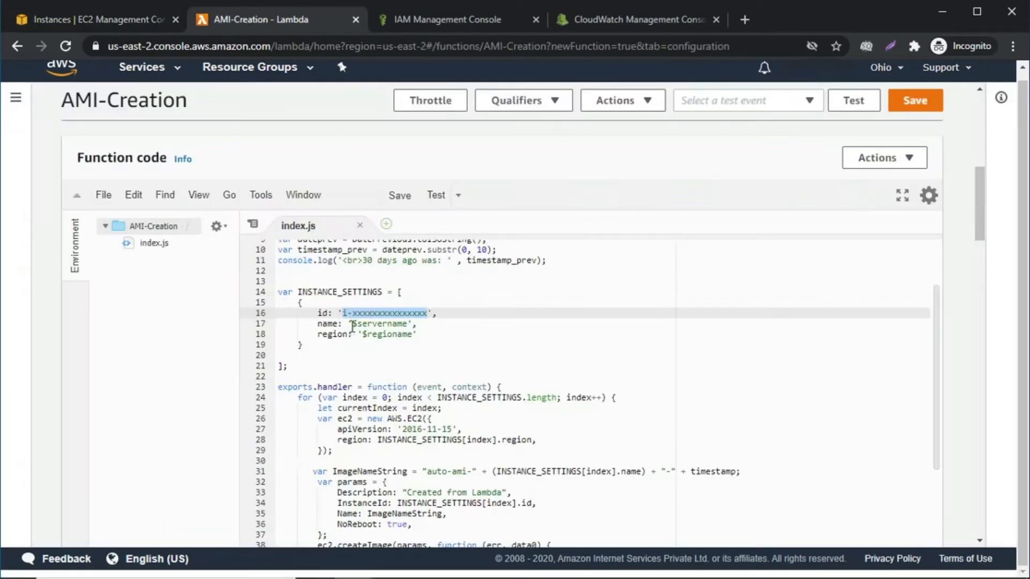
type("i-07b5c1b72ba9e8718',")
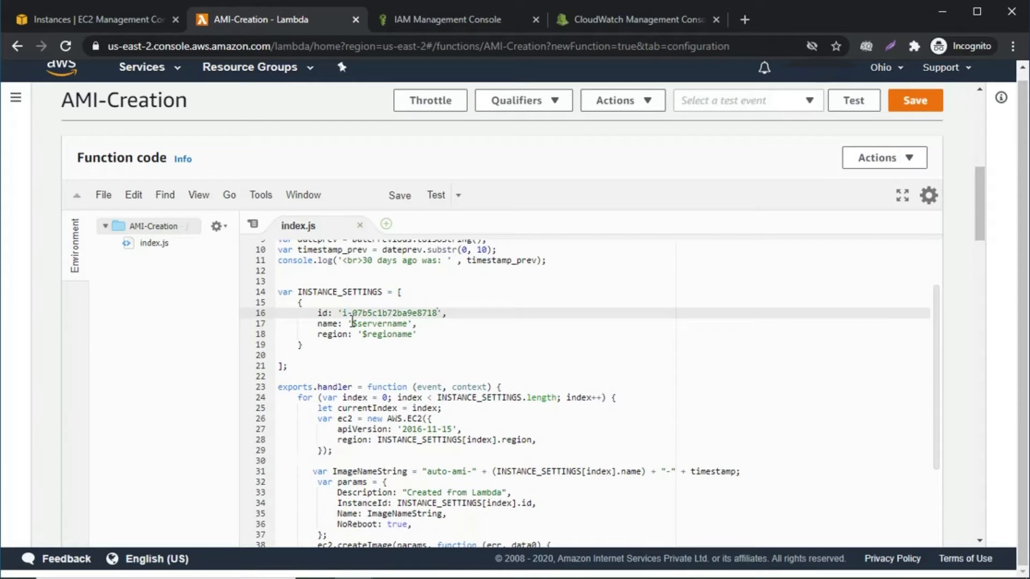
Set the server name to DemoInstance and the region to us-east-2
double_click(379, 324)
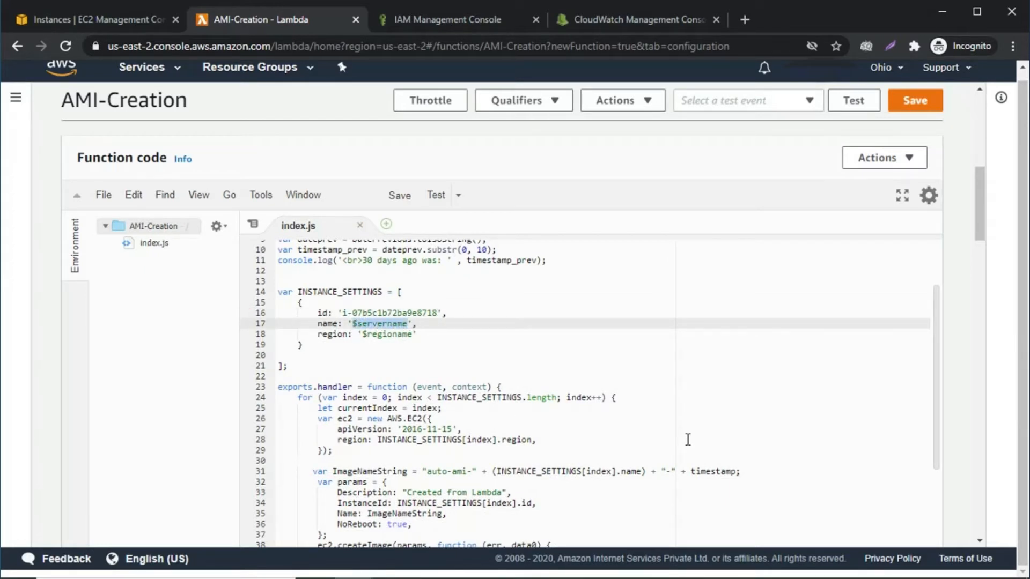
type("AMI',")
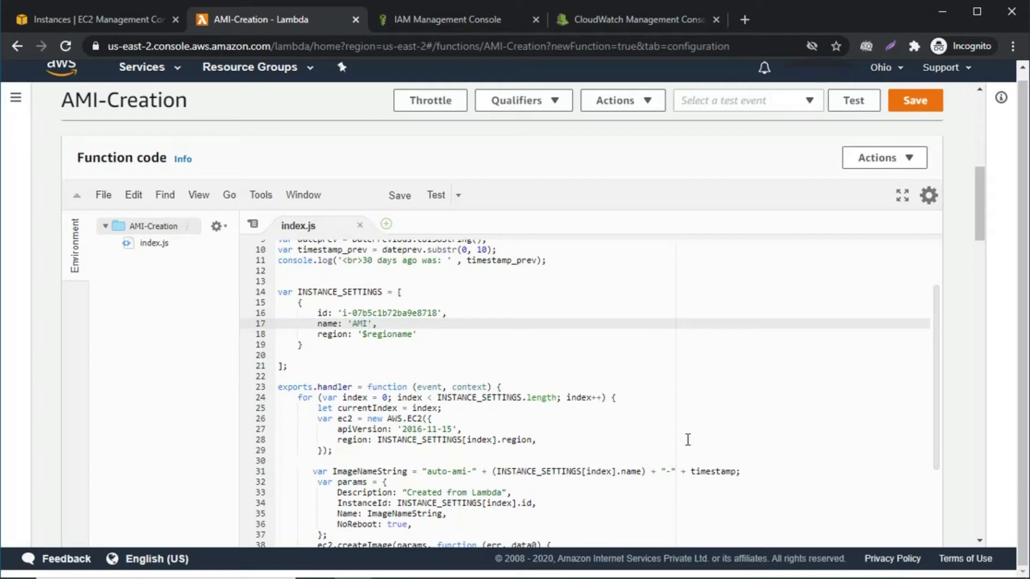
type("Demo")
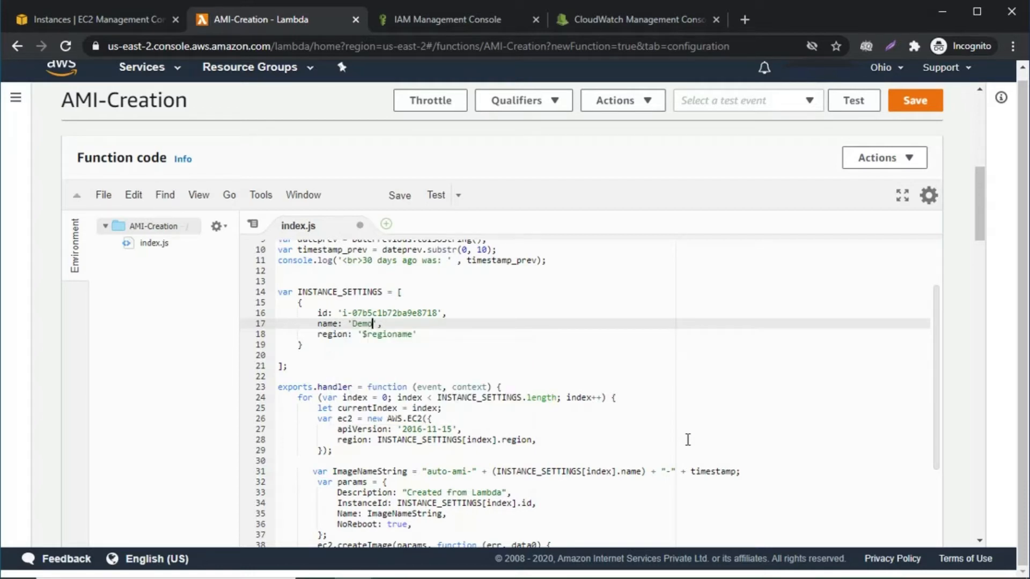
type("Inst")
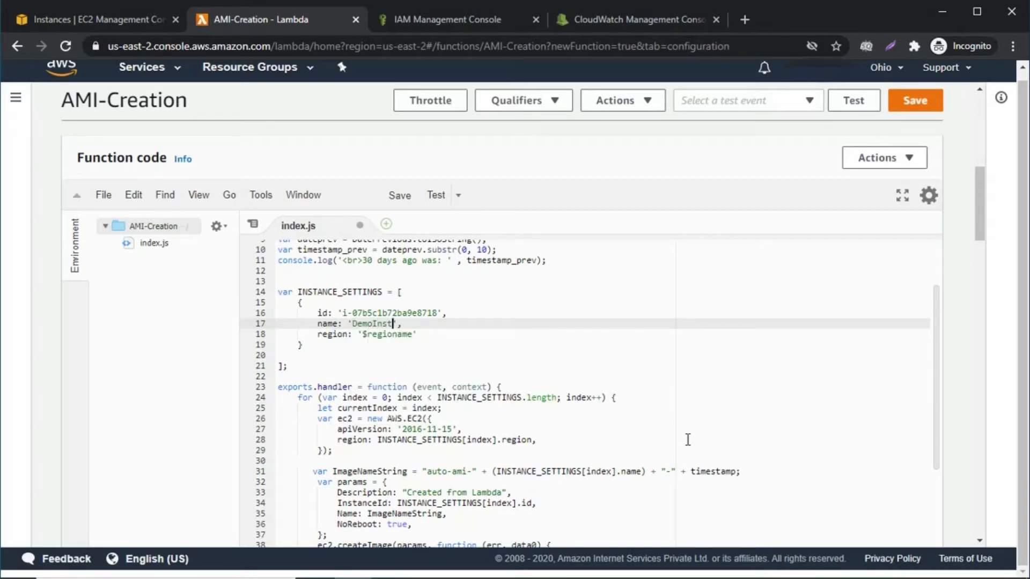
type("ance")
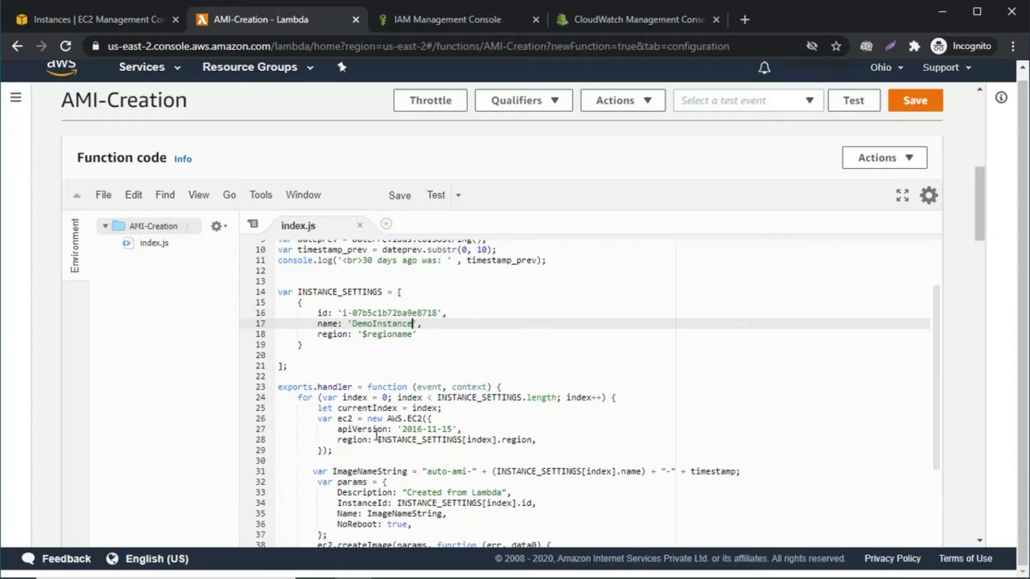
left_click(98, 19)
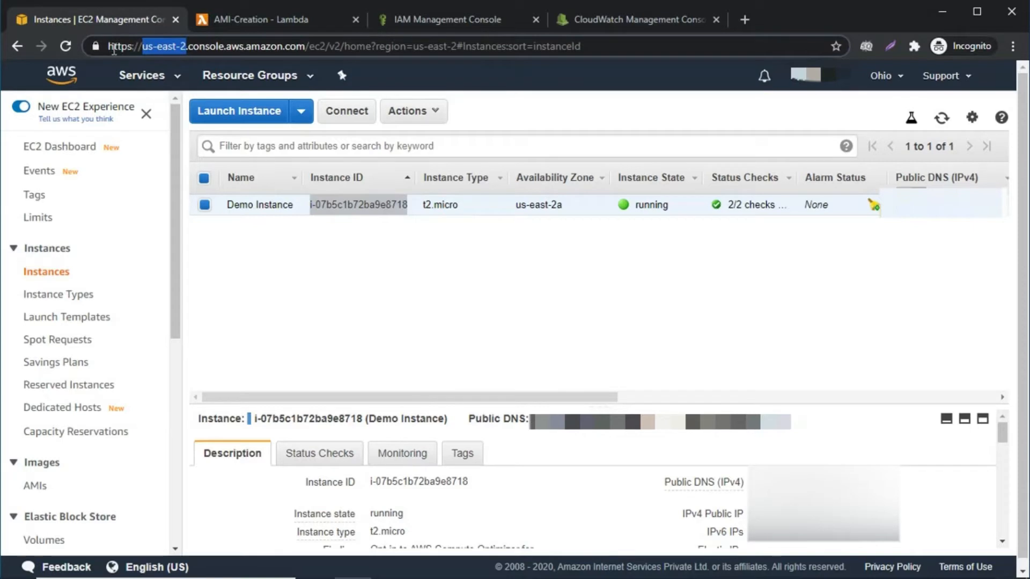
left_click(269, 20)
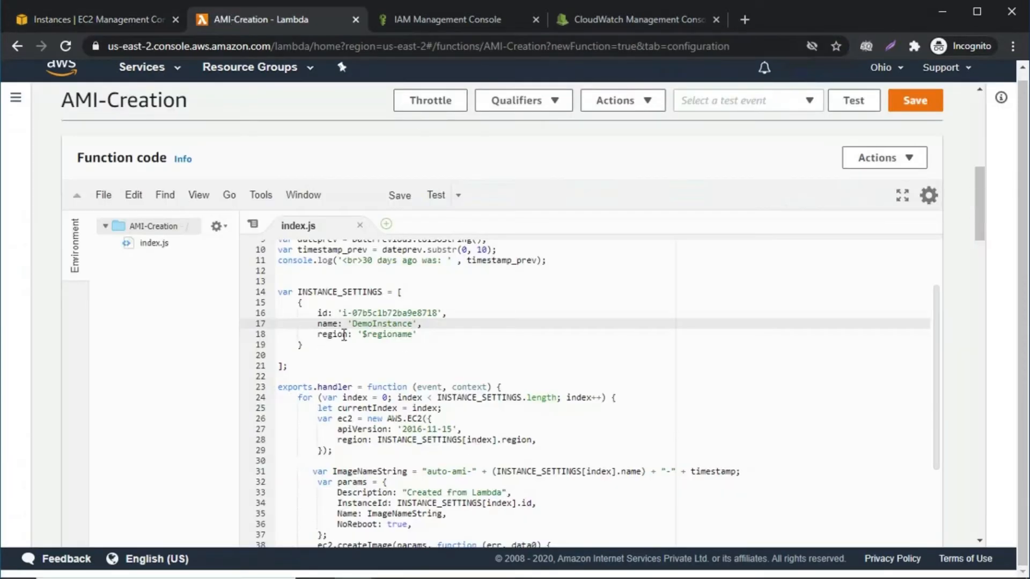
double_click(386, 334)
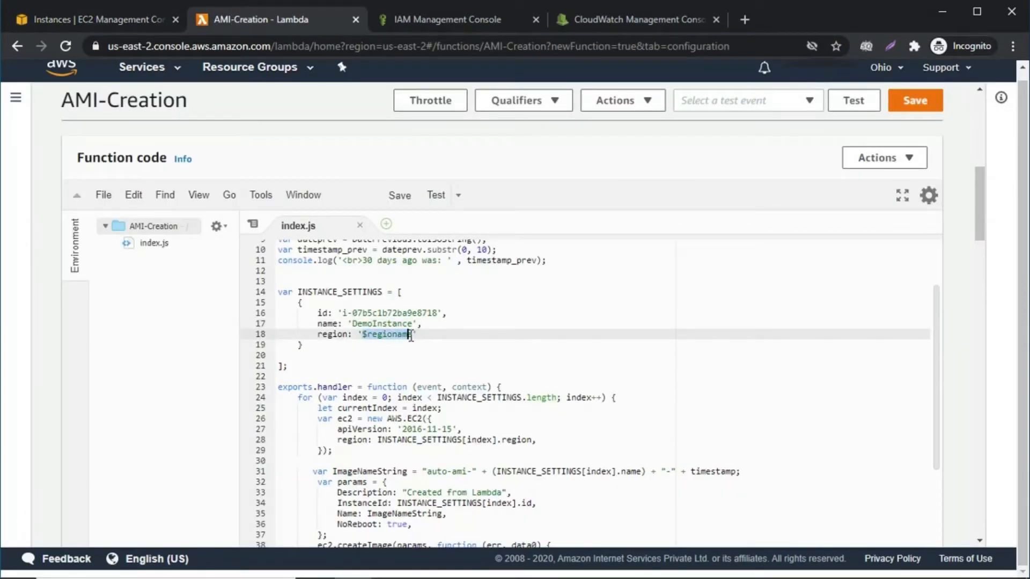
type("us-east-2")
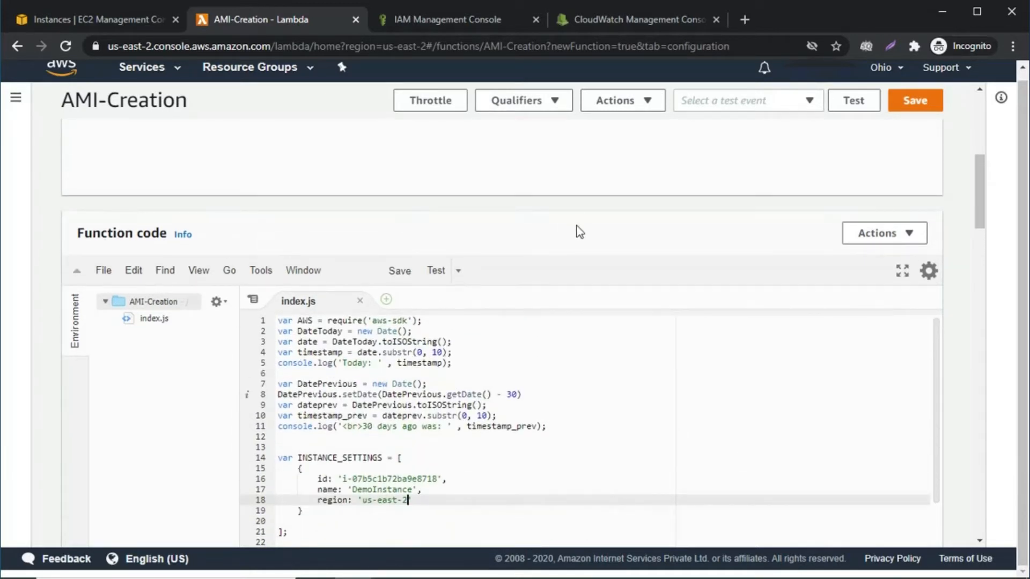
Review the script through the 30-day lookback lines to the end and save the code
scroll("down", 3)
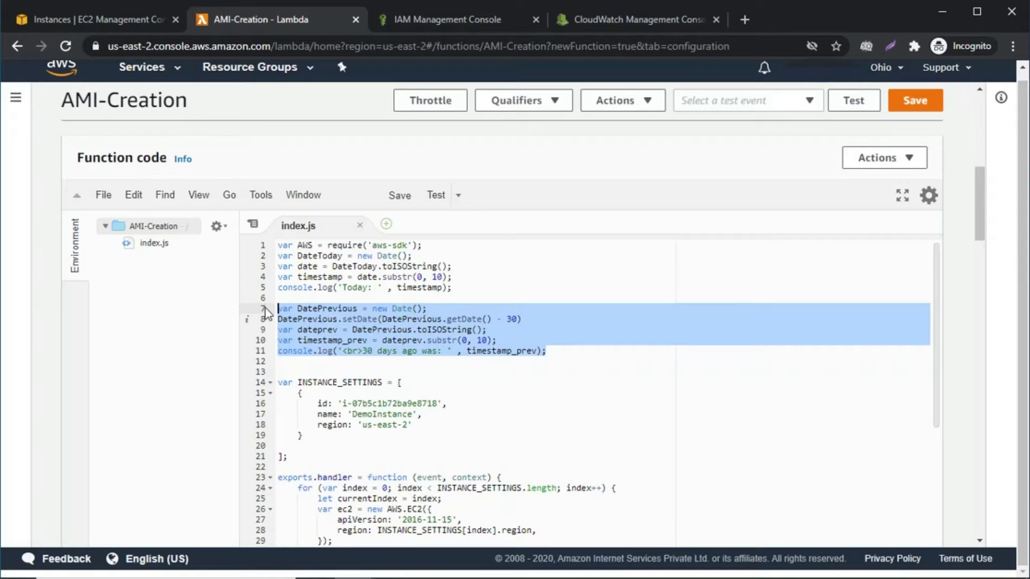
left_click(513, 320)
type("5")
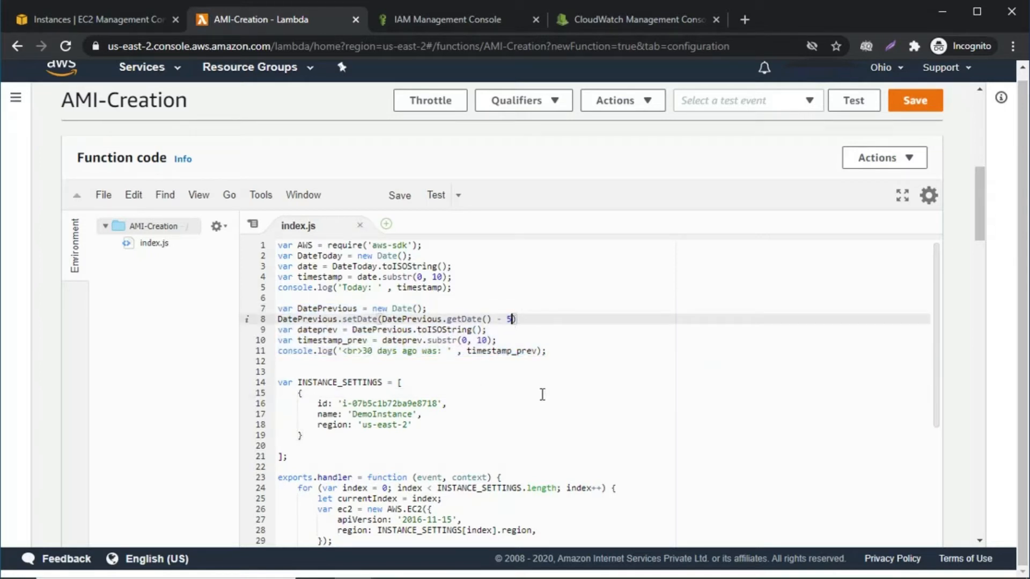
scroll("down", 3)
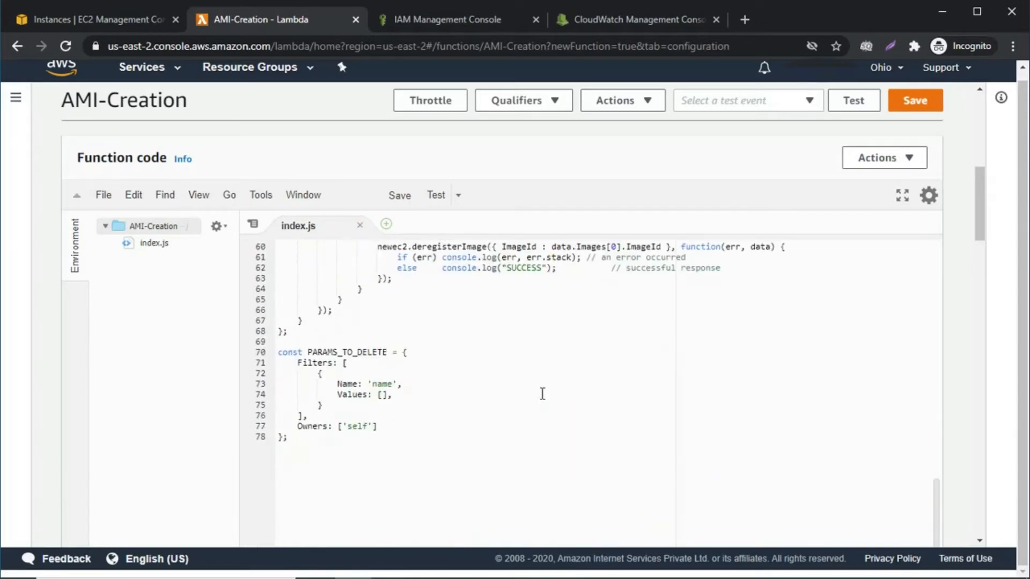
left_click(914, 100)
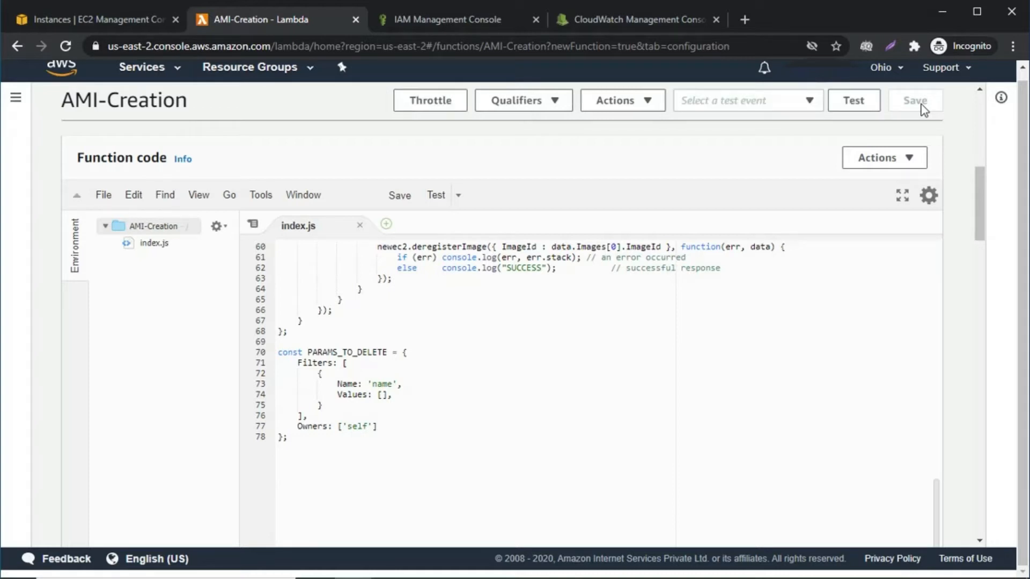
scroll("down", 3)
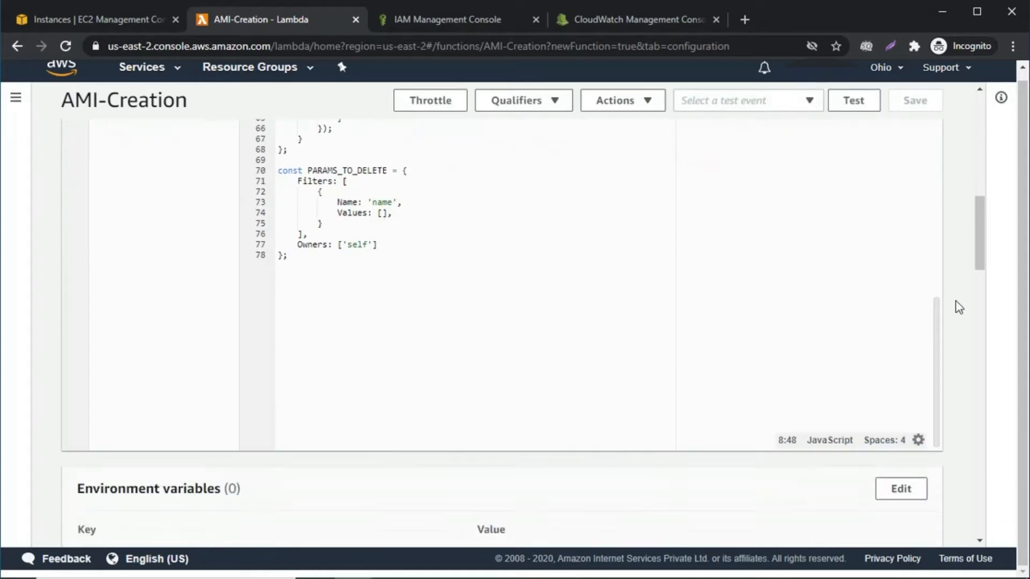
scroll("down", 3)
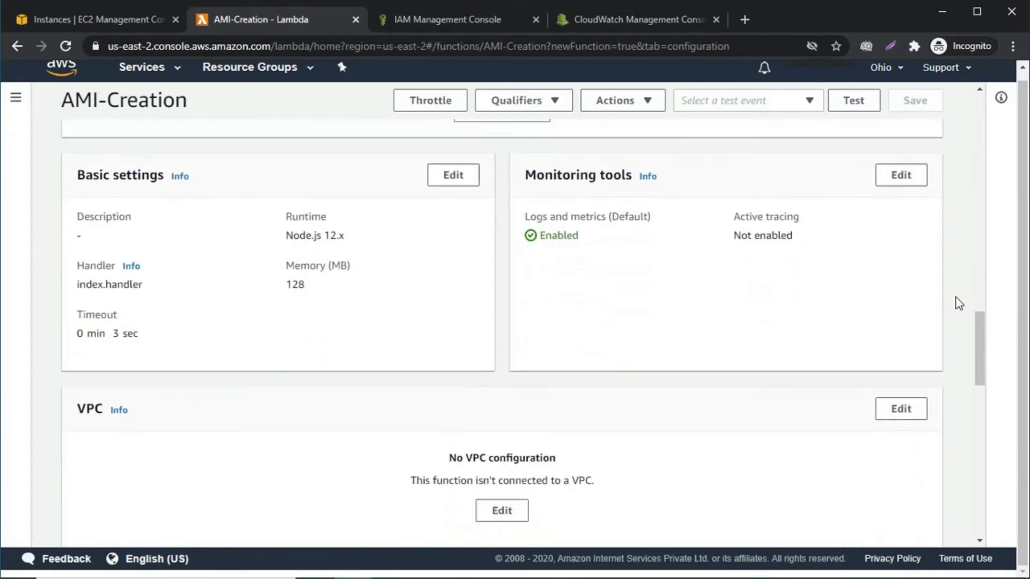
mouse_move(228, 267)
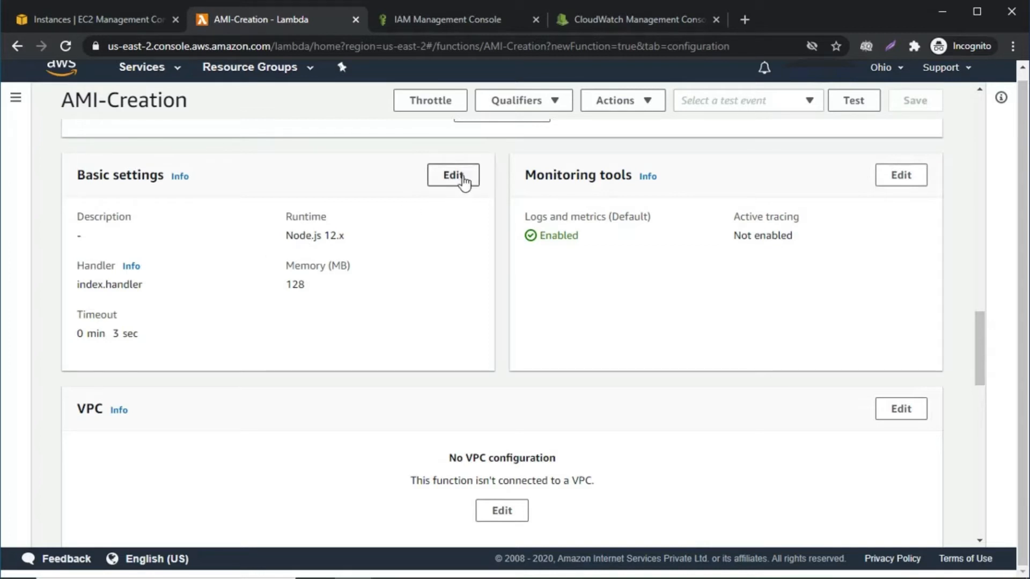
Edit basic settings to set the function timeout to 1 min 0 sec
left_click(453, 175)
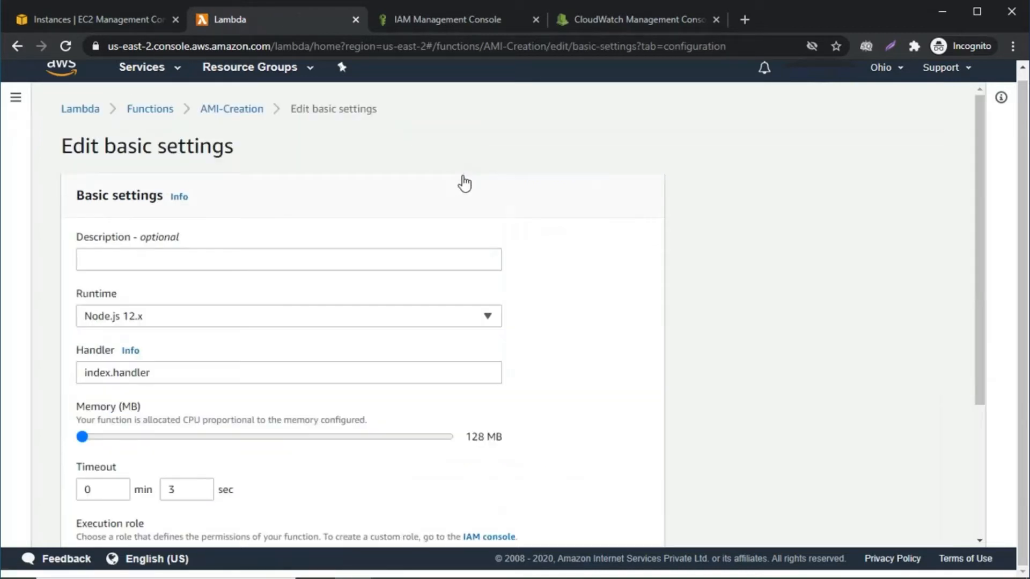
scroll("down", 3)
type("1")
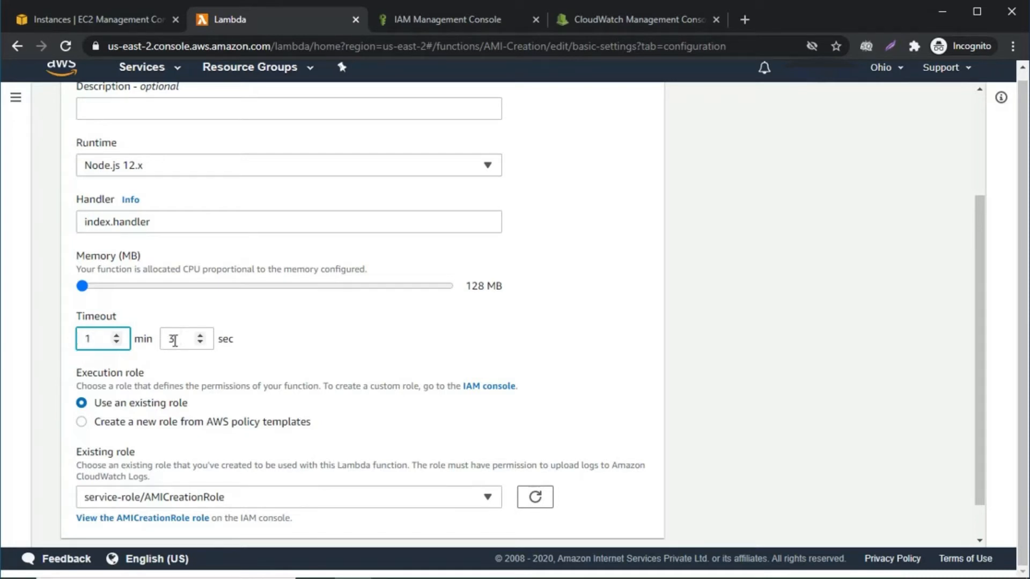
type("0")
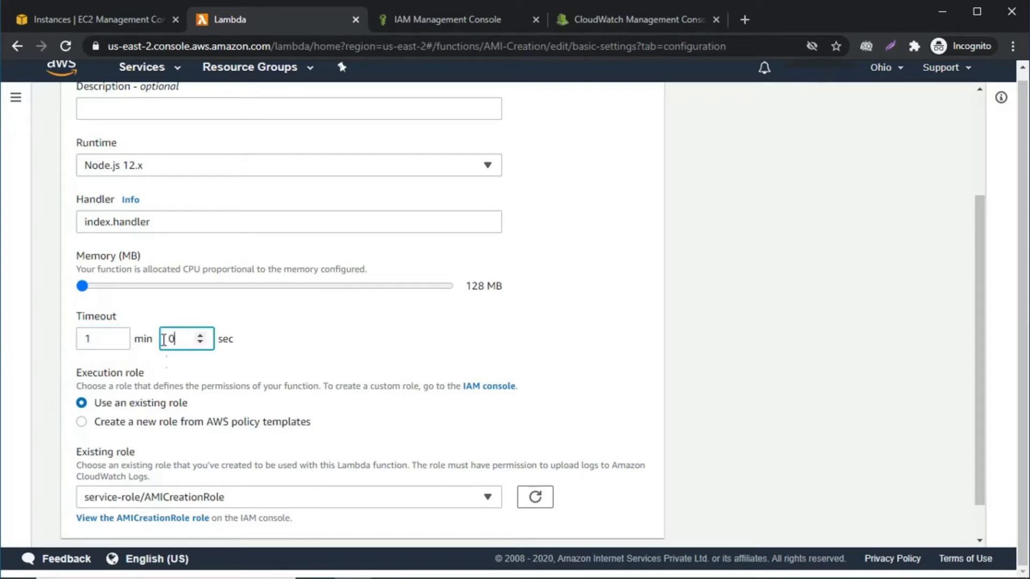
scroll("down", 3)
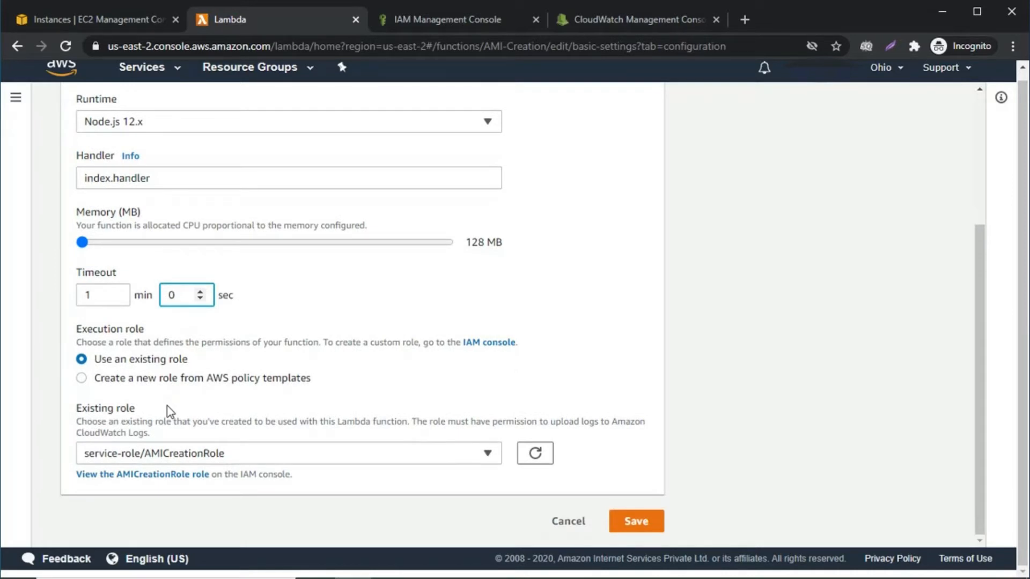
mouse_move(146, 422)
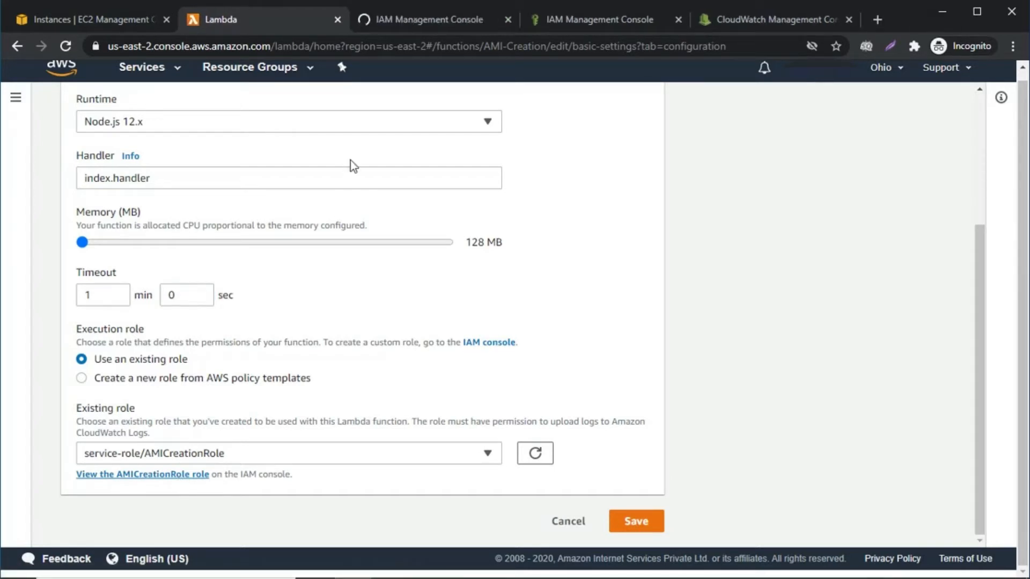
View AMICreationRole in IAM and search the attachable policies for ec2ful
left_click(429, 20)
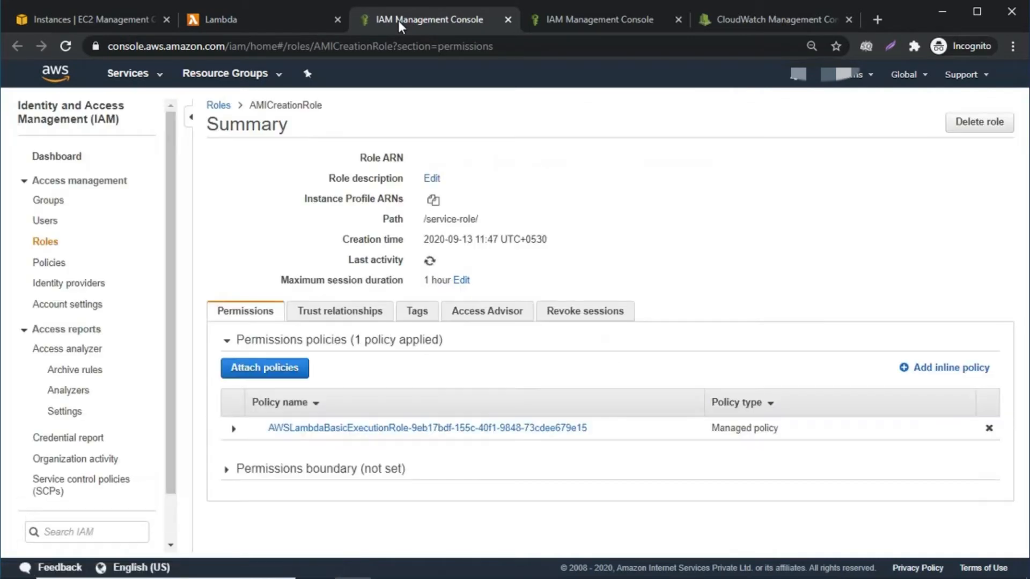
left_click(429, 261)
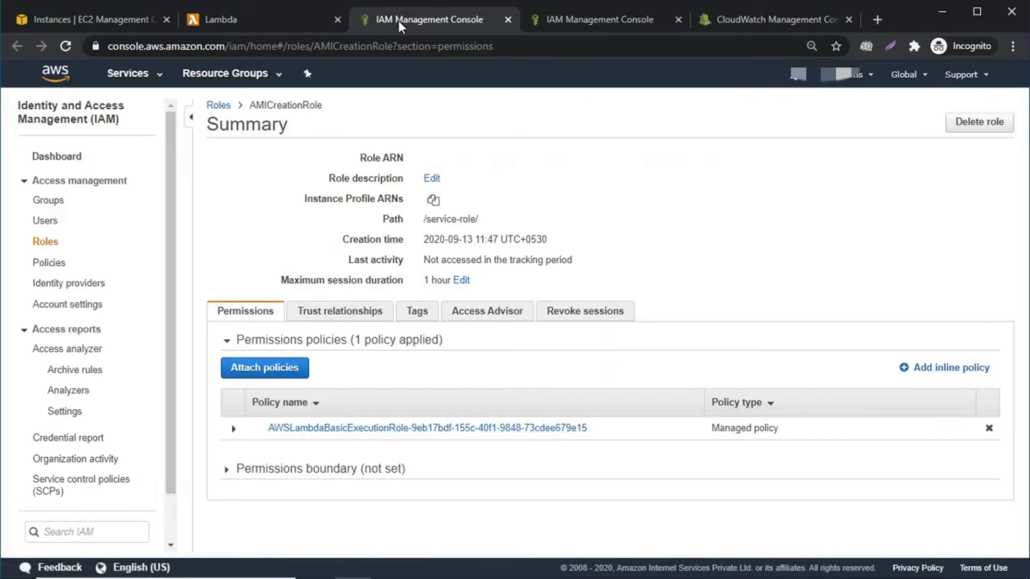
left_click(264, 367)
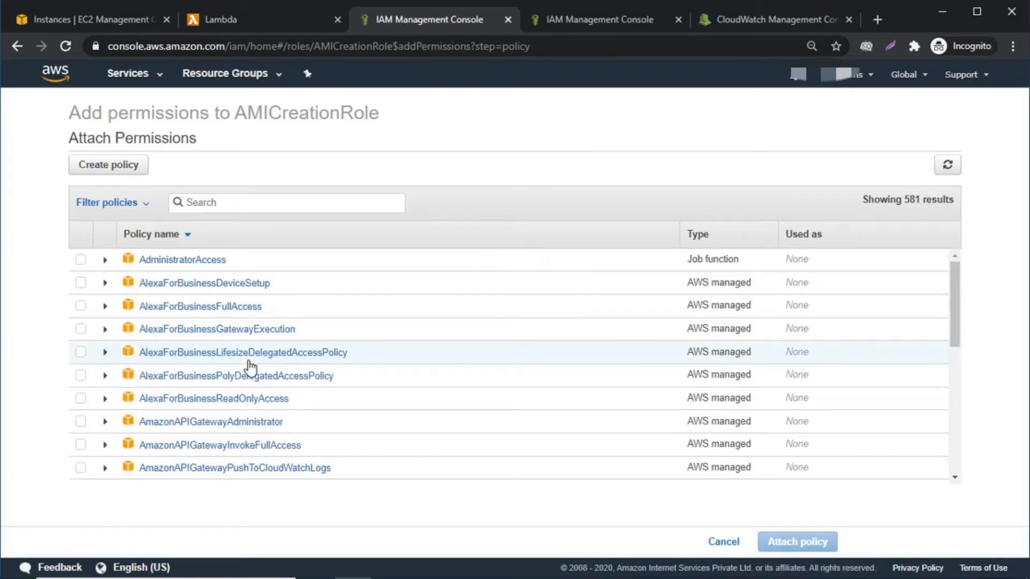
left_click(286, 203)
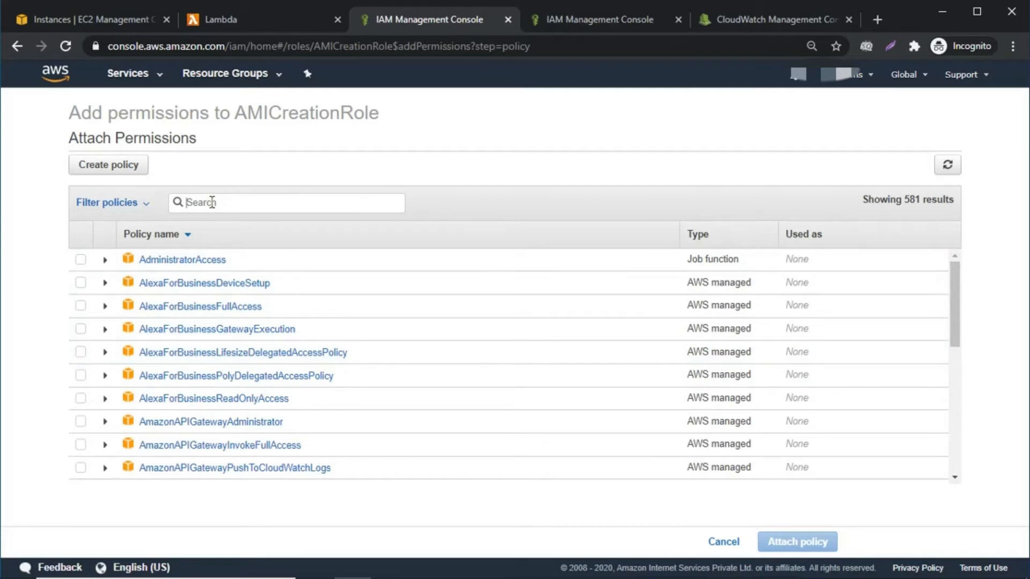
type("ec2full")
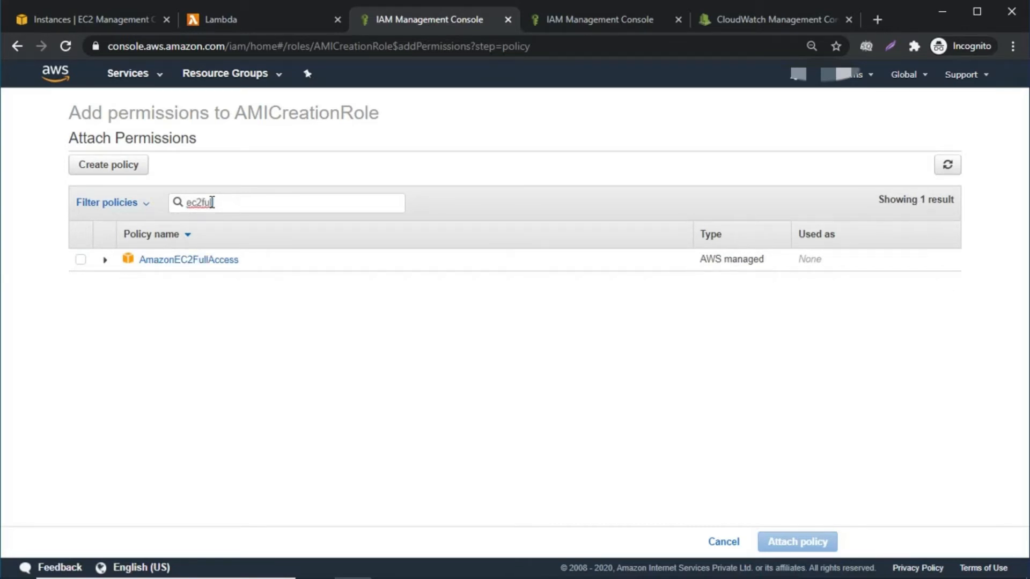
Attach the AmazonEC2FullAccess policy to AMICreationRole
left_click(80, 259)
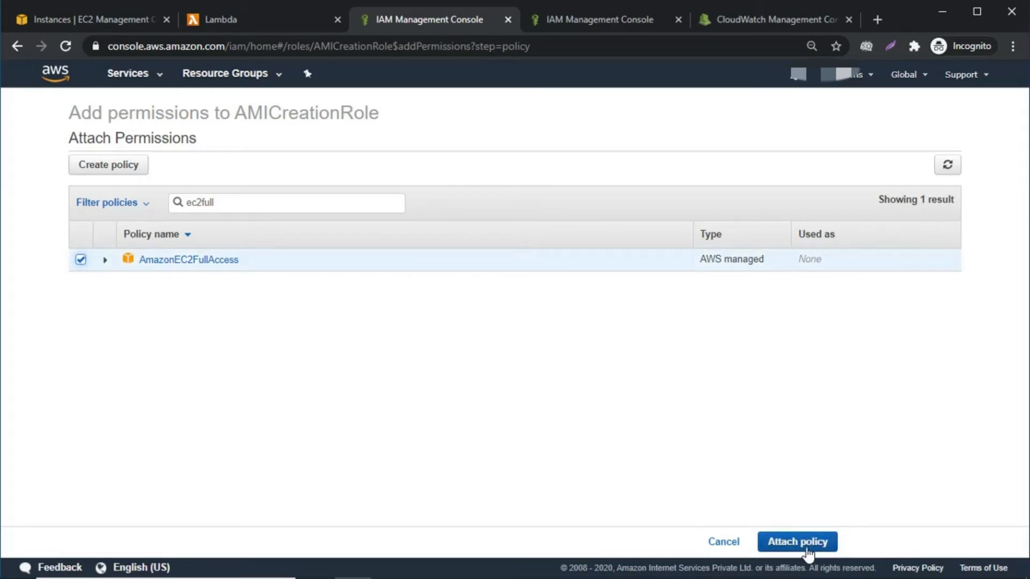
left_click(797, 540)
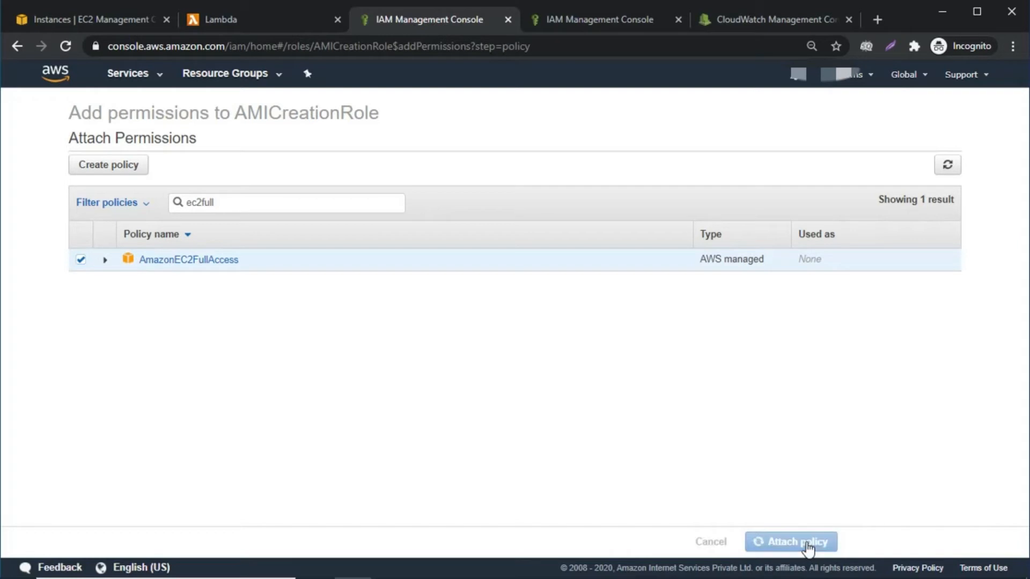
left_click(790, 542)
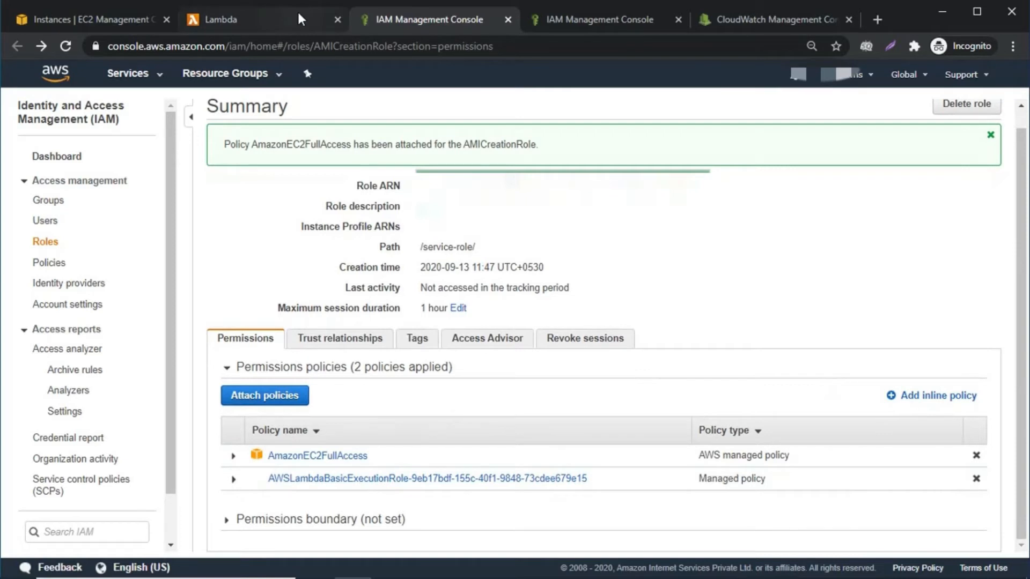
Save the basic settings so AMI-Creation has a 1 min 0 sec timeout
left_click(221, 19)
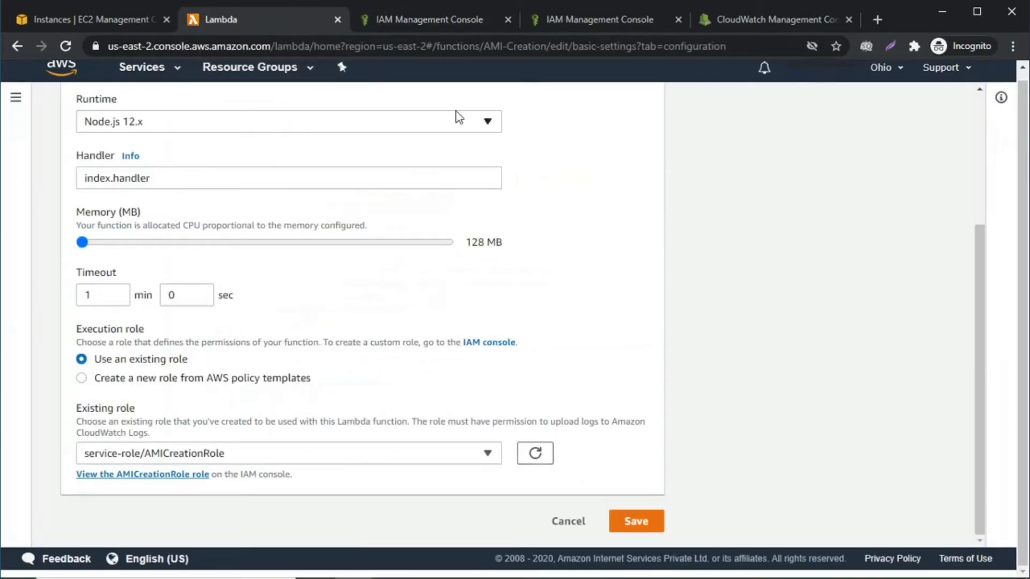
left_click(634, 521)
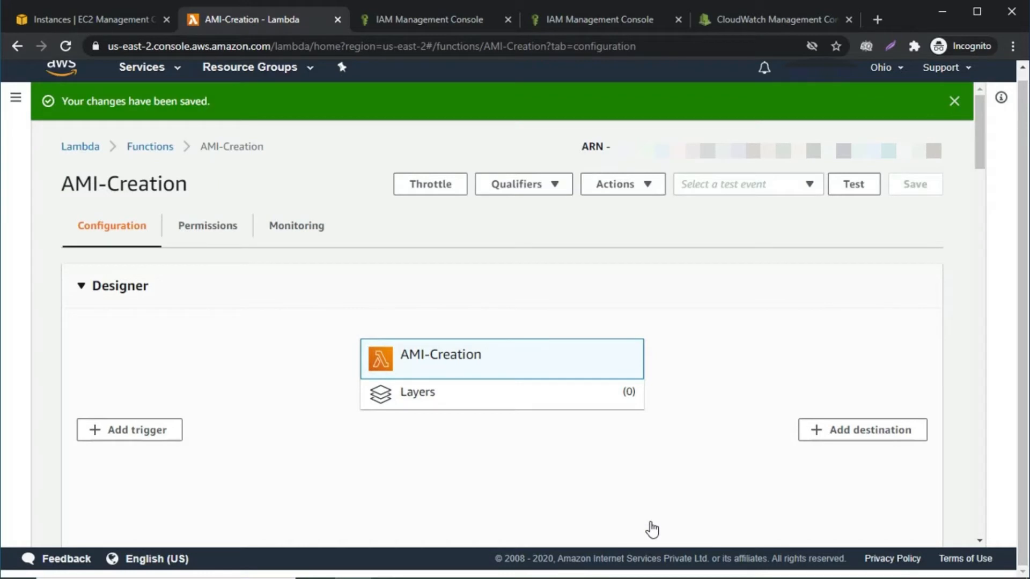
mouse_move(650, 518)
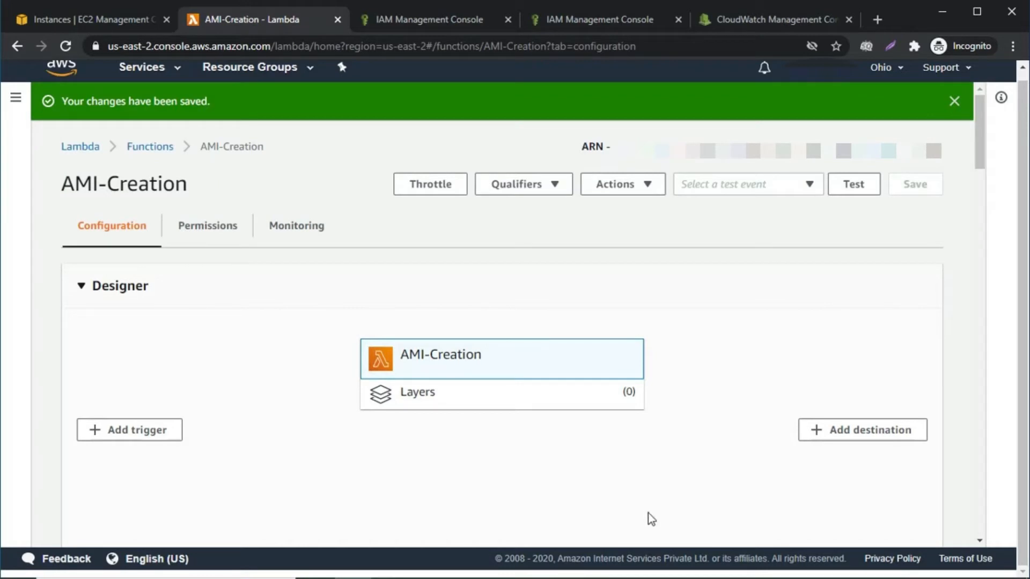
scroll("down", 3)
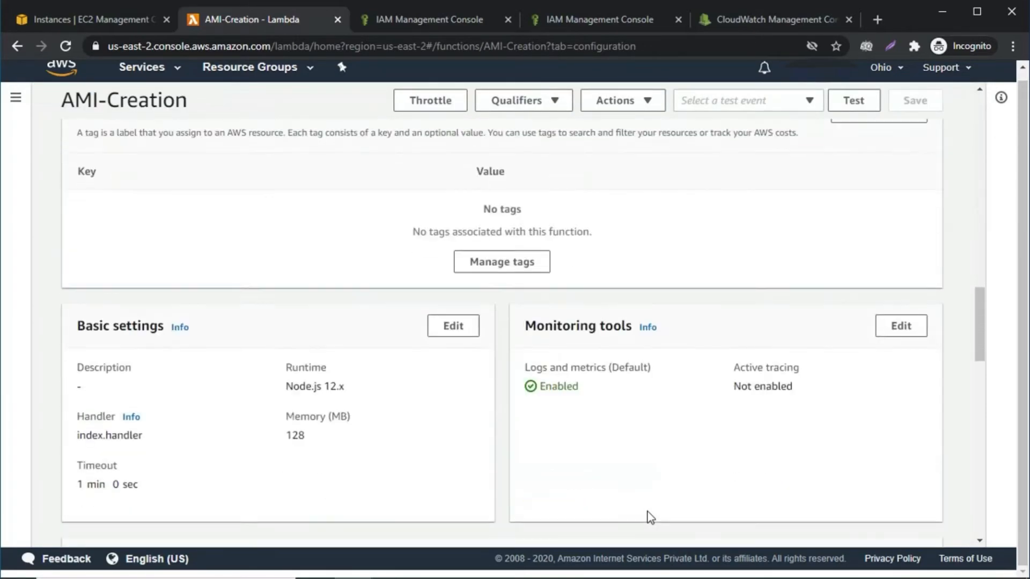
scroll("down", 3)
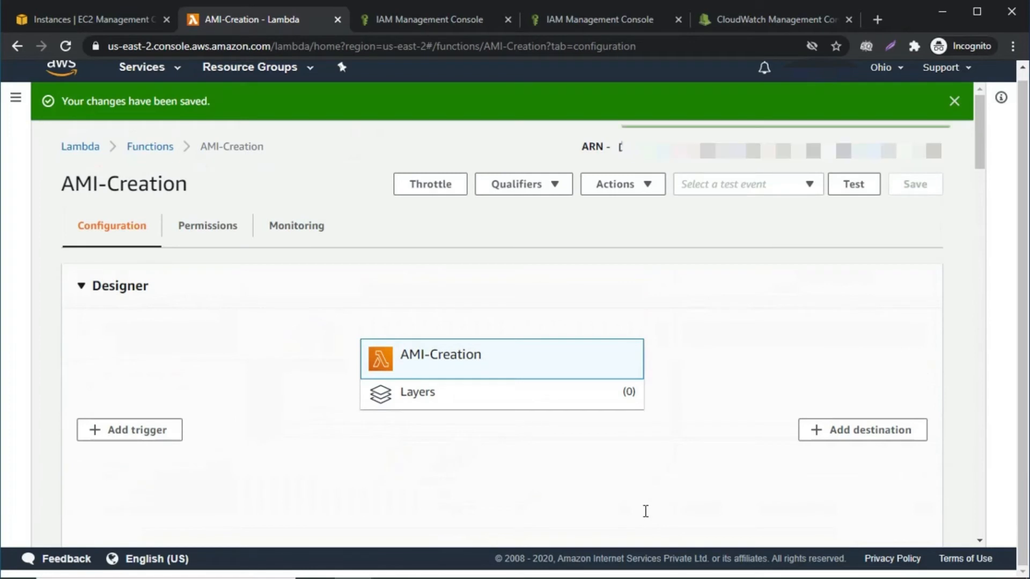
mouse_move(346, 179)
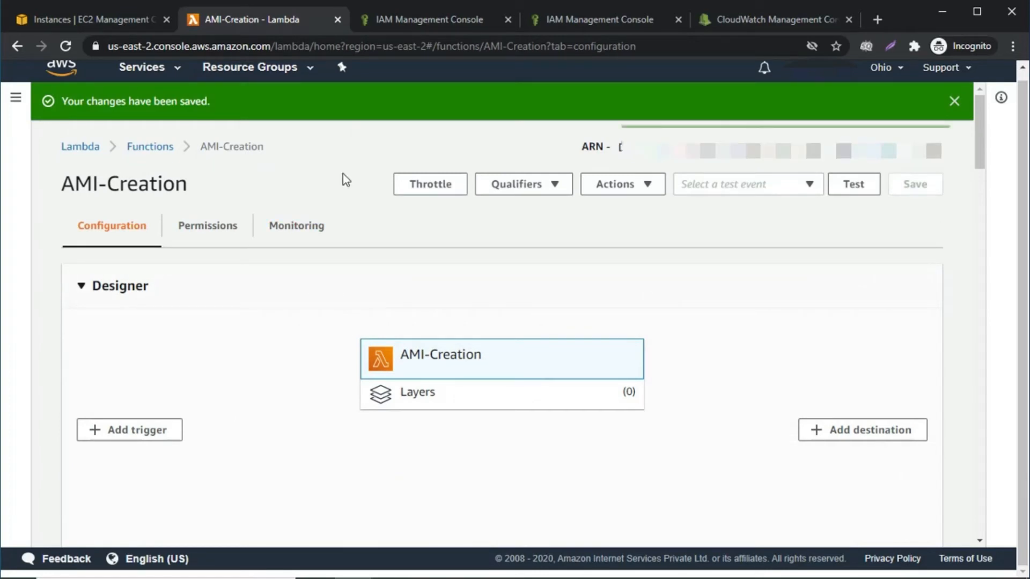
mouse_move(338, 179)
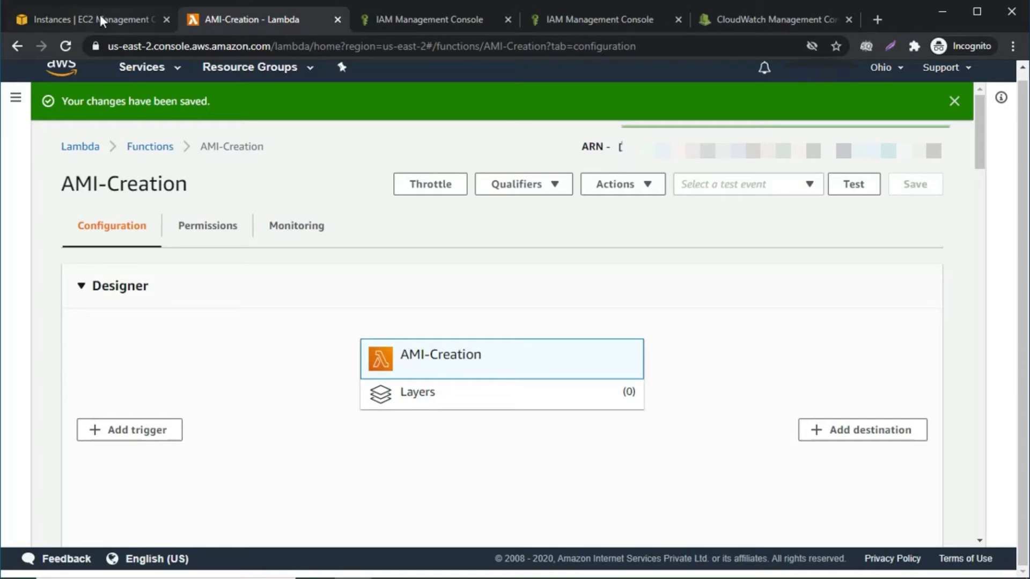
mouse_move(98, 19)
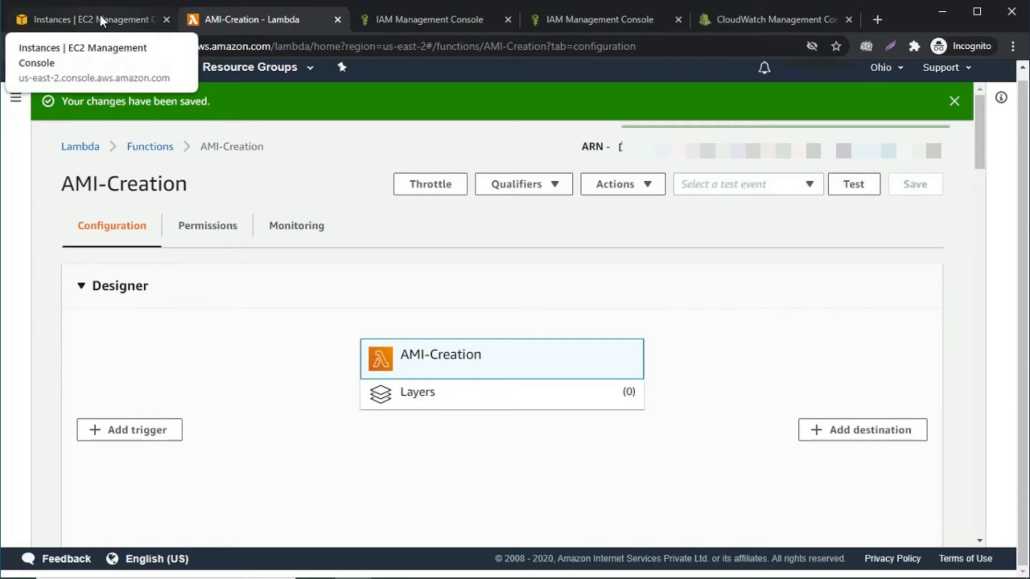
Check the EC2 AMIs list shows no owned images, then return to the AMI-Creation function
left_click(93, 19)
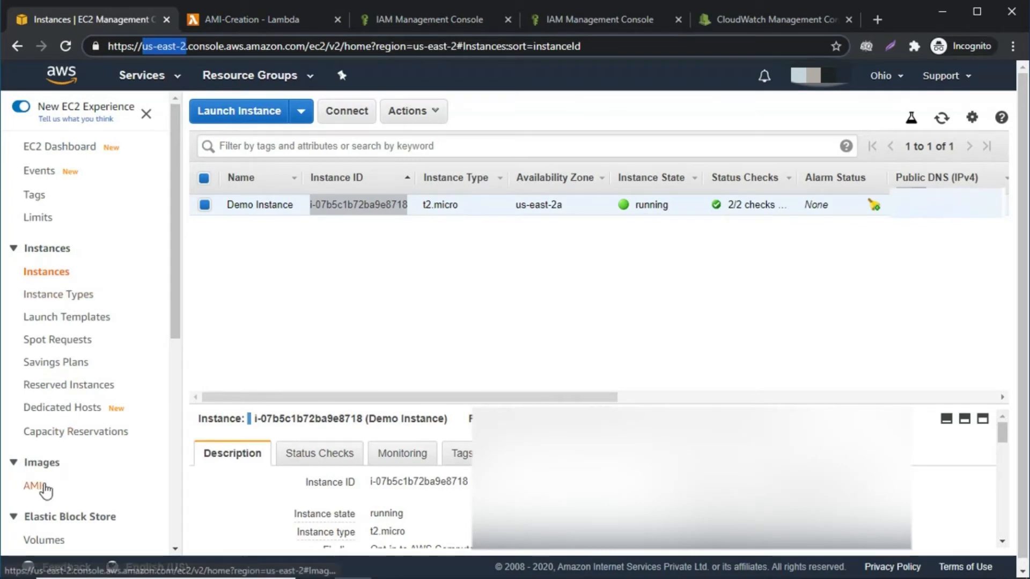
left_click(30, 486)
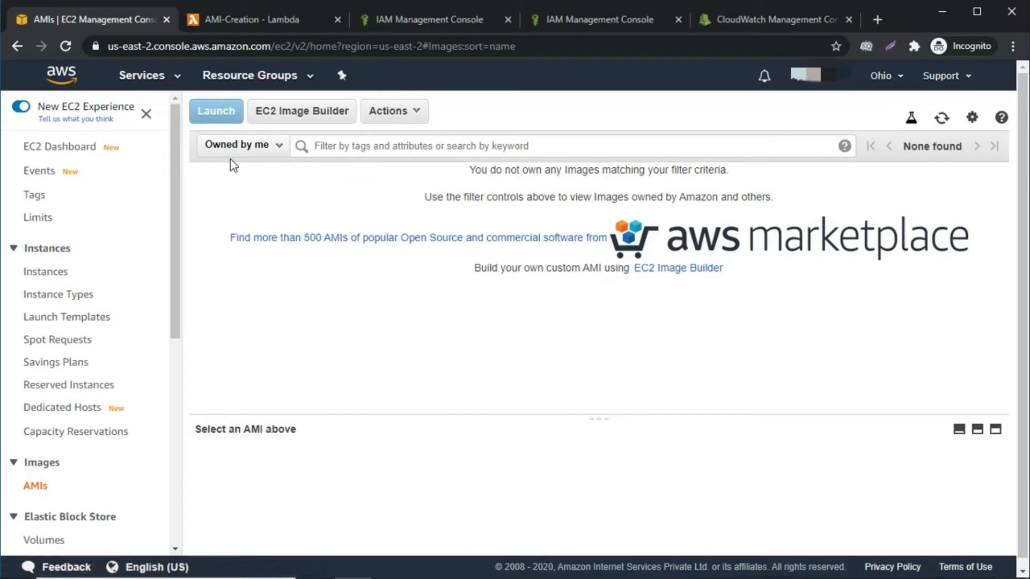
mouse_move(270, 153)
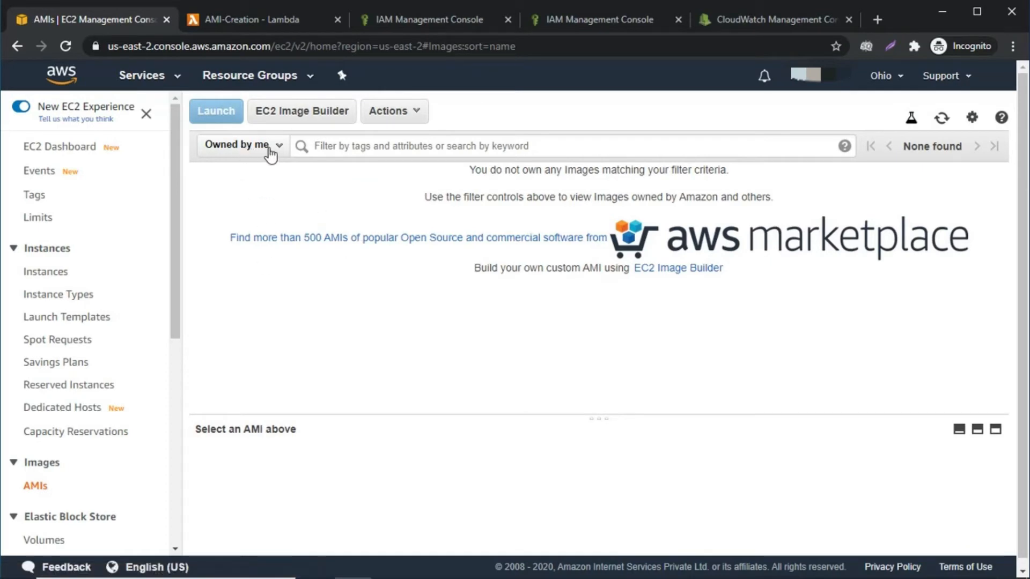
mouse_move(270, 161)
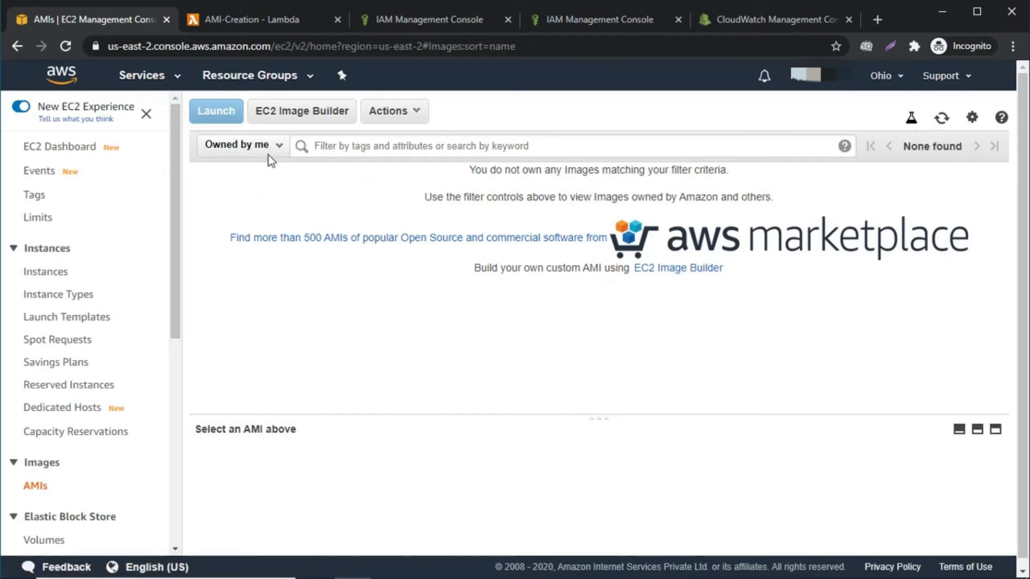
left_click(262, 19)
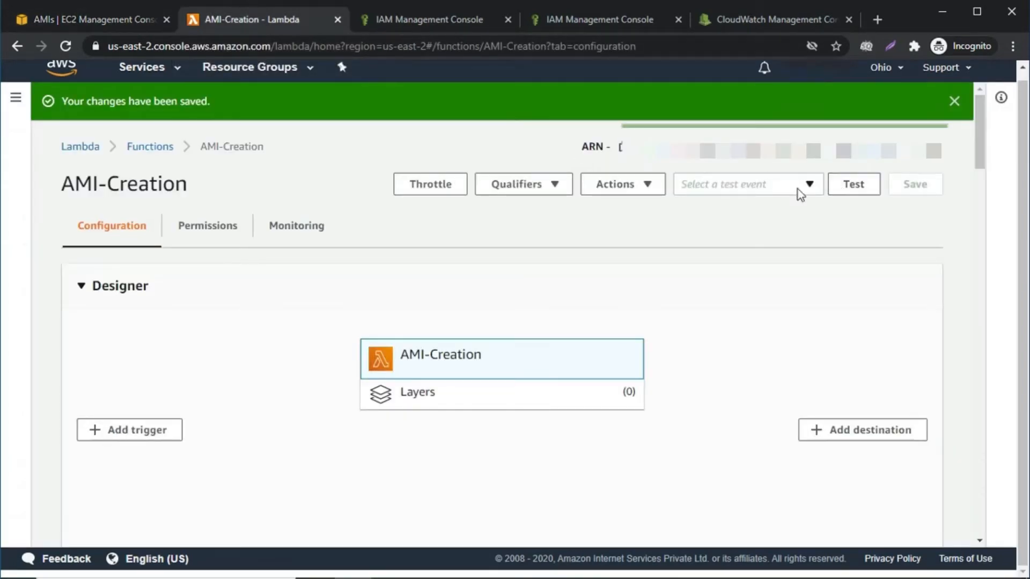
Start a new test event for AMI-Creation named AMICreation
left_click(745, 183)
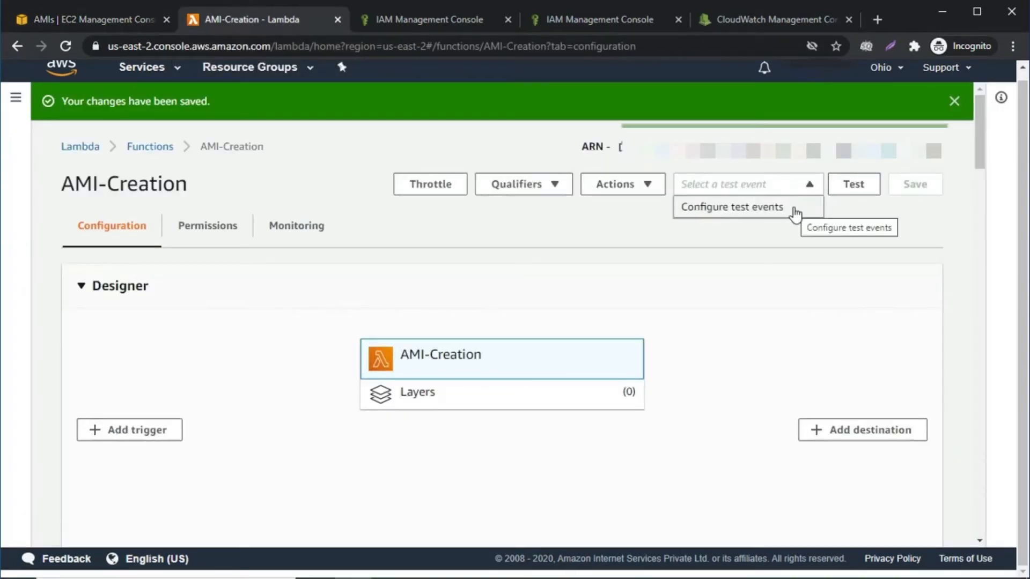
left_click(732, 207)
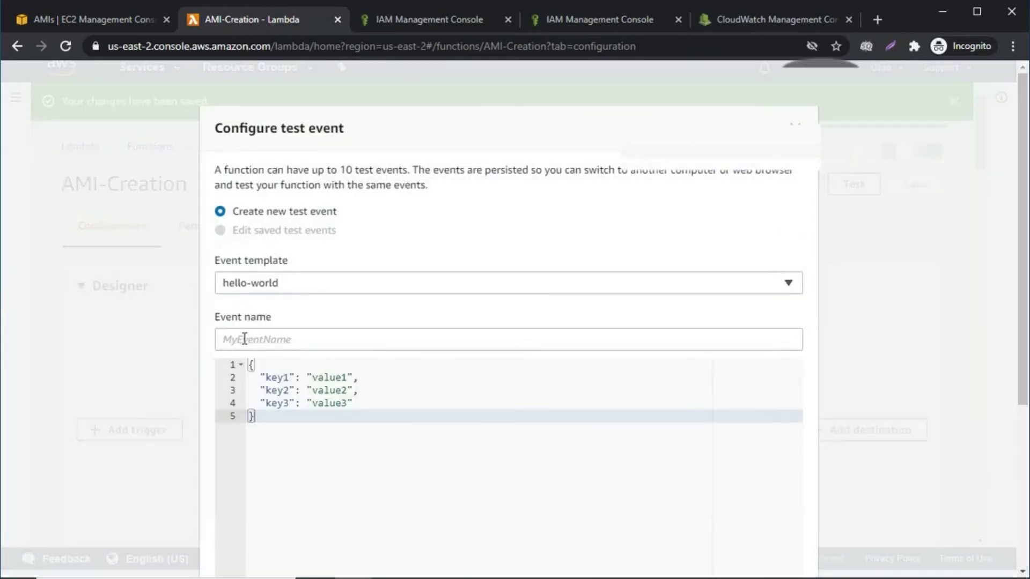
type("AMI")
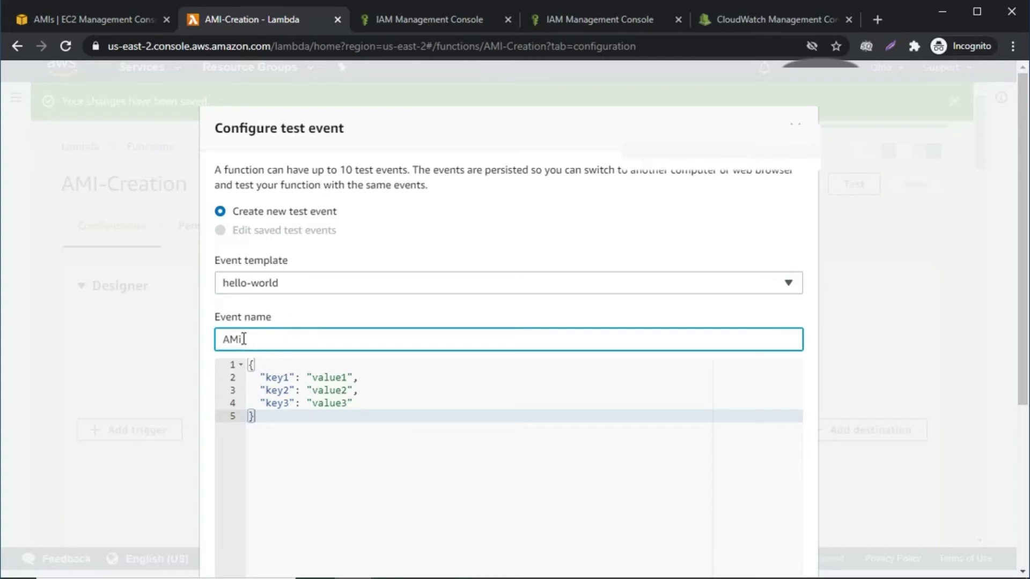
type("Crea")
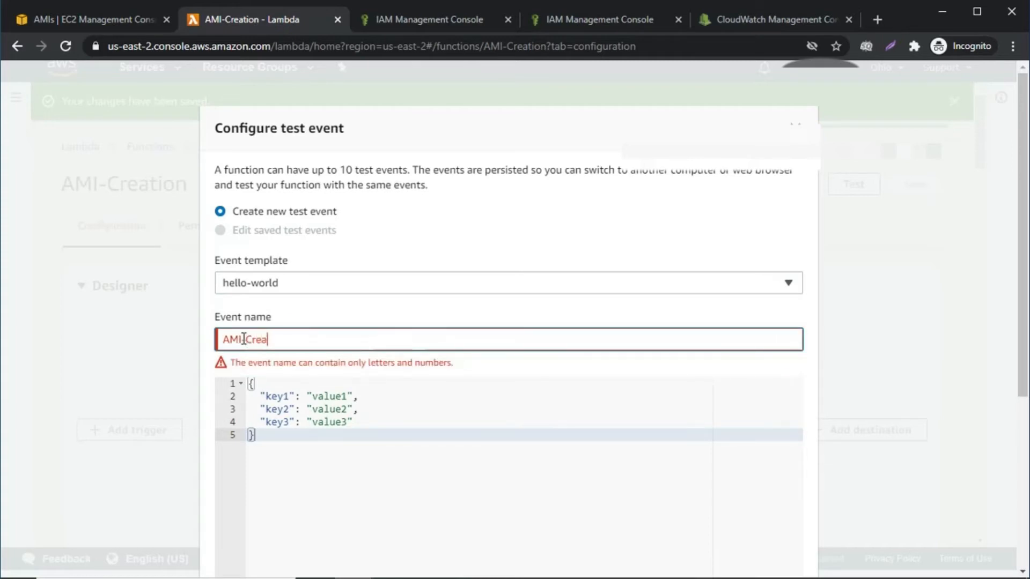
type("tion")
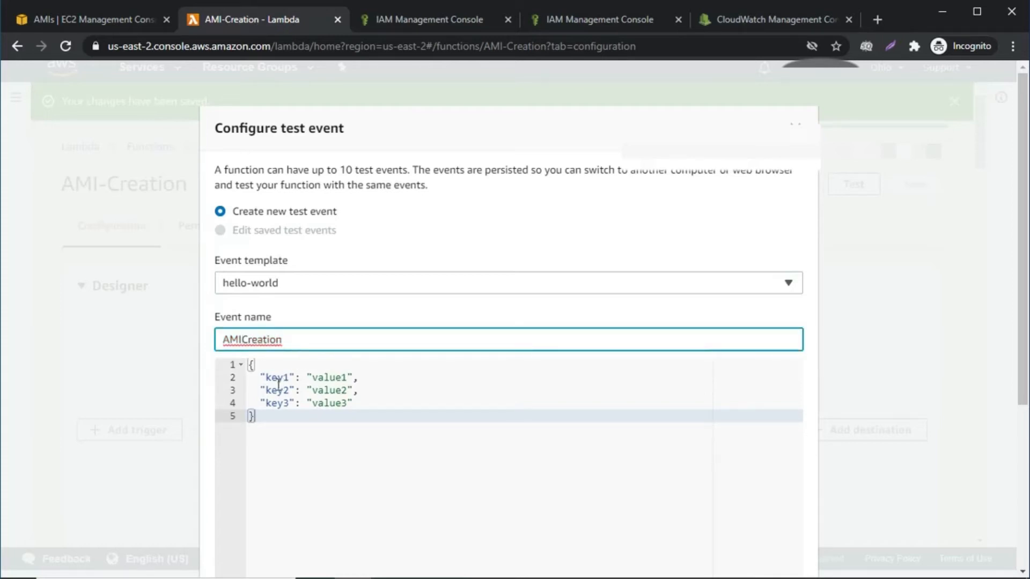
Clear the sample key-value lines to leave an empty {} body and create the event
left_click_drag(262, 376, 353, 403)
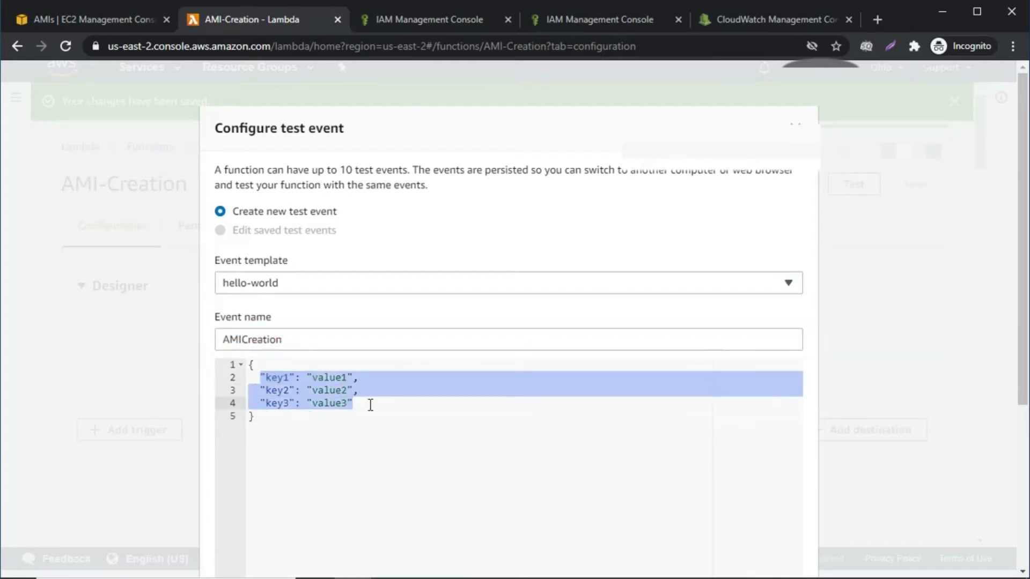
key("Delete")
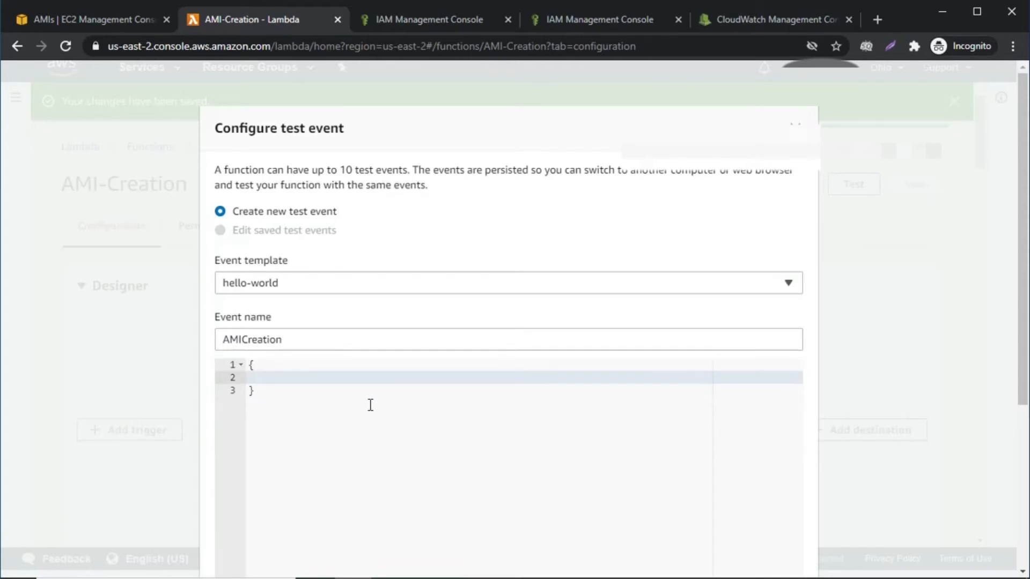
mouse_move(407, 306)
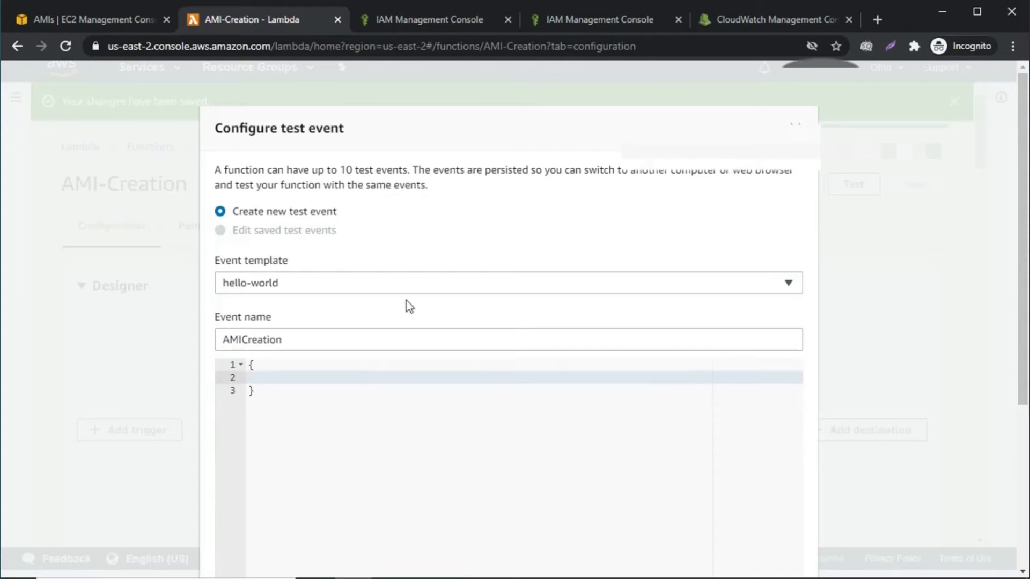
scroll("down", 3)
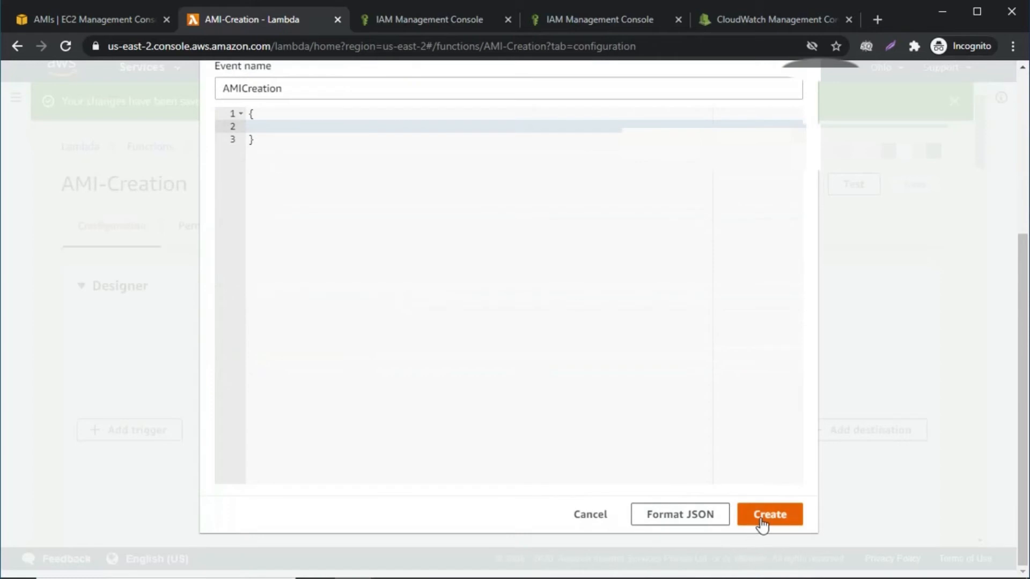
left_click(768, 514)
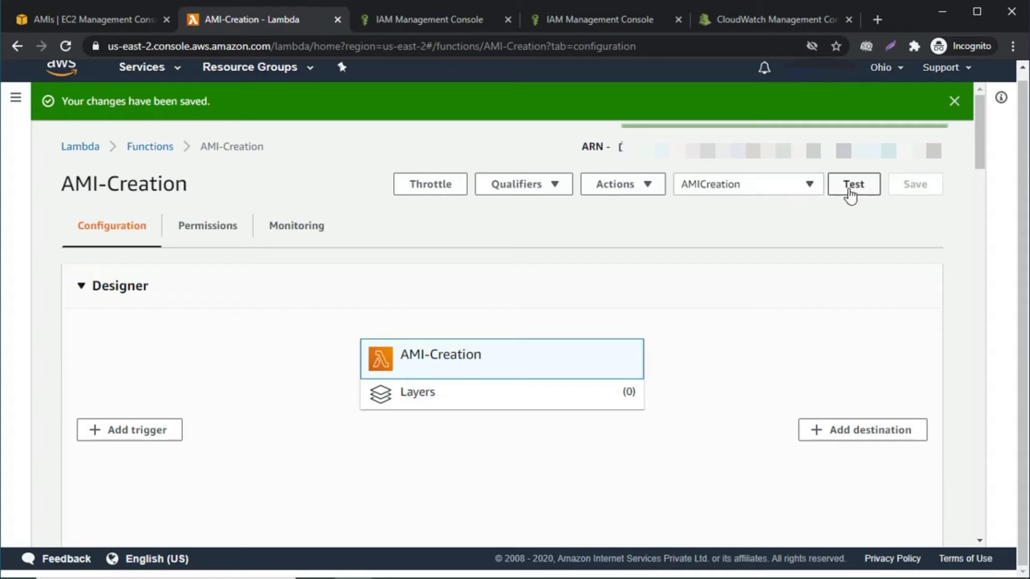
Run AMI-Creation with the AMICreation event and expand the successful execution details
left_click(852, 184)
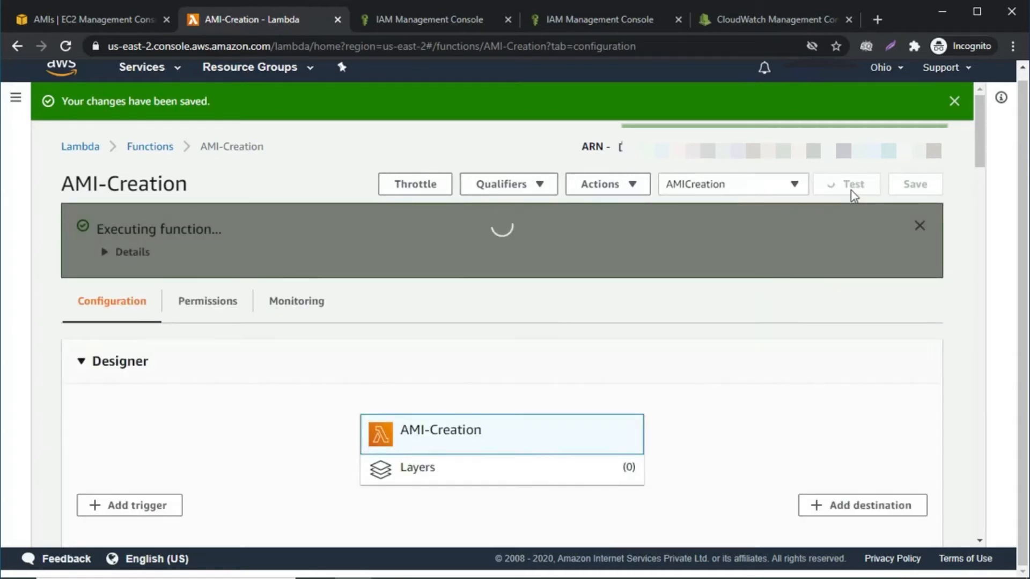
left_click(853, 183)
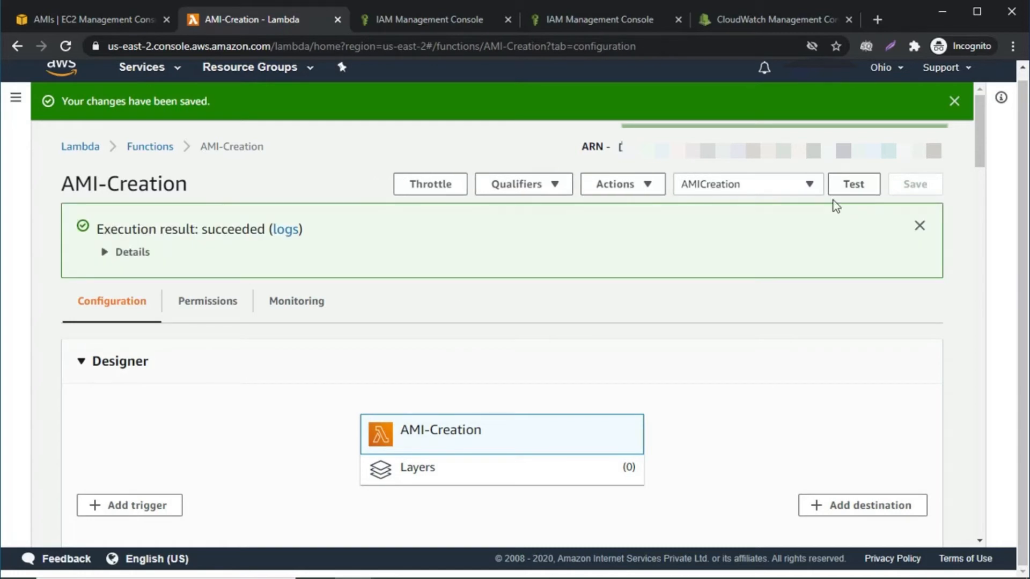
left_click(132, 251)
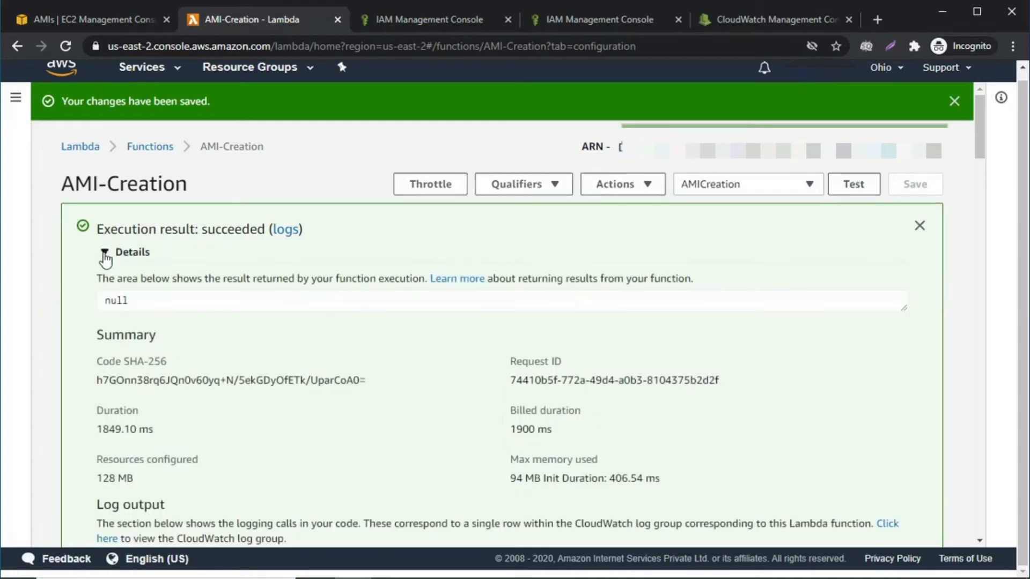
Highlight the new ImageId in the log output, then go back to the EC2 AMIs list
scroll("down", 3)
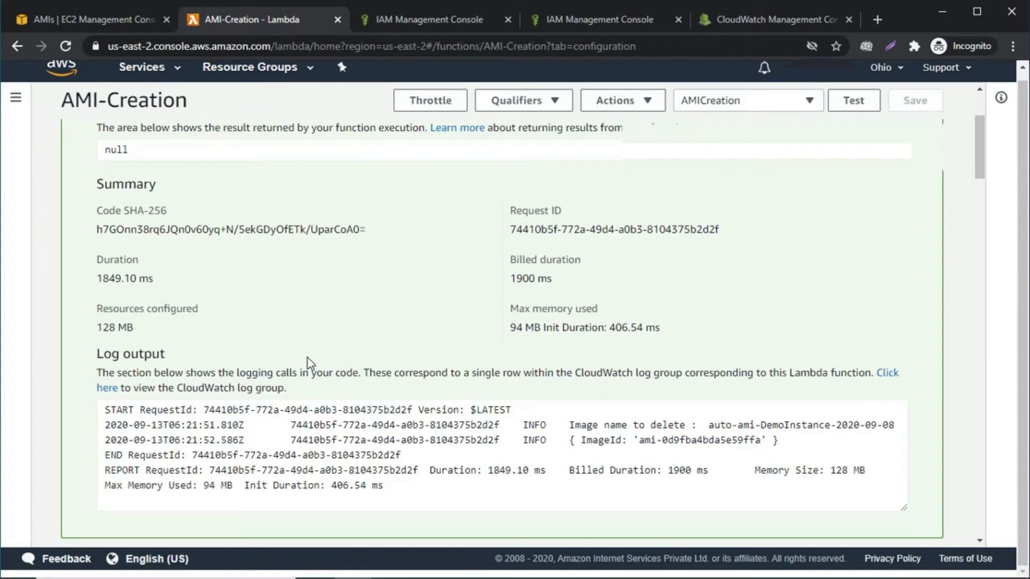
left_click(577, 440)
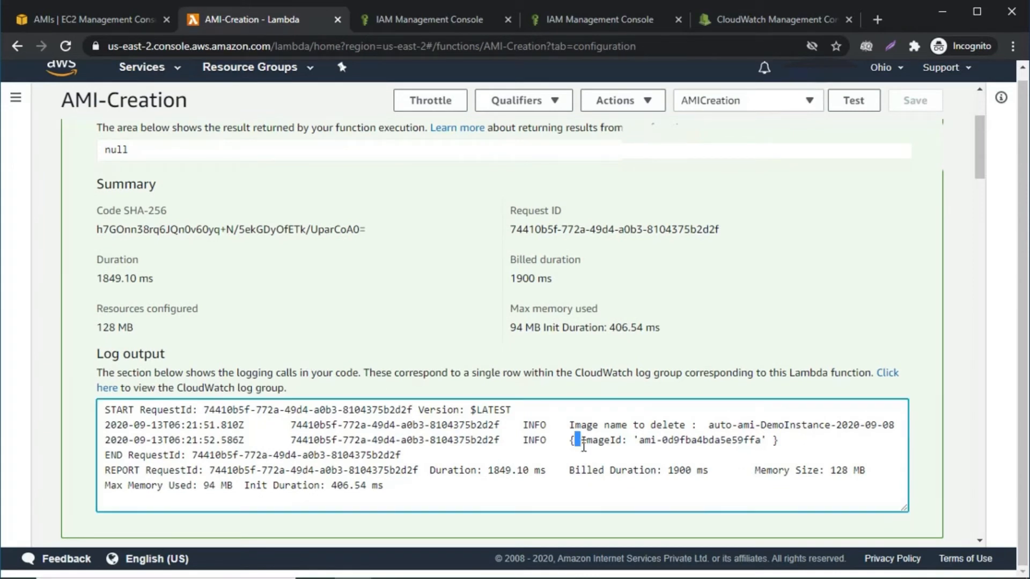
left_click_drag(575, 440, 774, 440)
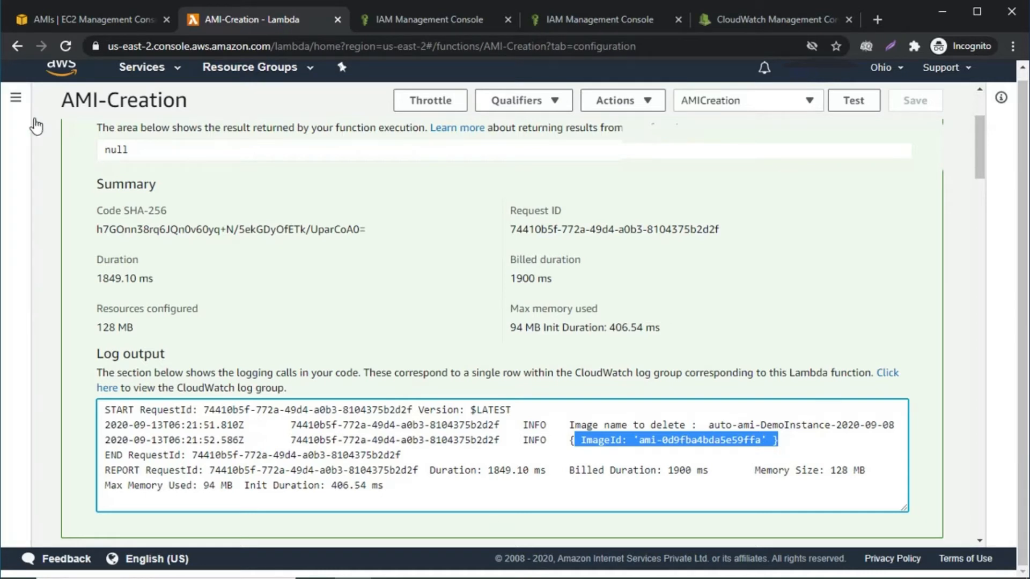
left_click(92, 20)
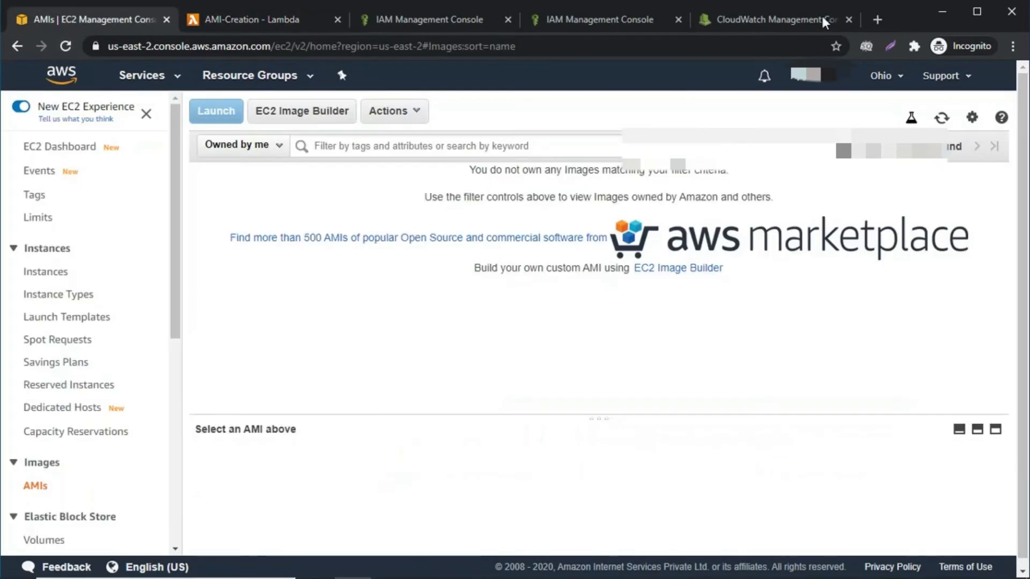
Refresh the AMIs list until auto-ami-DemoInstance-2020-09-13 shows as pending, then switch to CloudWatch
left_click(940, 118)
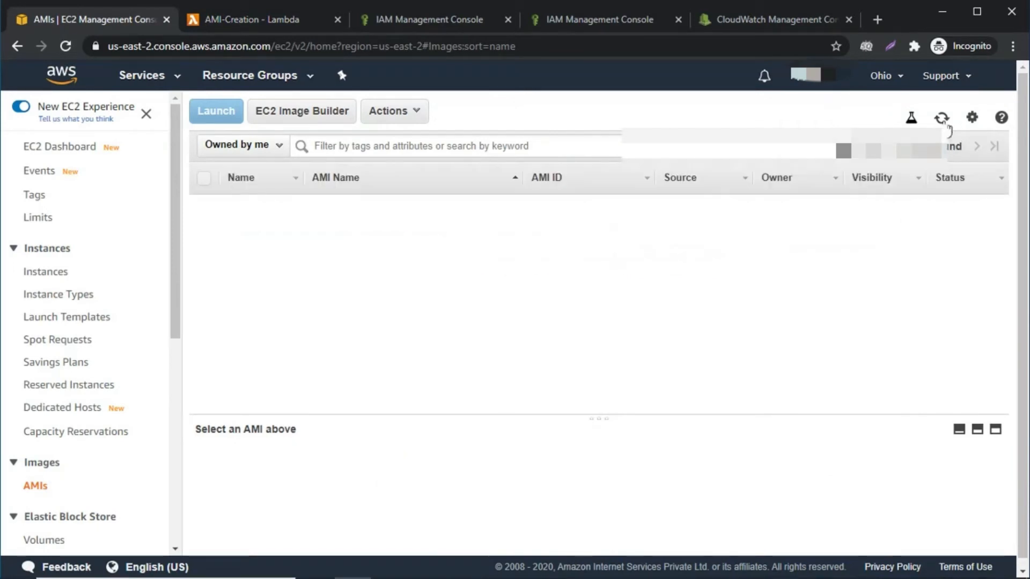
left_click(942, 118)
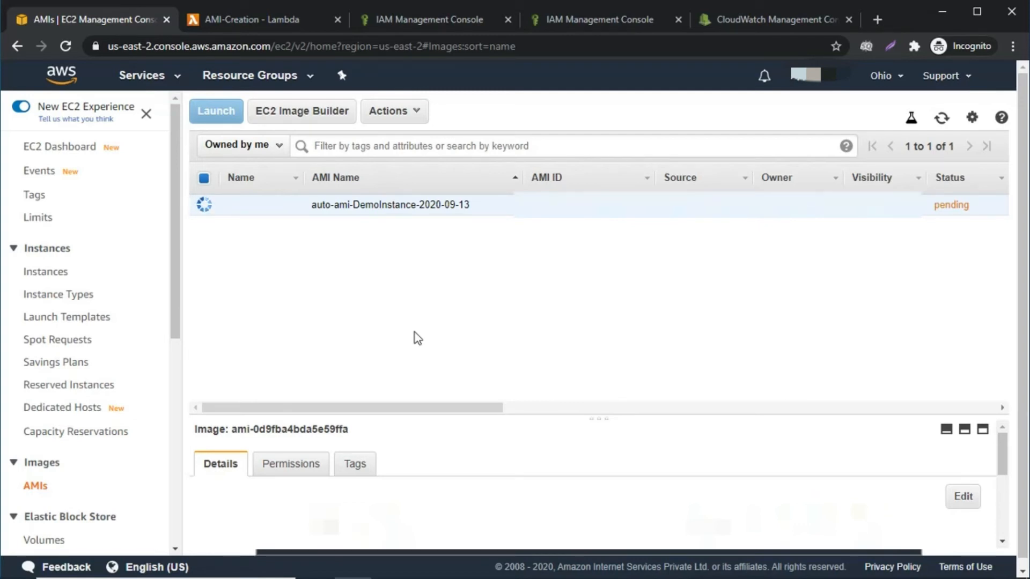
left_click(771, 19)
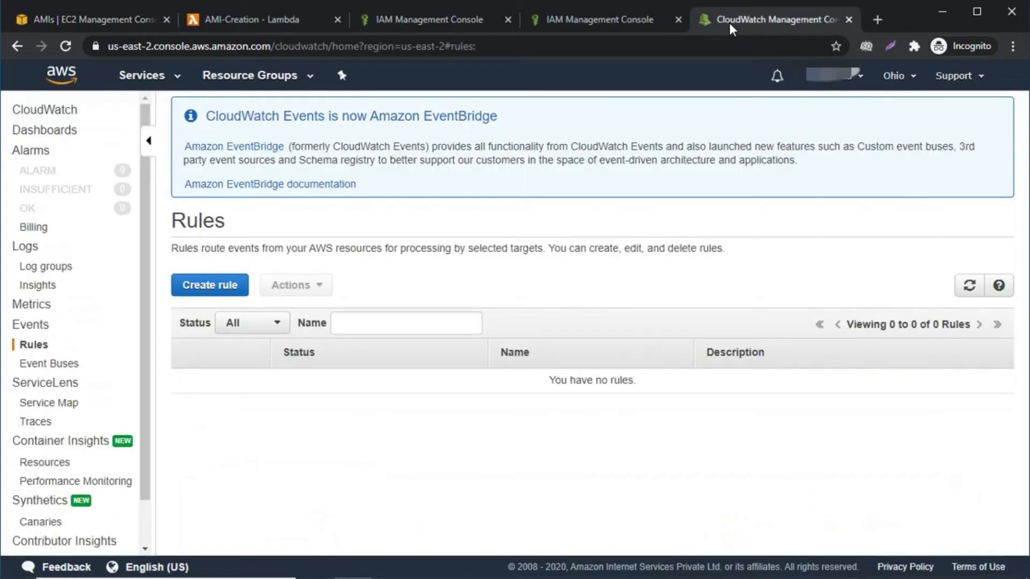
mouse_move(715, 44)
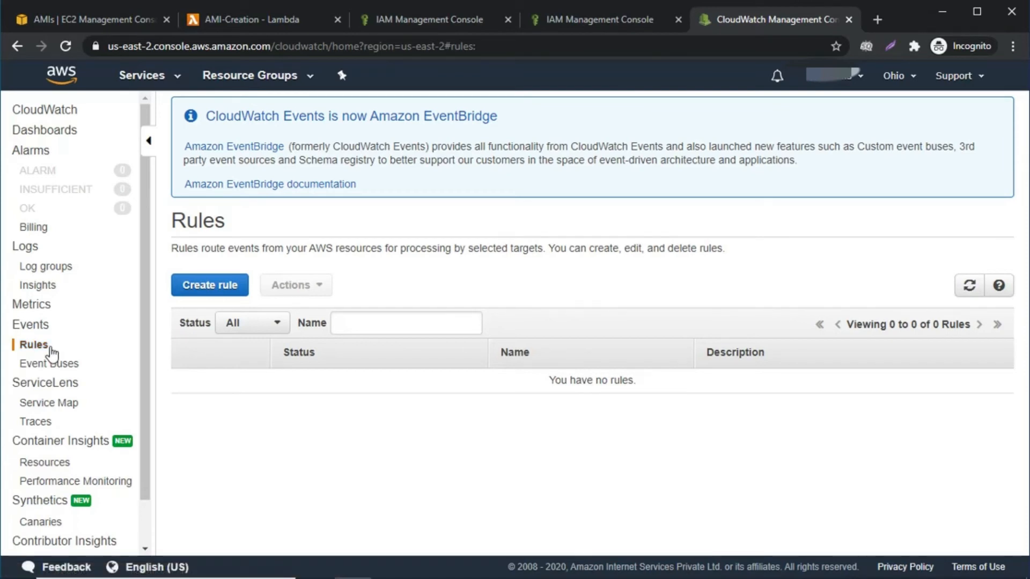
mouse_move(209, 284)
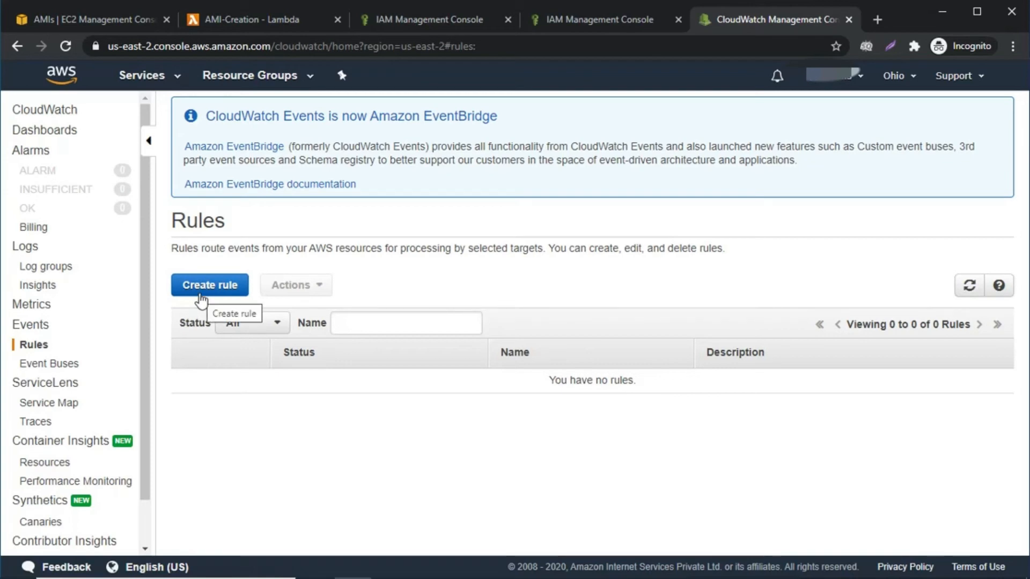
Create a new Events rule on a schedule with cron expression 30 12 * * ? *
left_click(210, 285)
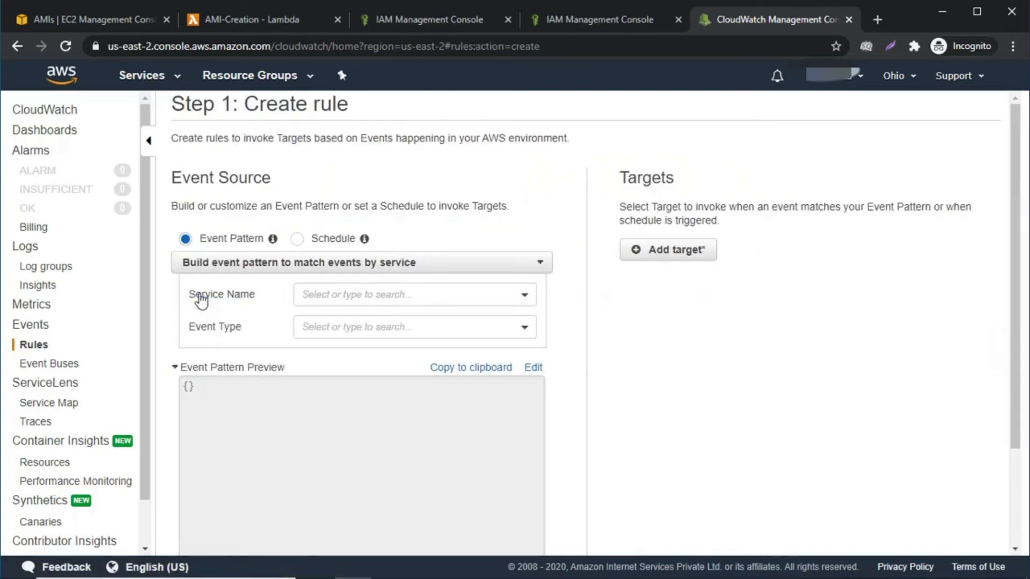
mouse_move(294, 242)
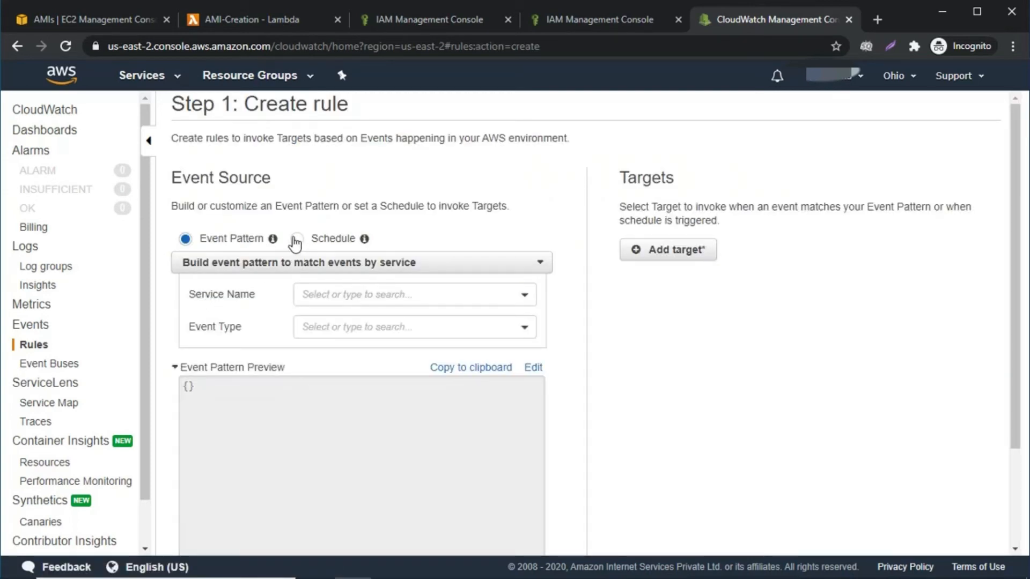
left_click(296, 238)
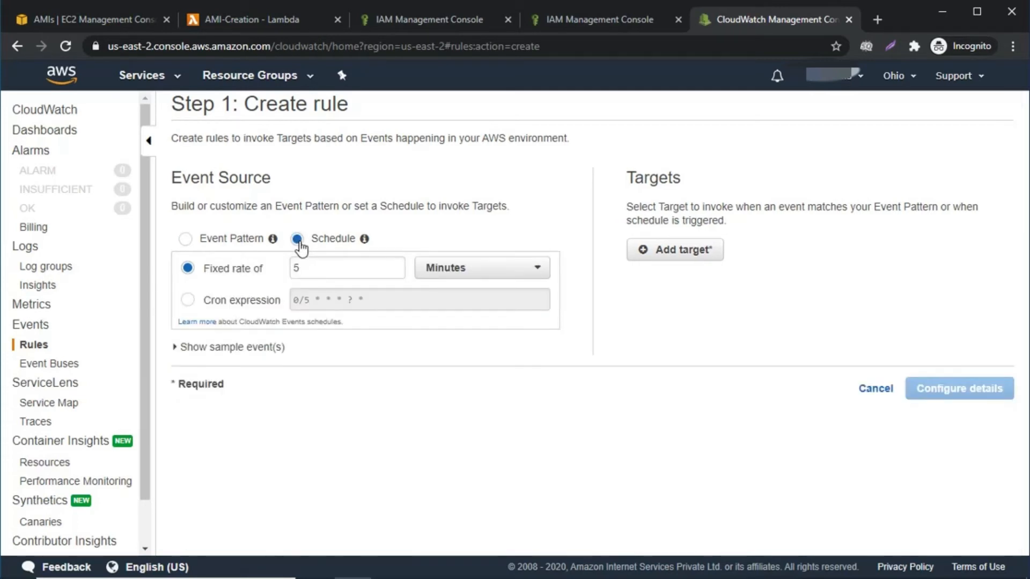
mouse_move(236, 306)
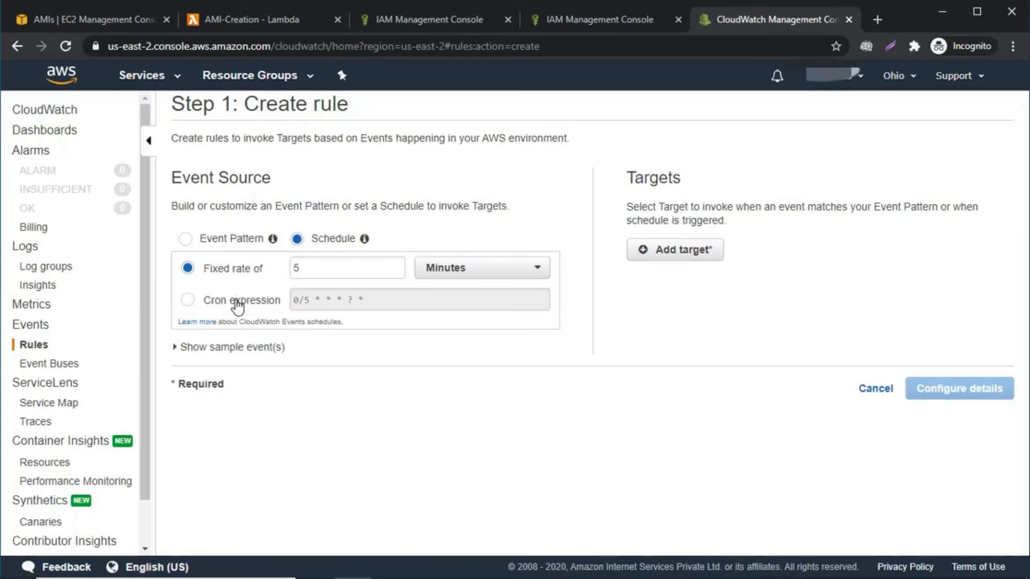
left_click(187, 300)
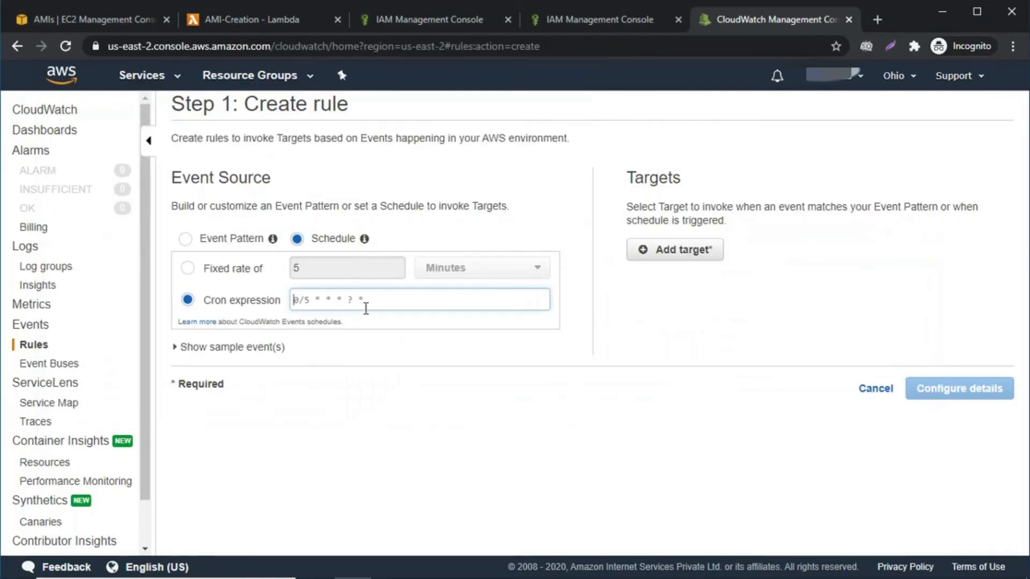
type("30 12 * * ? *")
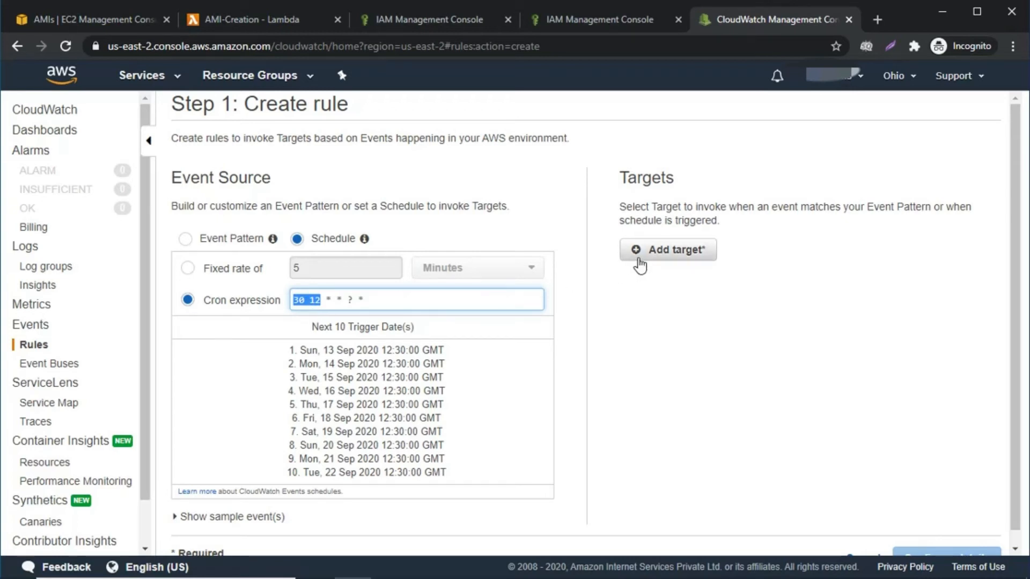
mouse_move(668, 250)
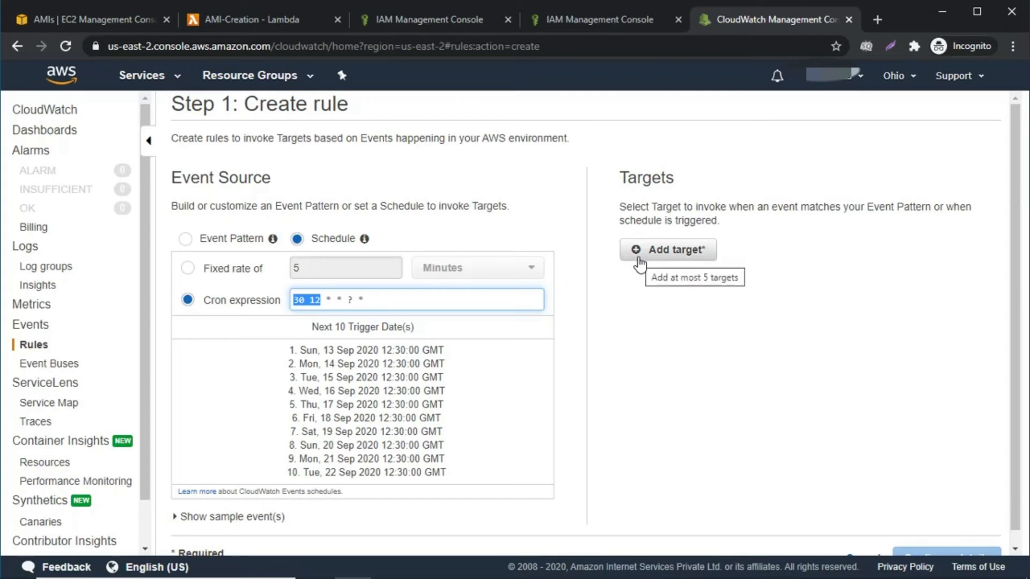
Set the Lambda function AMI-Creation as the rule's target
left_click(667, 248)
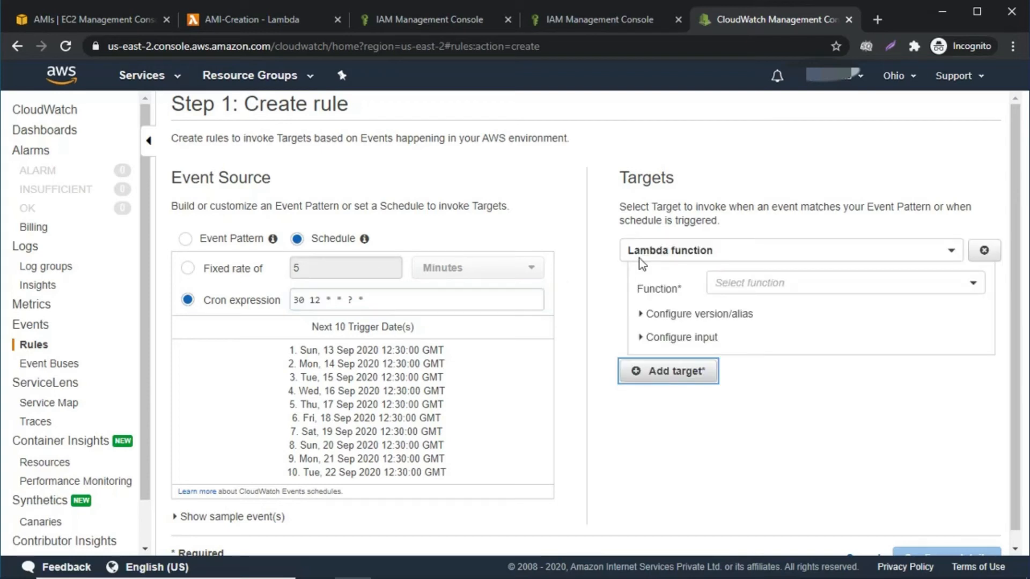
left_click(844, 282)
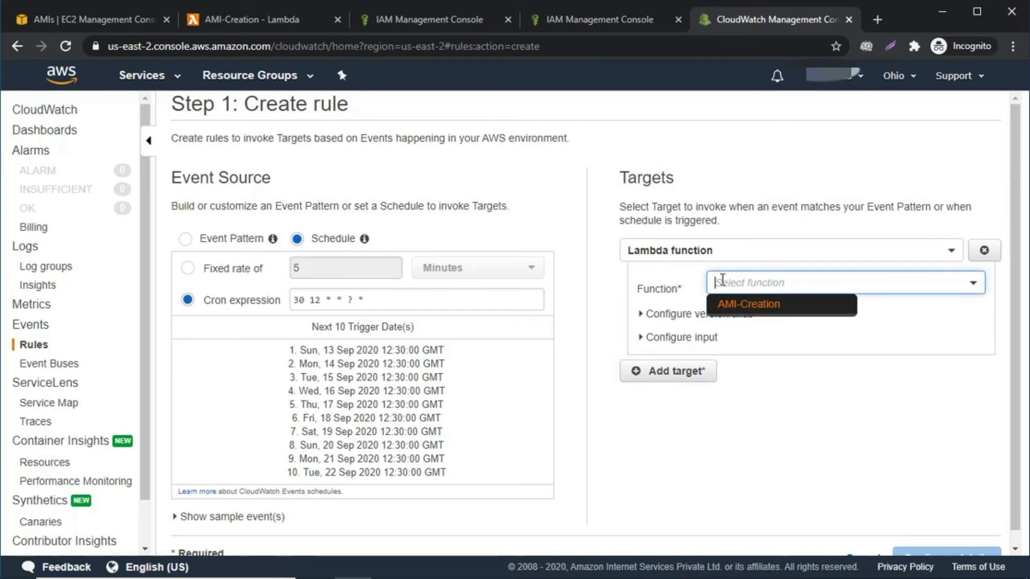
left_click(748, 304)
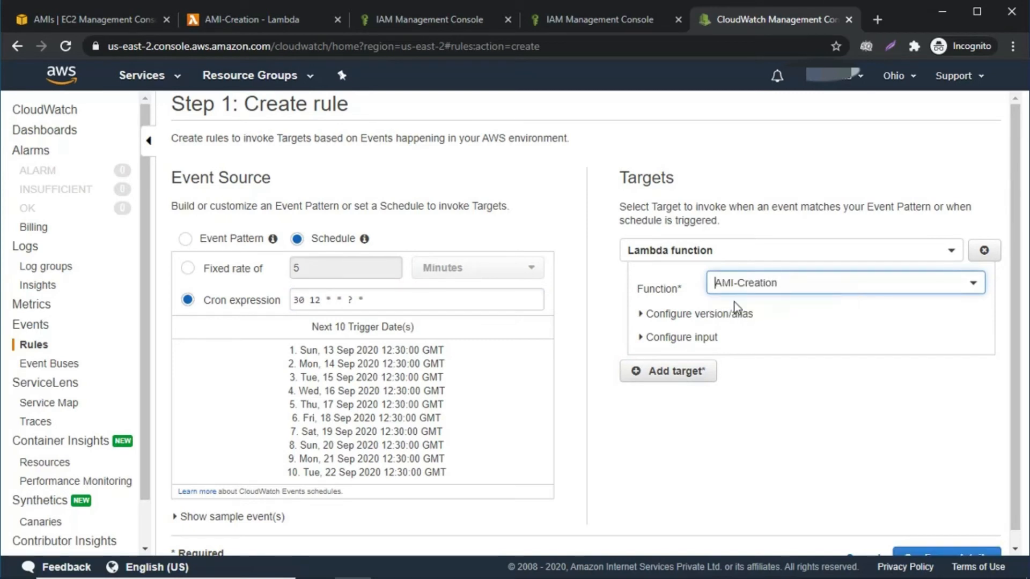
Expand the target's version/alias and input settings and proceed to Configure details
left_click(698, 313)
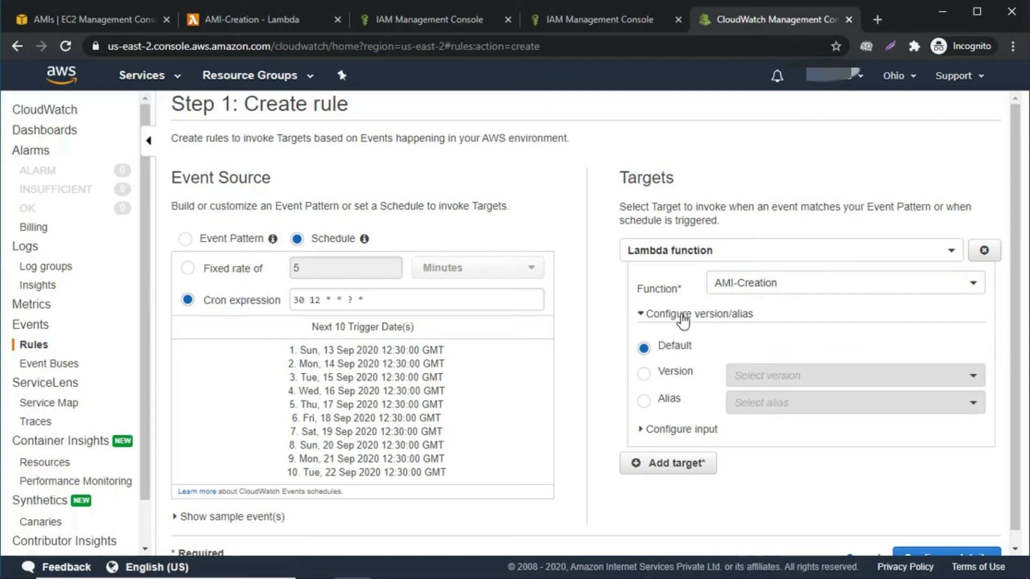
left_click(682, 429)
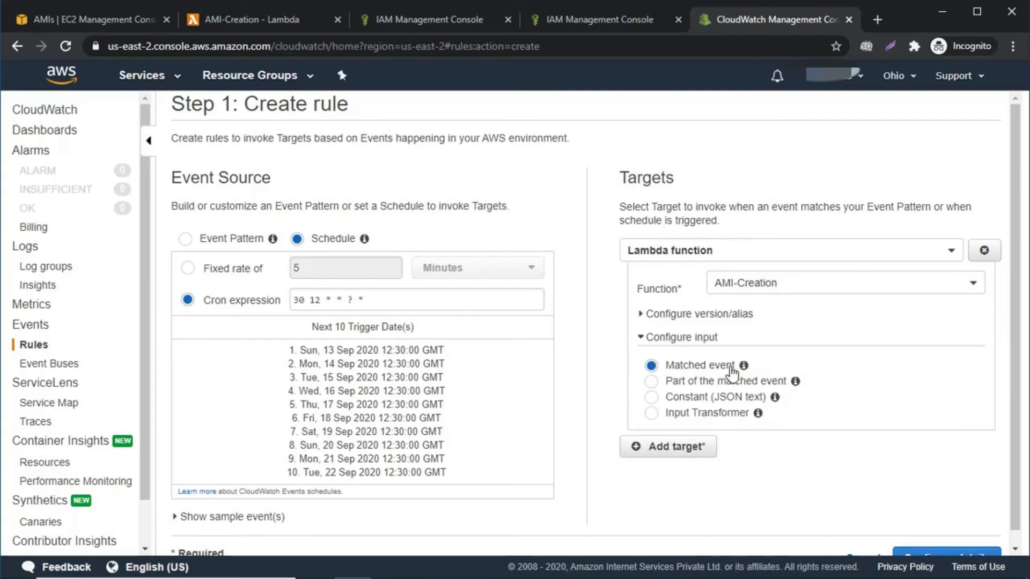
scroll("down", 3)
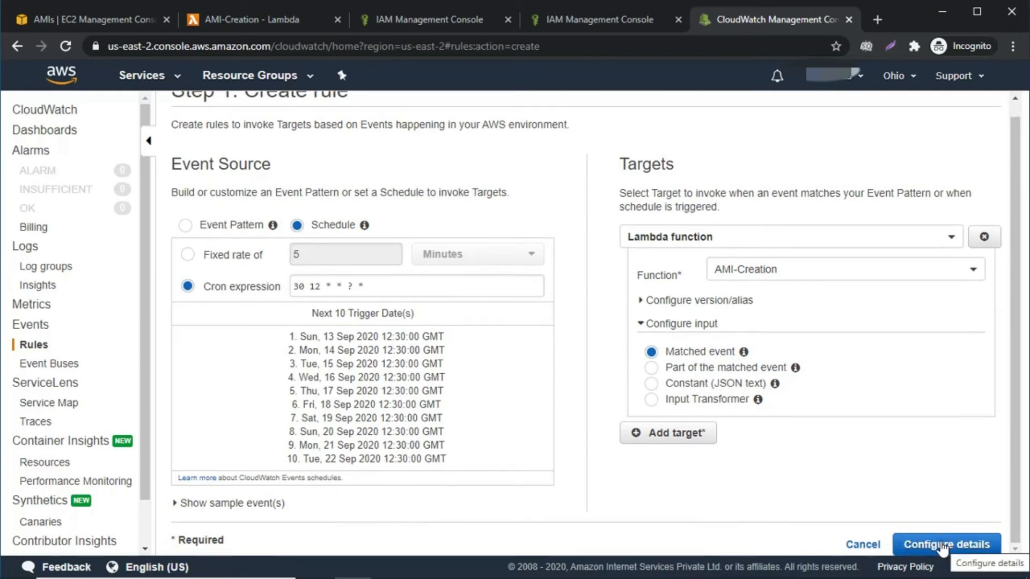
left_click(946, 543)
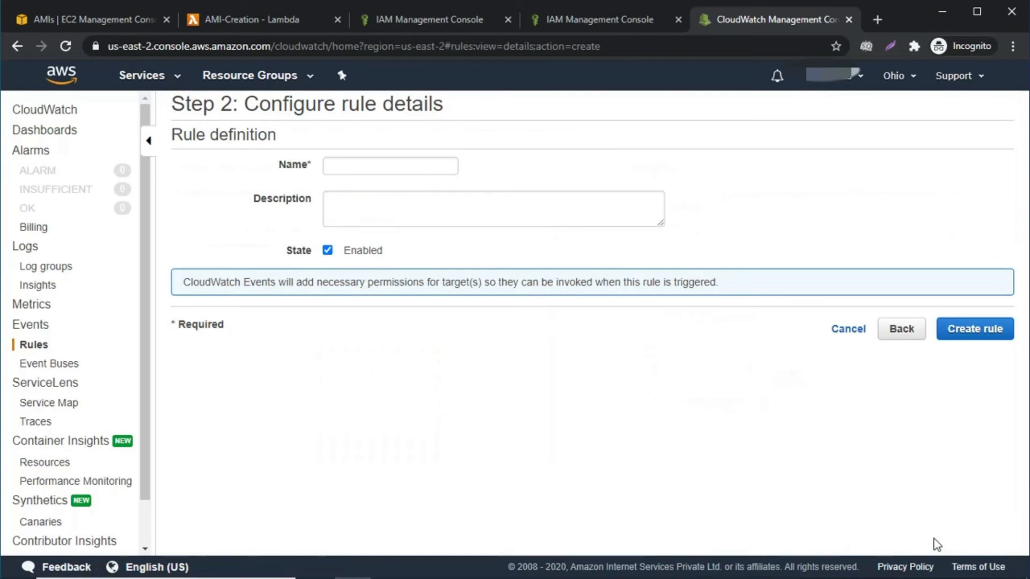
Name and describe the rule AMICreationRole, create it, then switch to the EC2 AMIs list
left_click(390, 165)
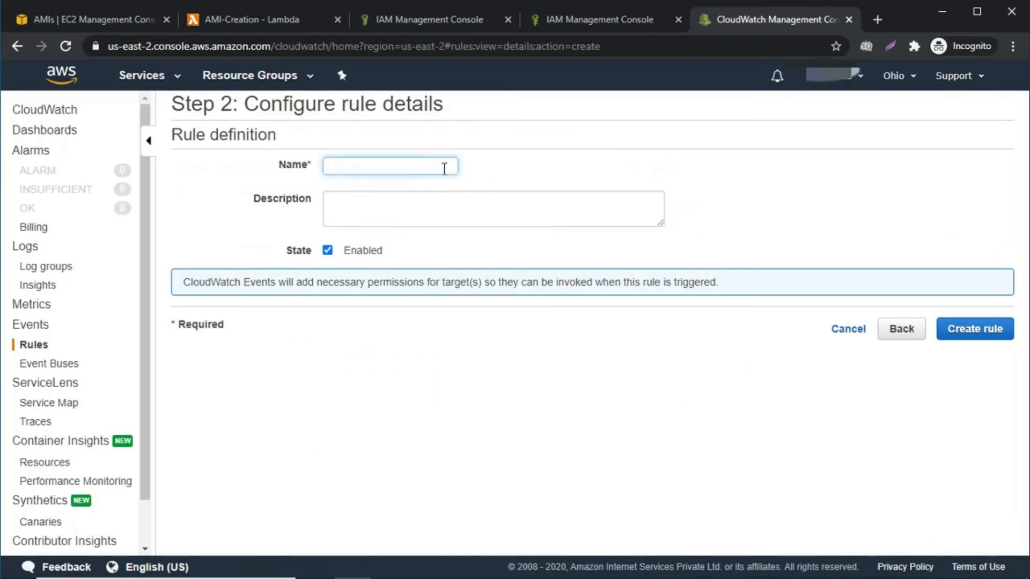
type("AMICreationRole")
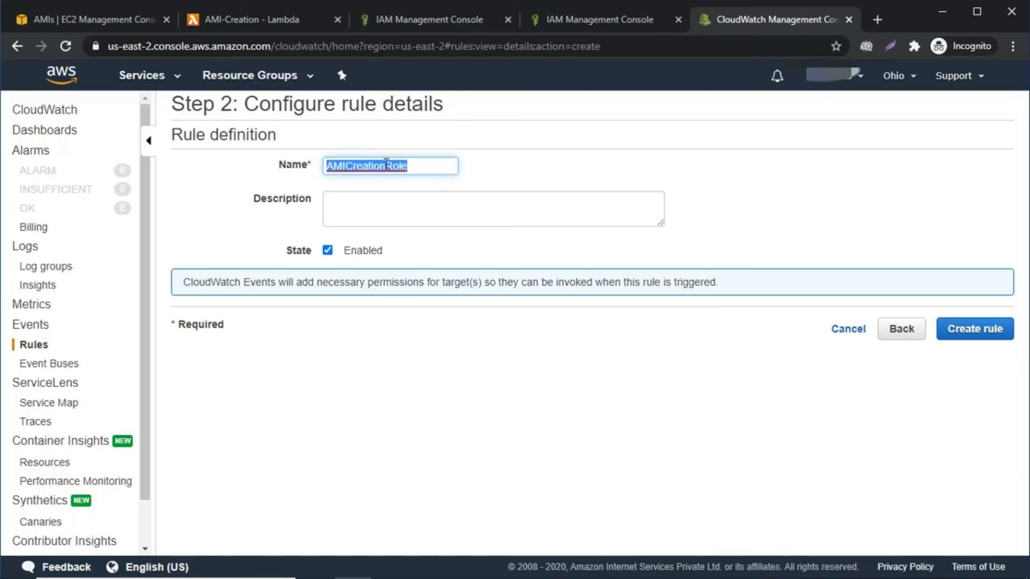
type("AMICreationRole")
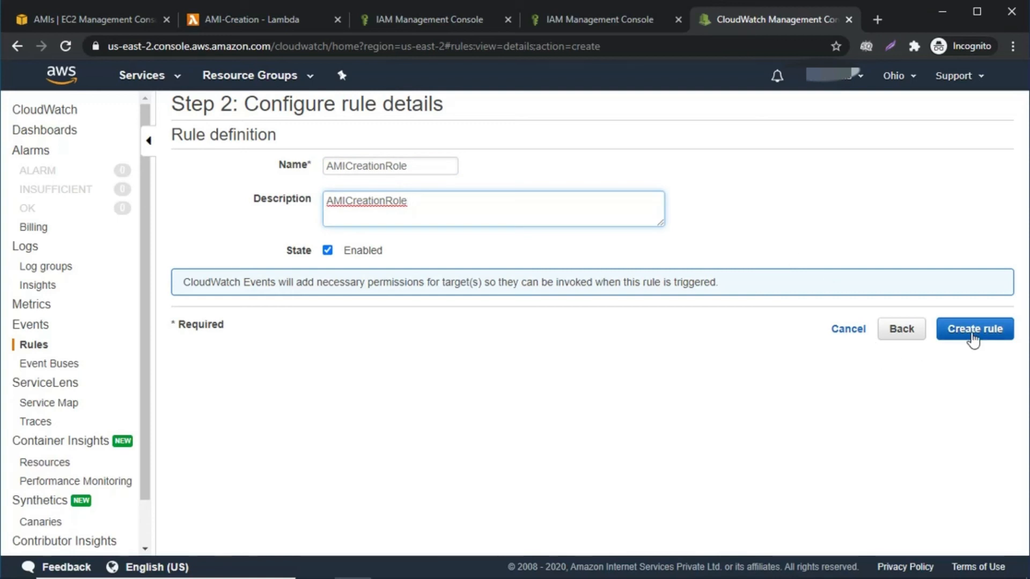
left_click(975, 328)
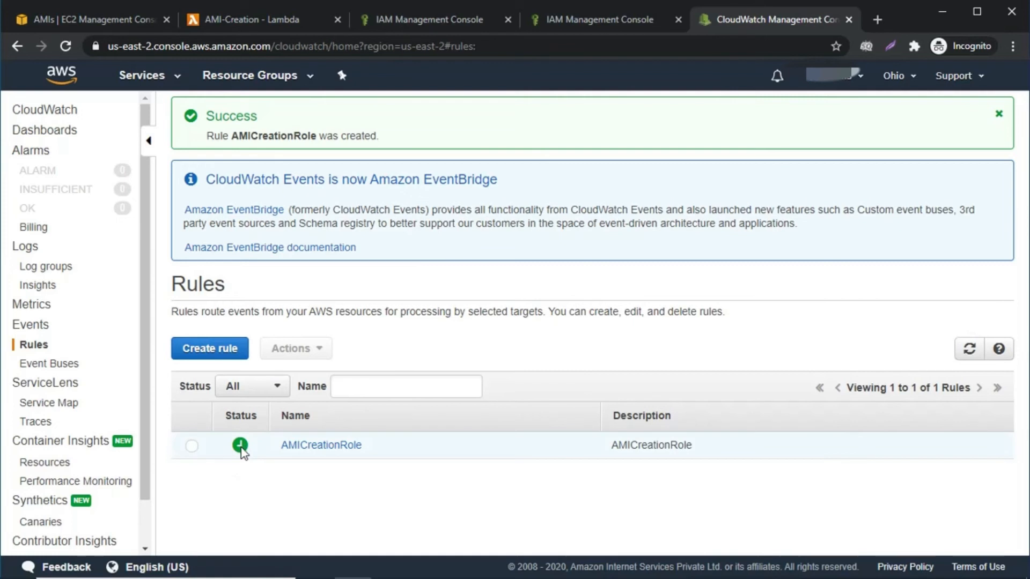
mouse_move(242, 446)
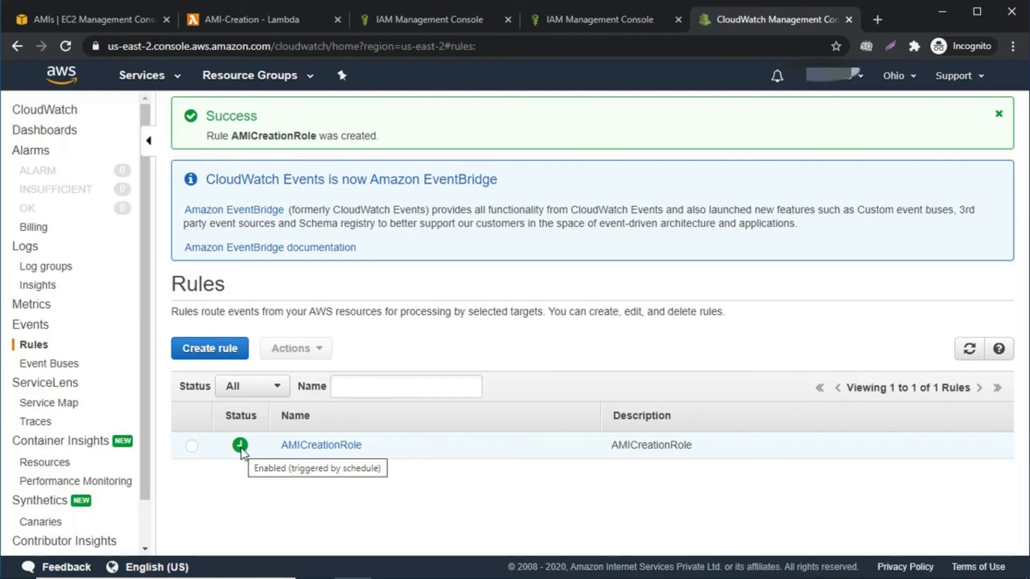
mouse_move(181, 276)
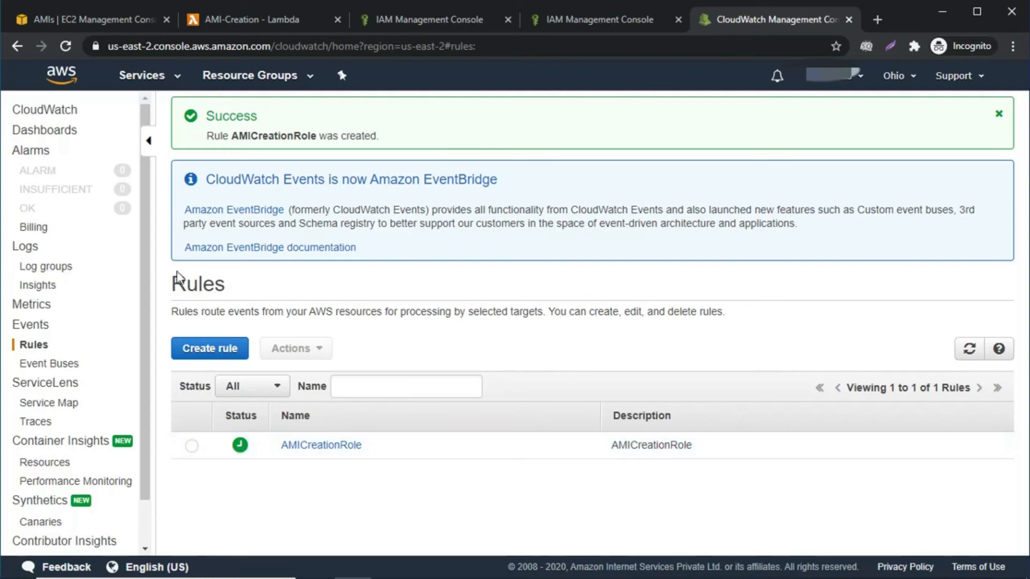
left_click(92, 20)
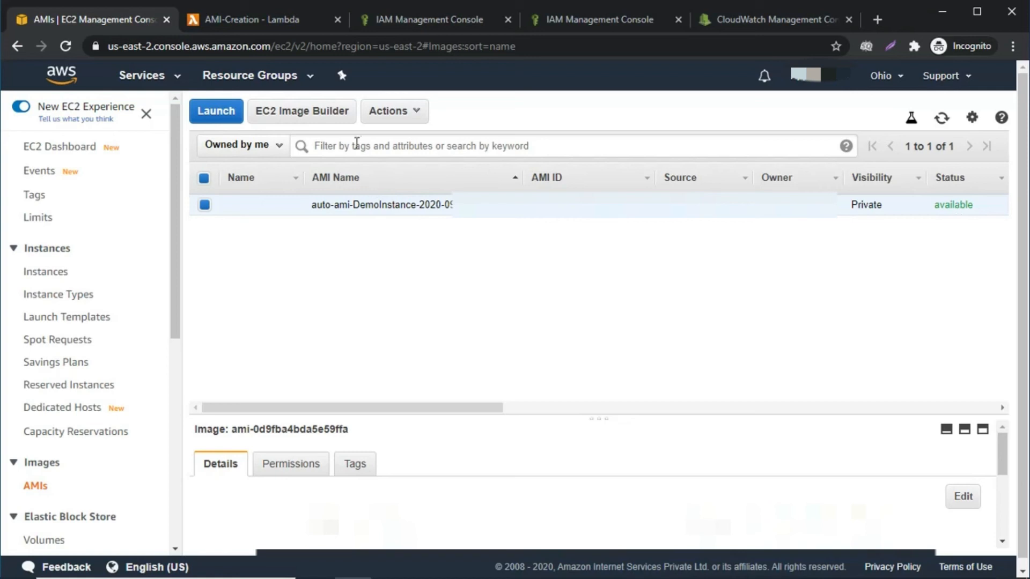
Deregister the auto-ami-DemoInstance-2020-09-13 image, then return to the CloudWatch rules
left_click(394, 111)
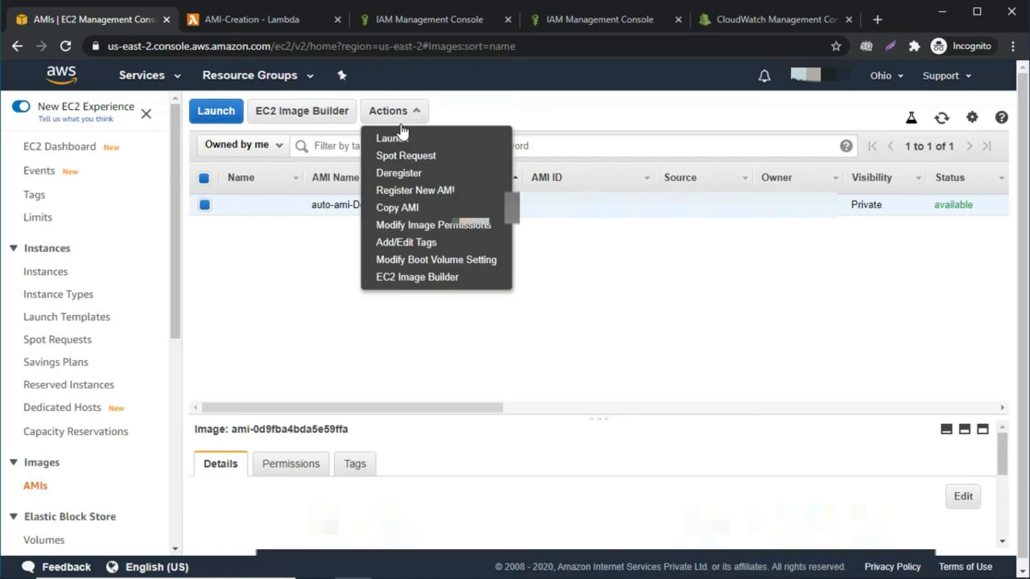
left_click(398, 173)
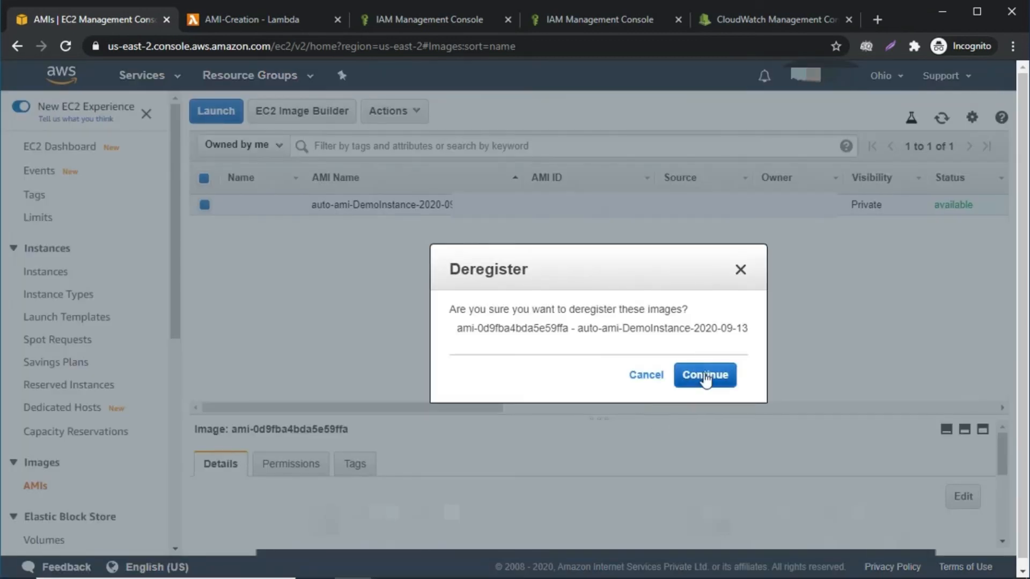
left_click(704, 376)
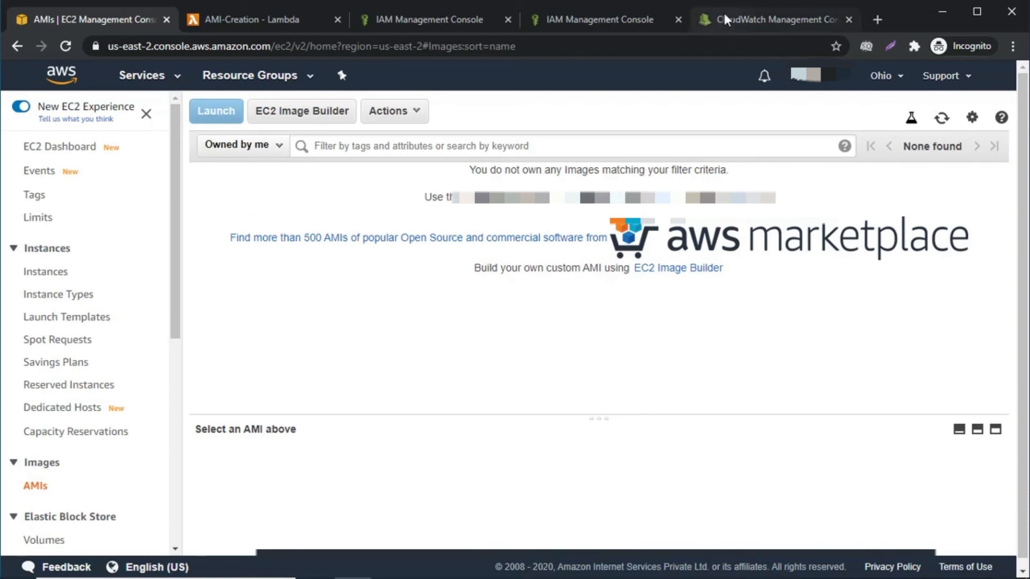
left_click(775, 19)
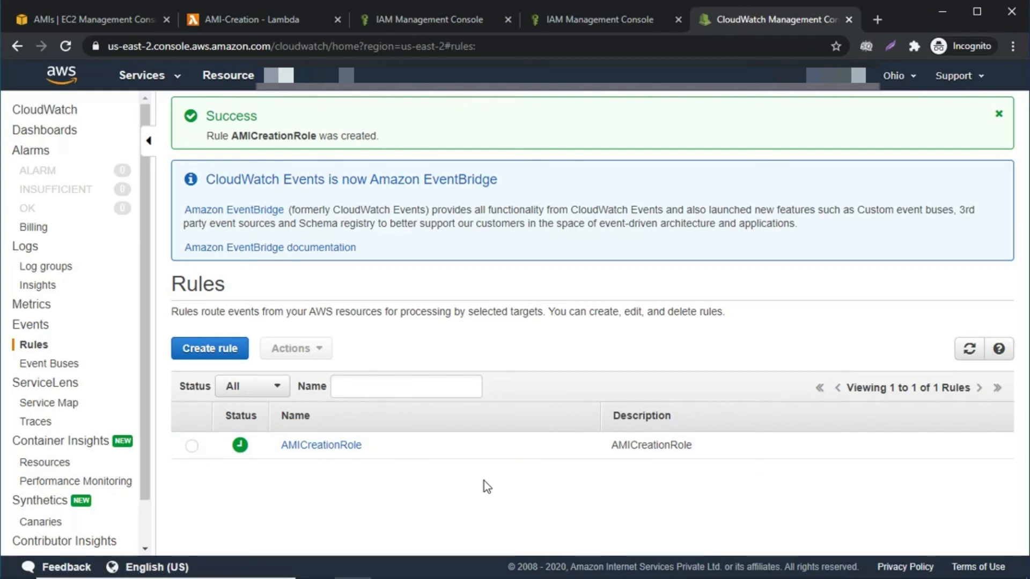
mouse_move(274, 461)
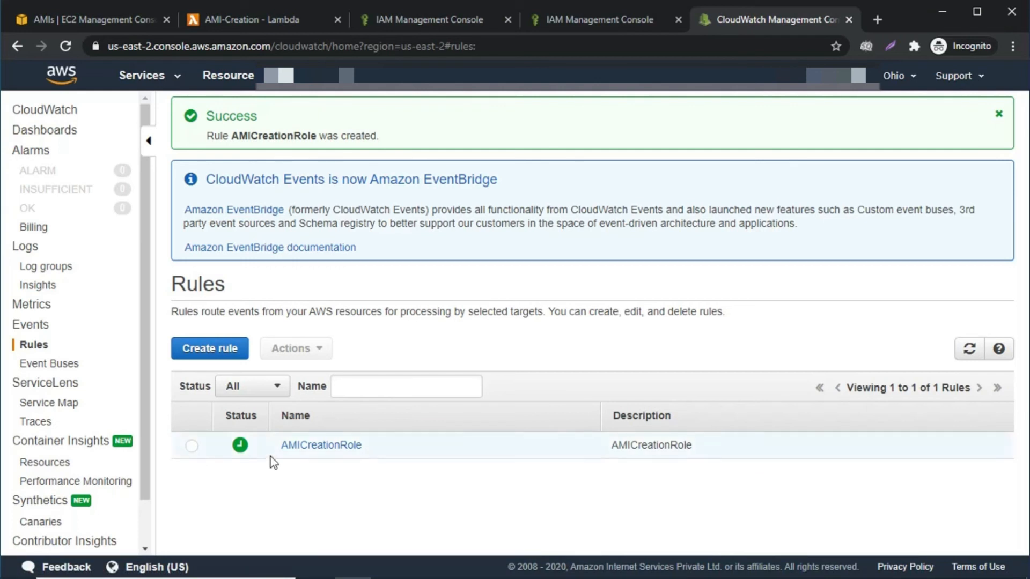
Open the AMICreationRole rule for editing
left_click(320, 444)
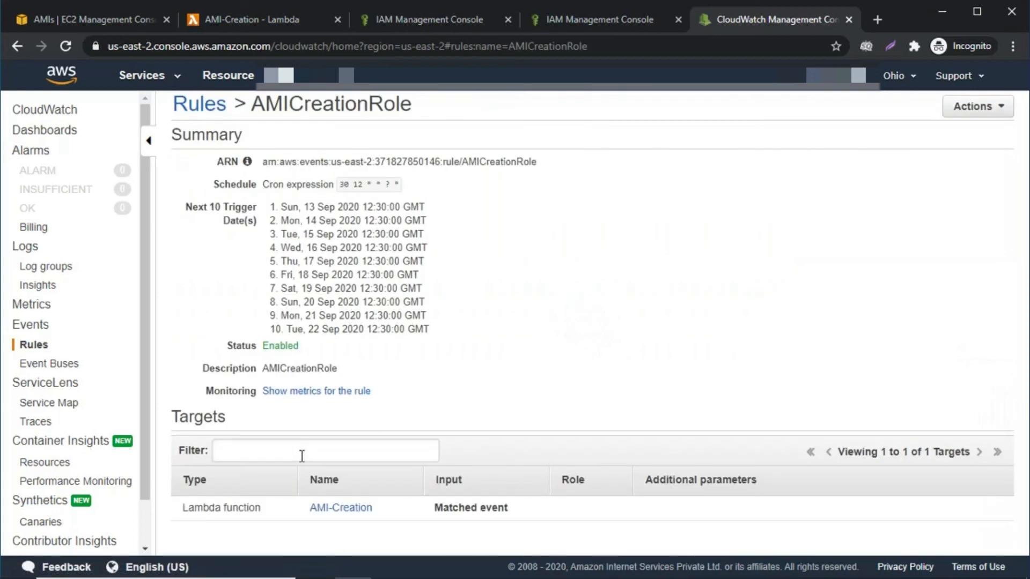
left_click(976, 106)
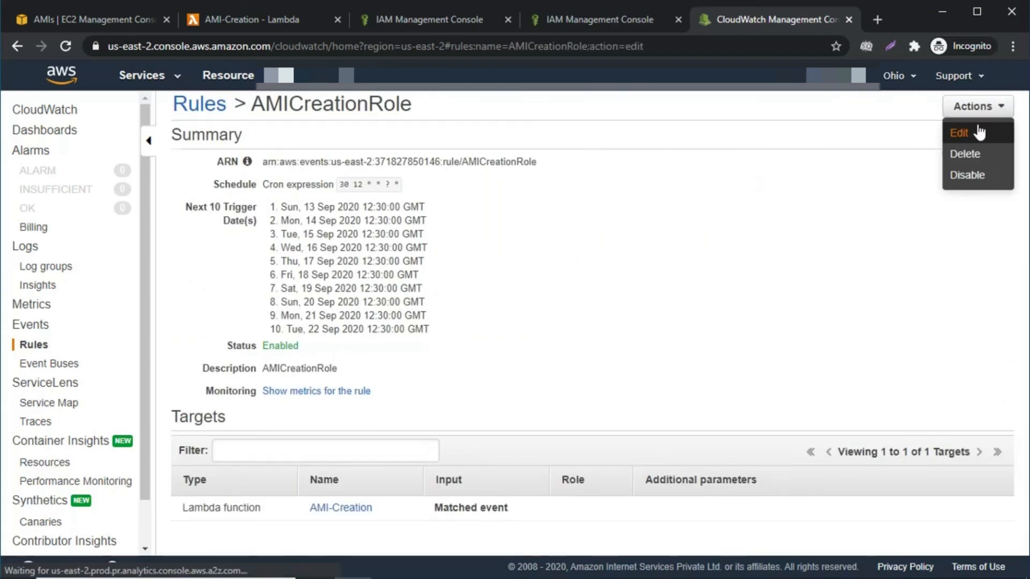
left_click(957, 133)
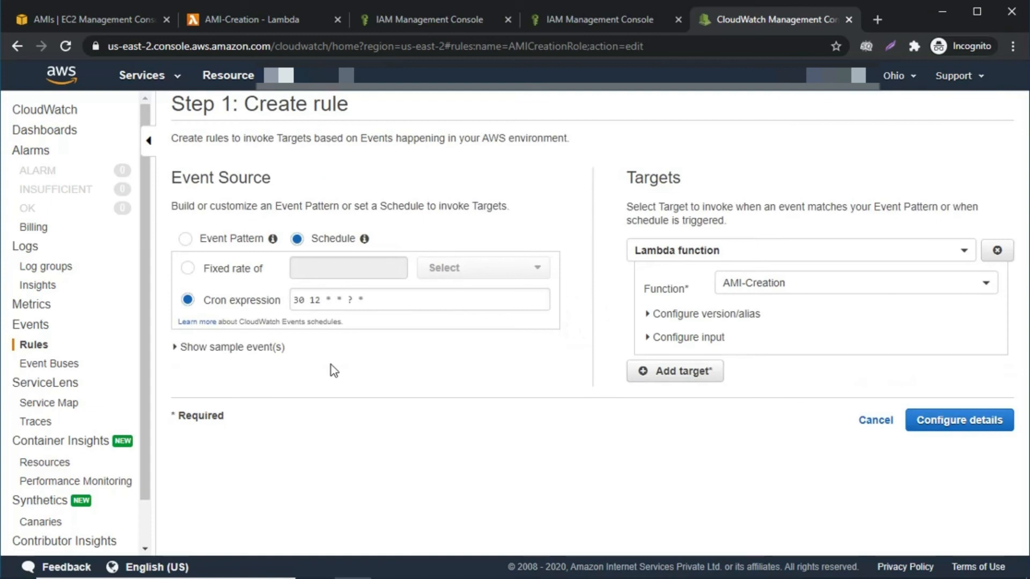
Replace the cron expression with 26 6 * * ? * and update the rule
double_click(316, 300)
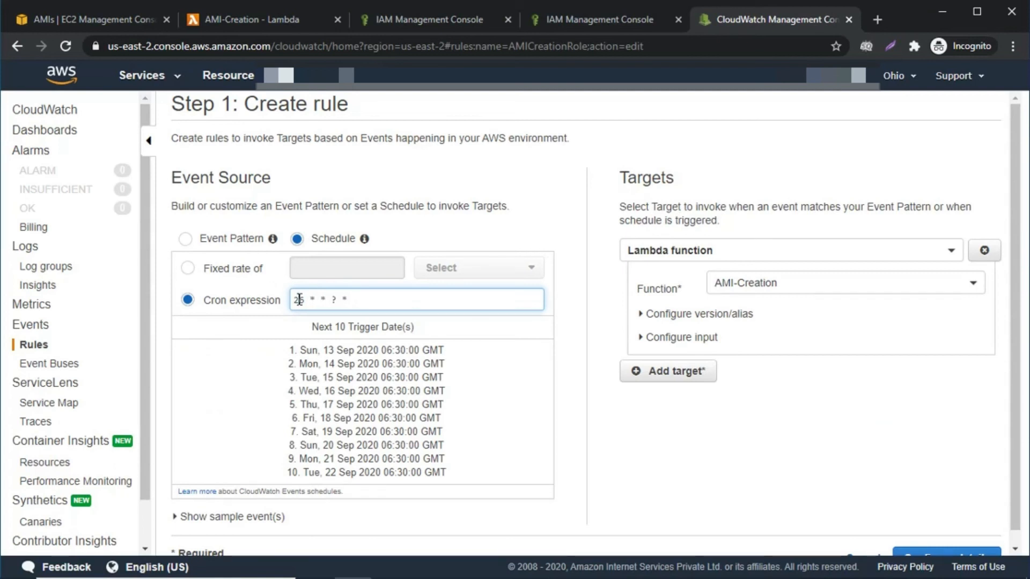
type("26 6 * * ? *")
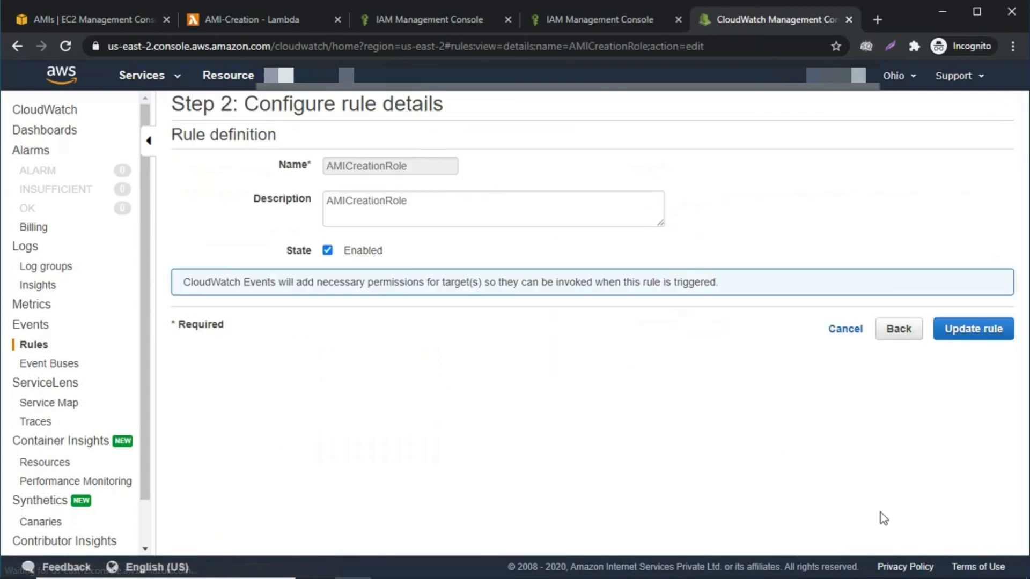
left_click(973, 329)
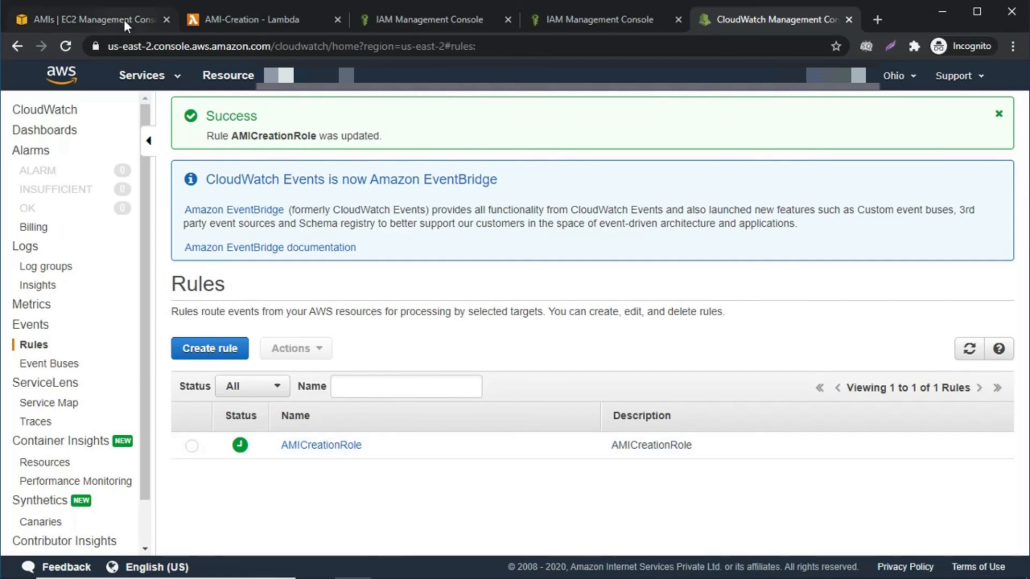
mouse_move(92, 20)
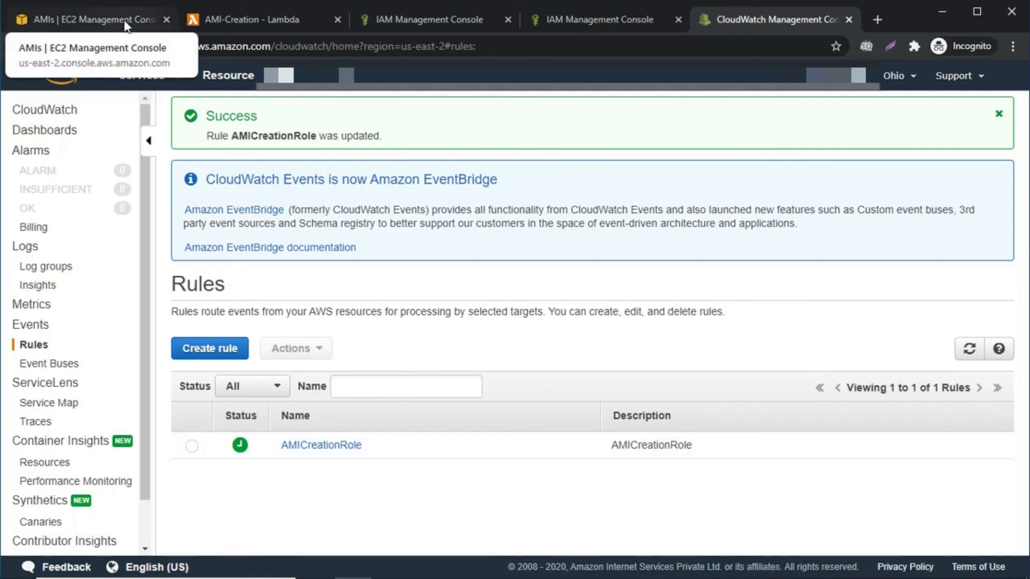
Refresh the EC2 AMIs list until the new auto-ami-DemoInstance-2020-09-13 image appears pending
left_click(86, 19)
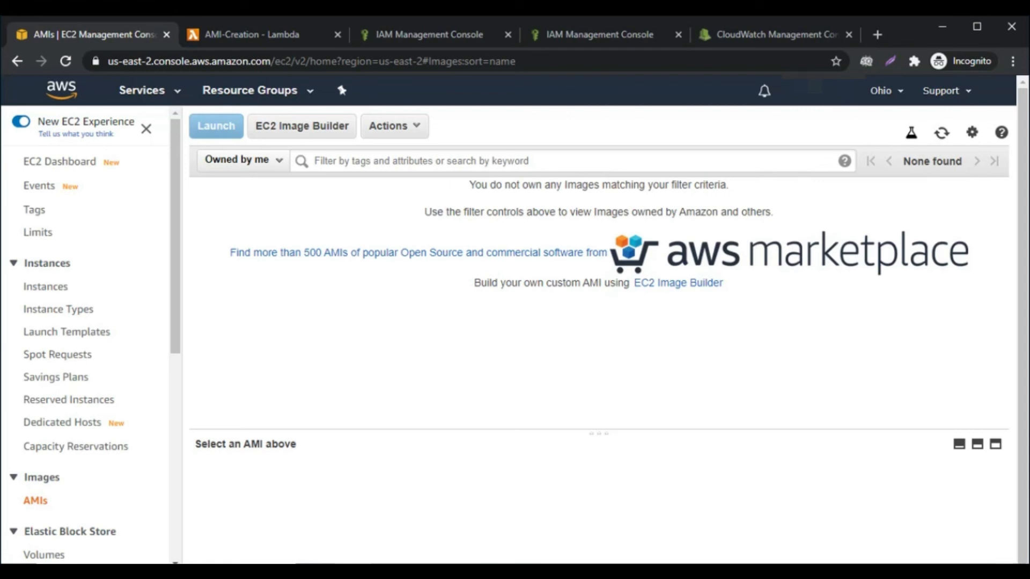
mouse_move(954, 146)
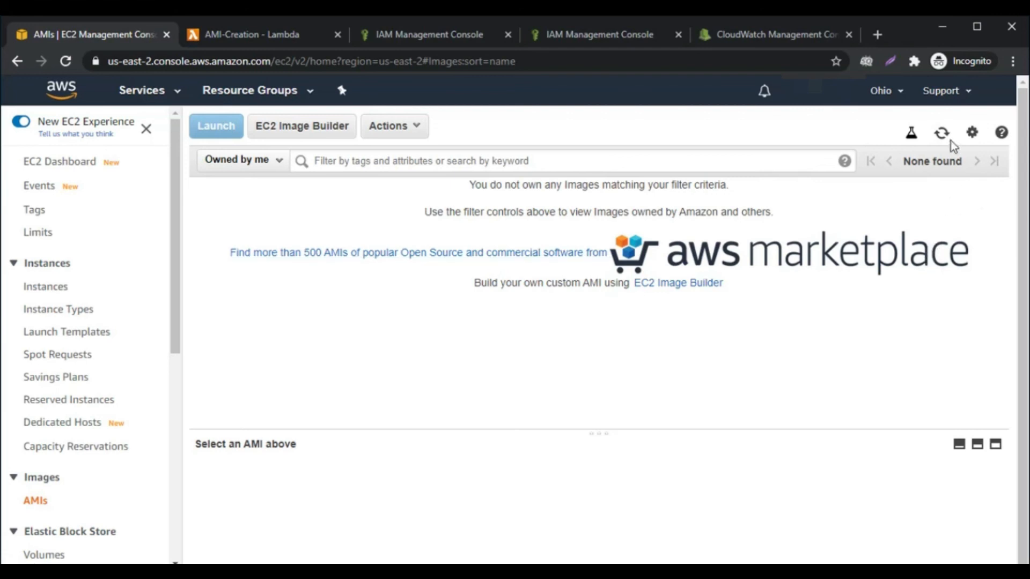
left_click(941, 125)
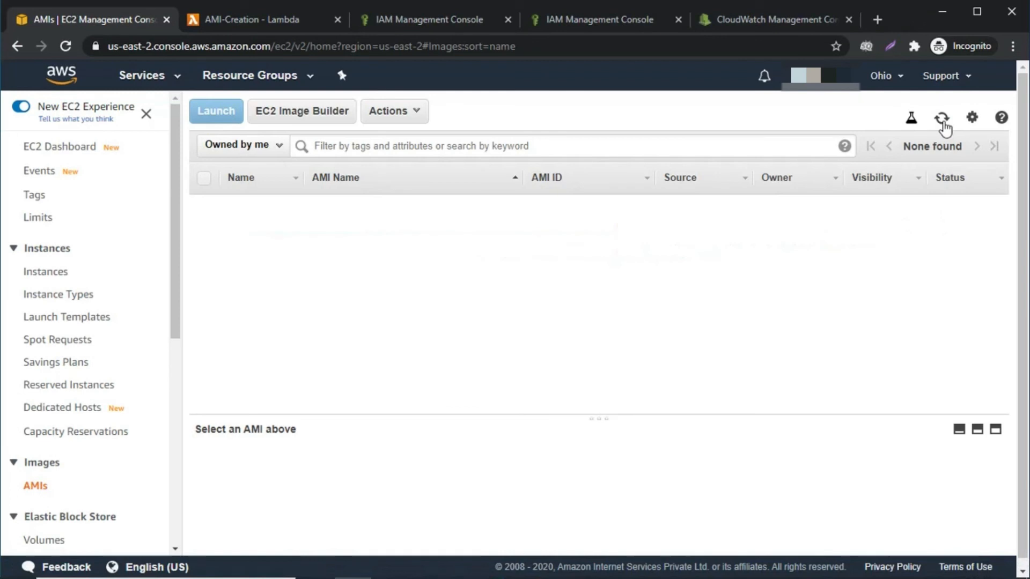
left_click(941, 117)
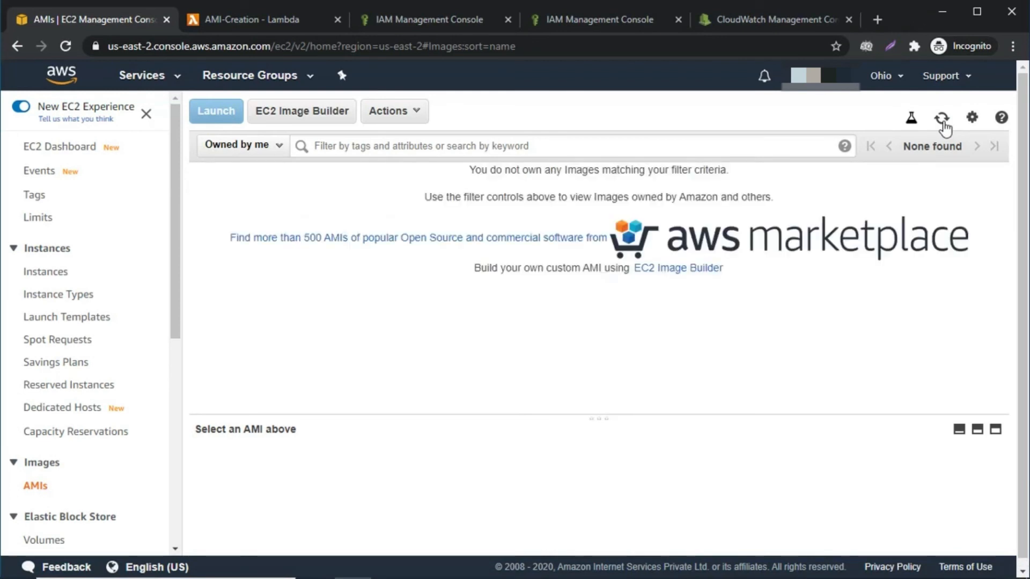
left_click(944, 117)
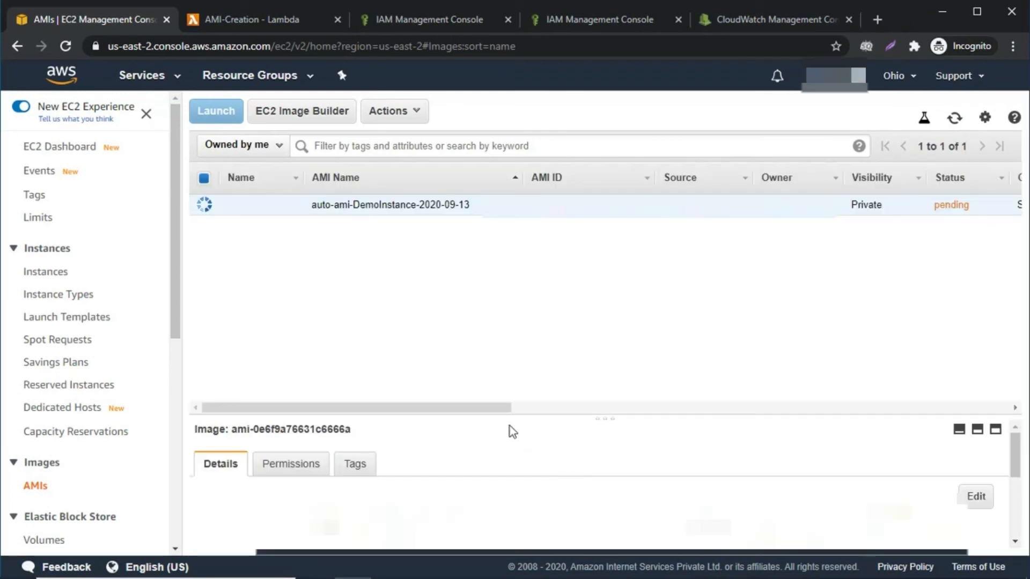
mouse_move(714, 314)
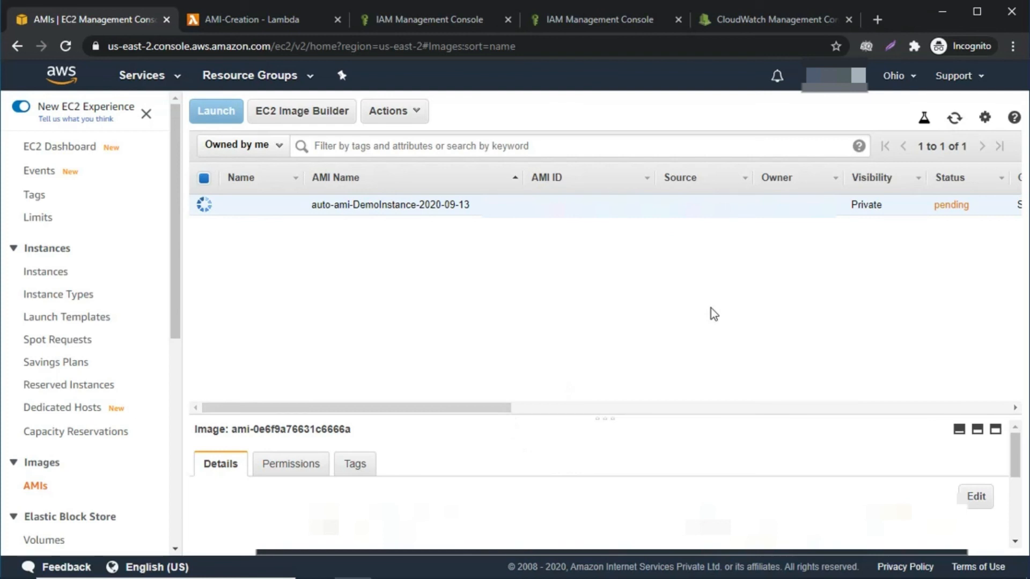